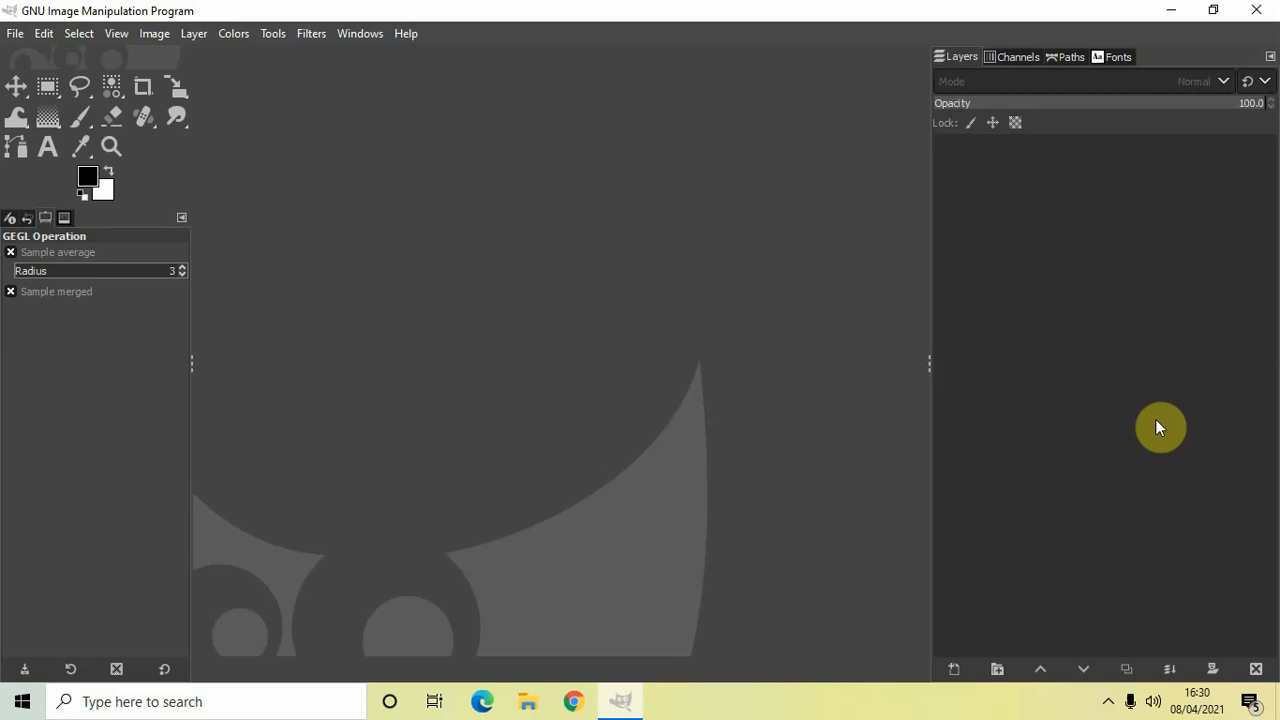
mouse_move(738, 477)
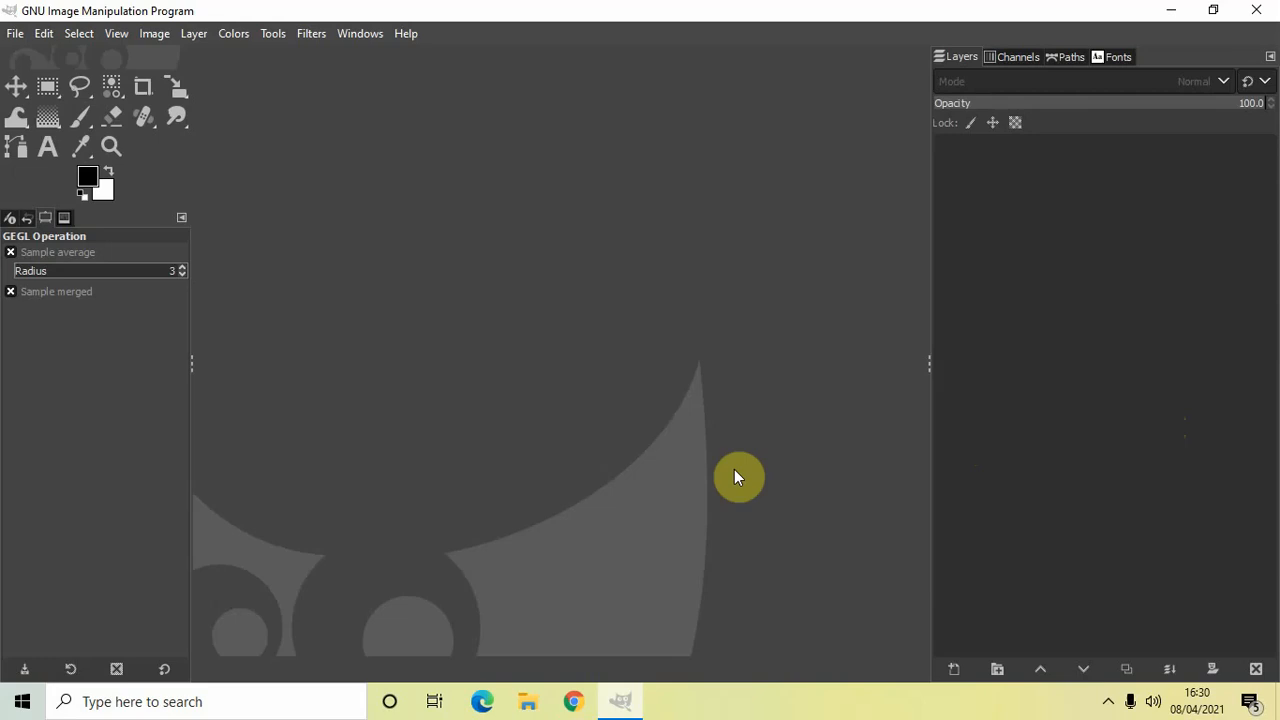
mouse_move(15, 33)
text(720)
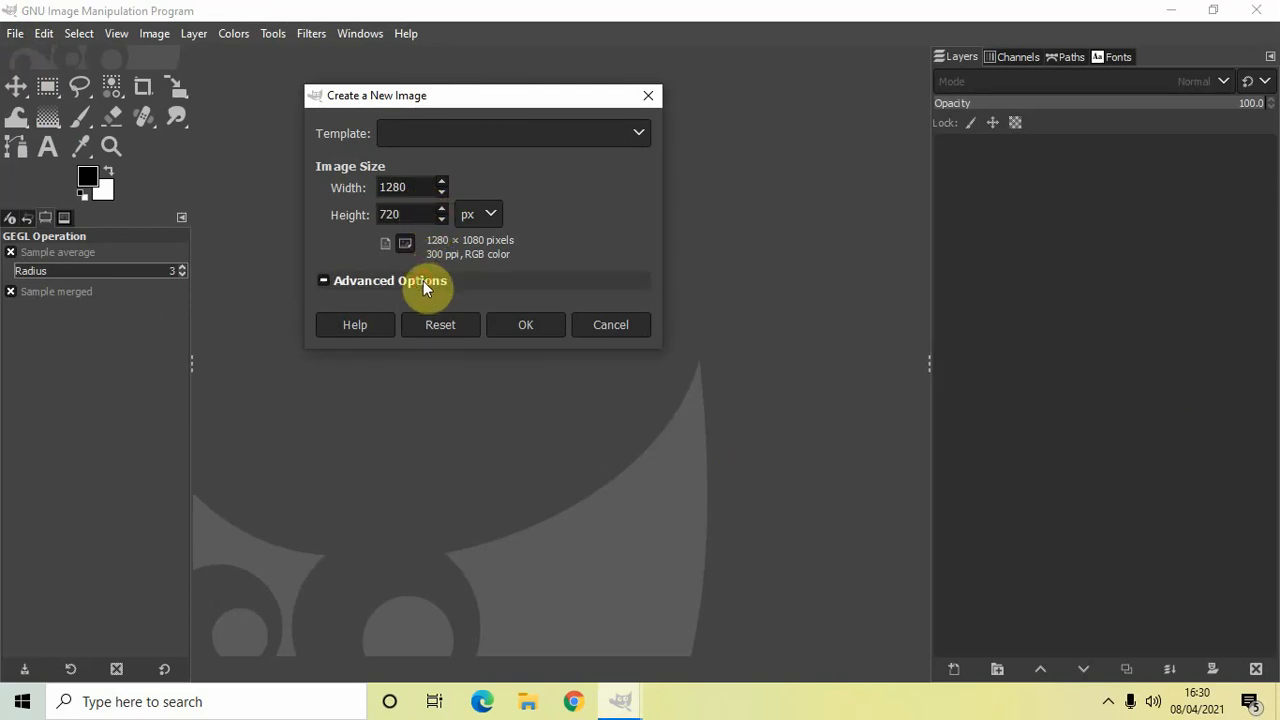
Create the new 1280×720 image with Fill with set to Transparency.
click(538, 520)
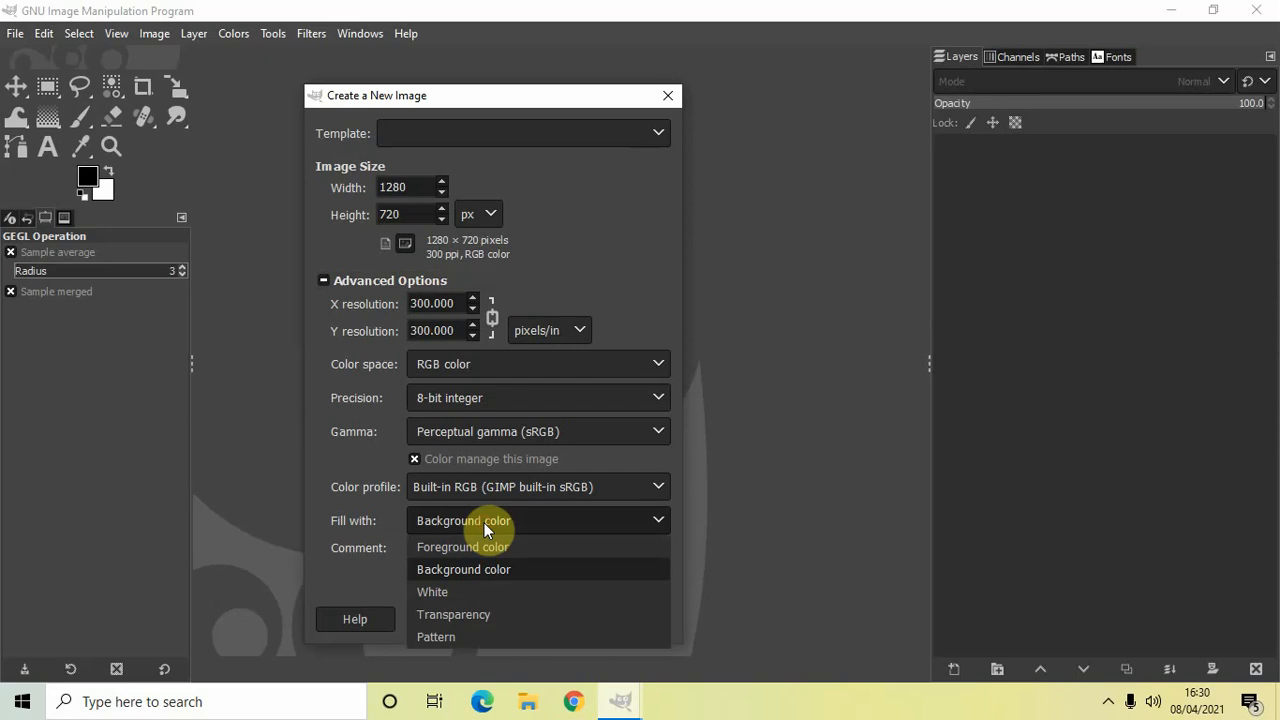
click(453, 614)
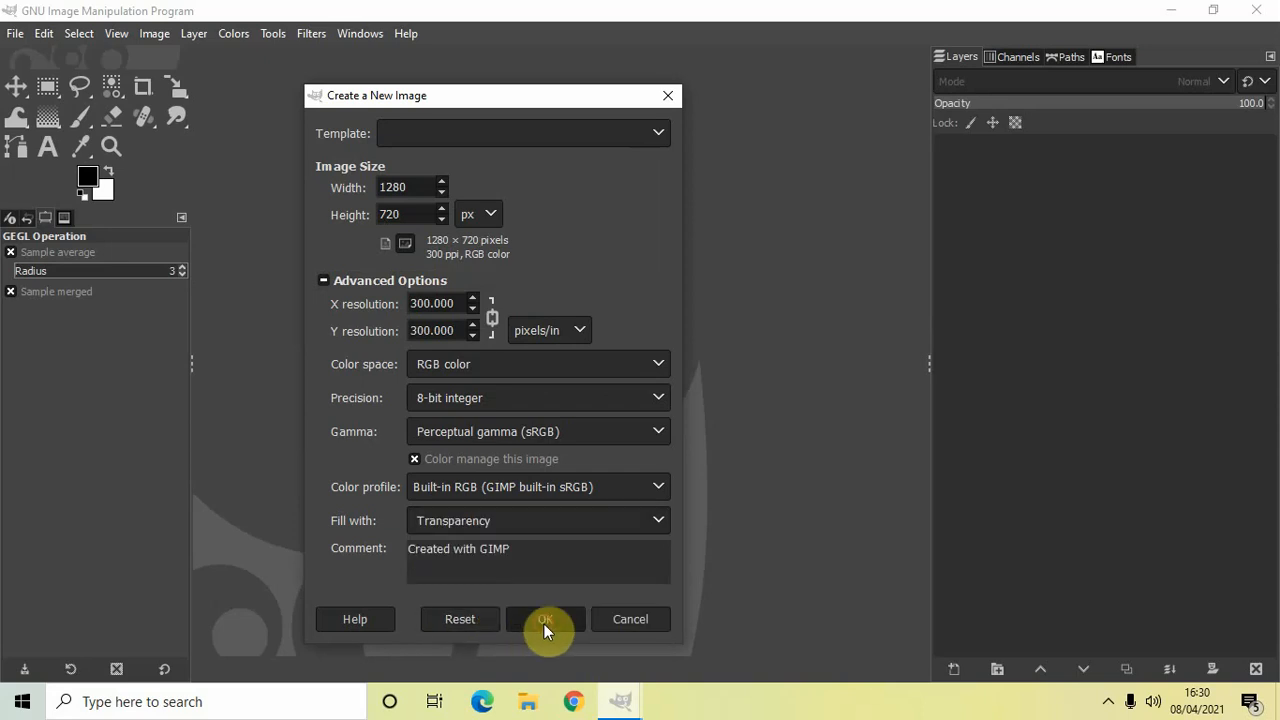
click(545, 619)
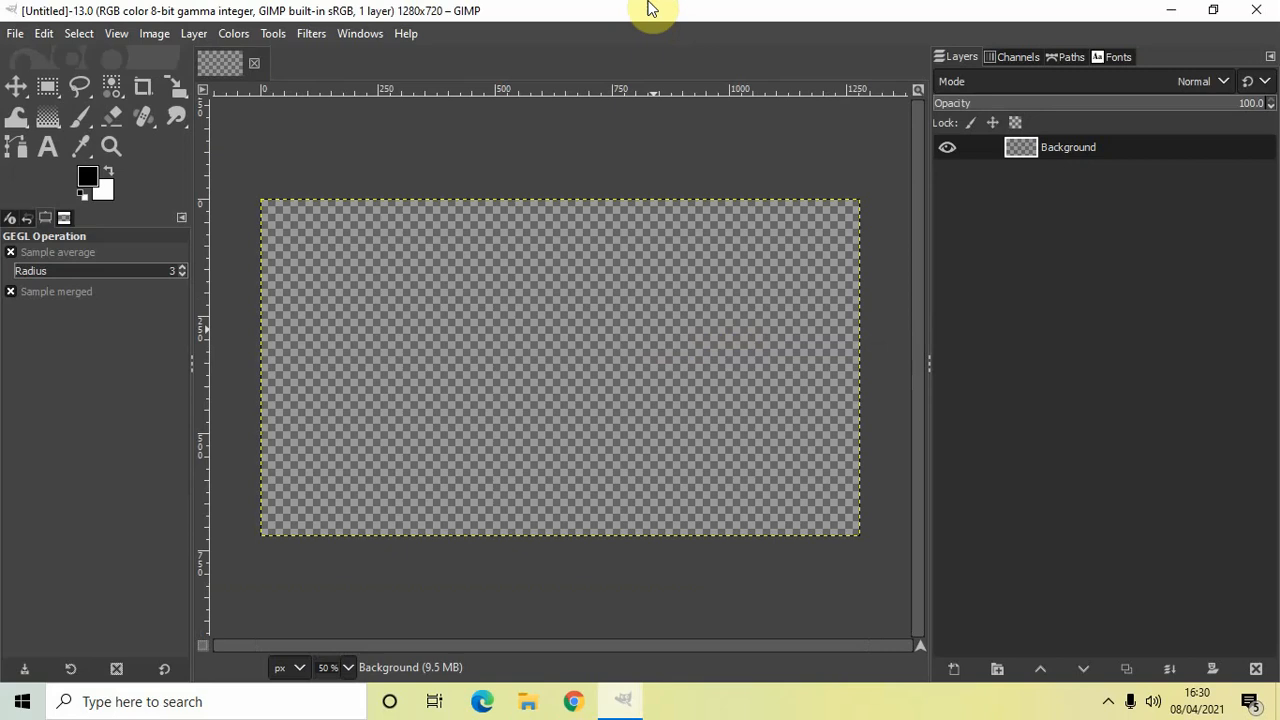
mouse_move(563, 339)
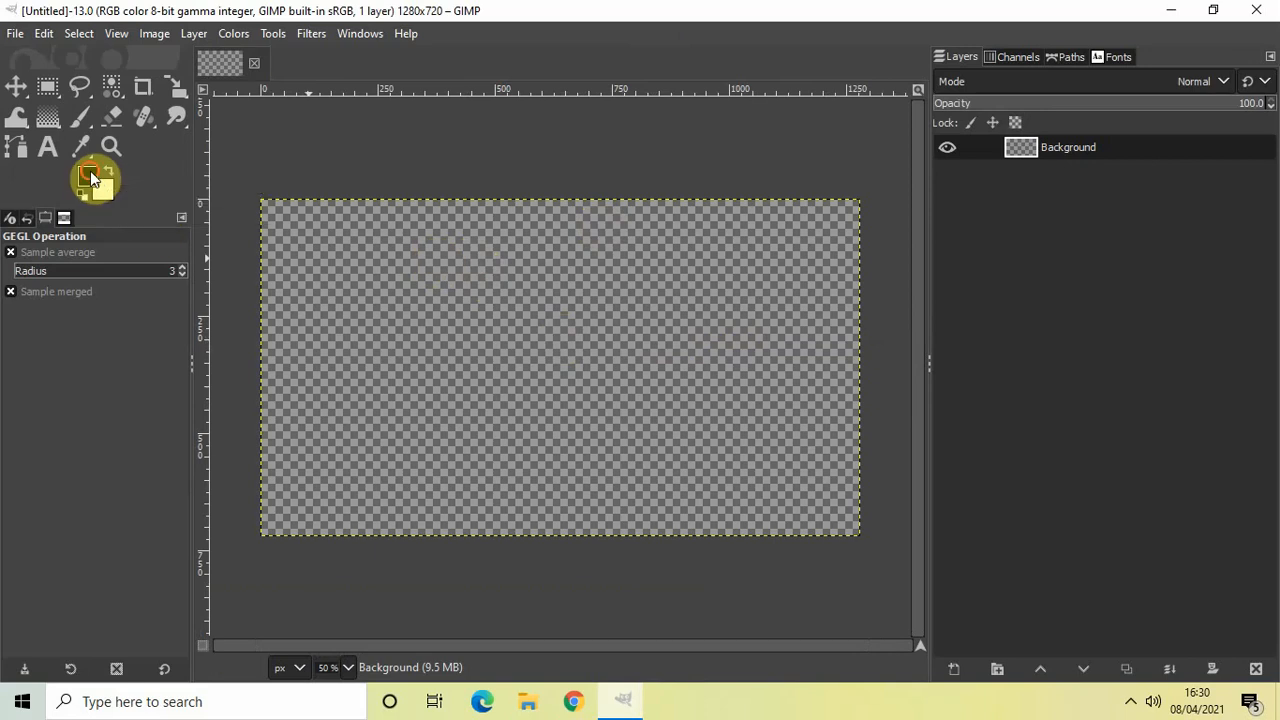
Set the foreground colour to #163285 and fill the whole canvas with it.
click(88, 175)
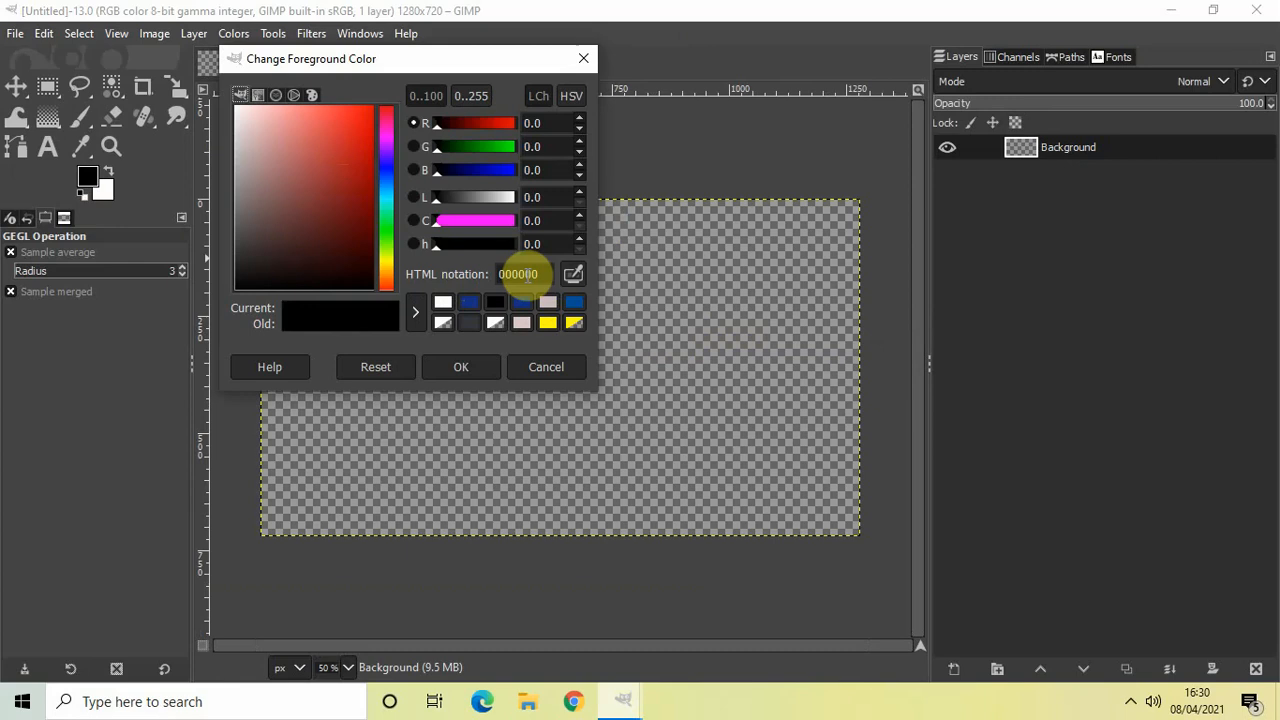
triple_click(518, 274)
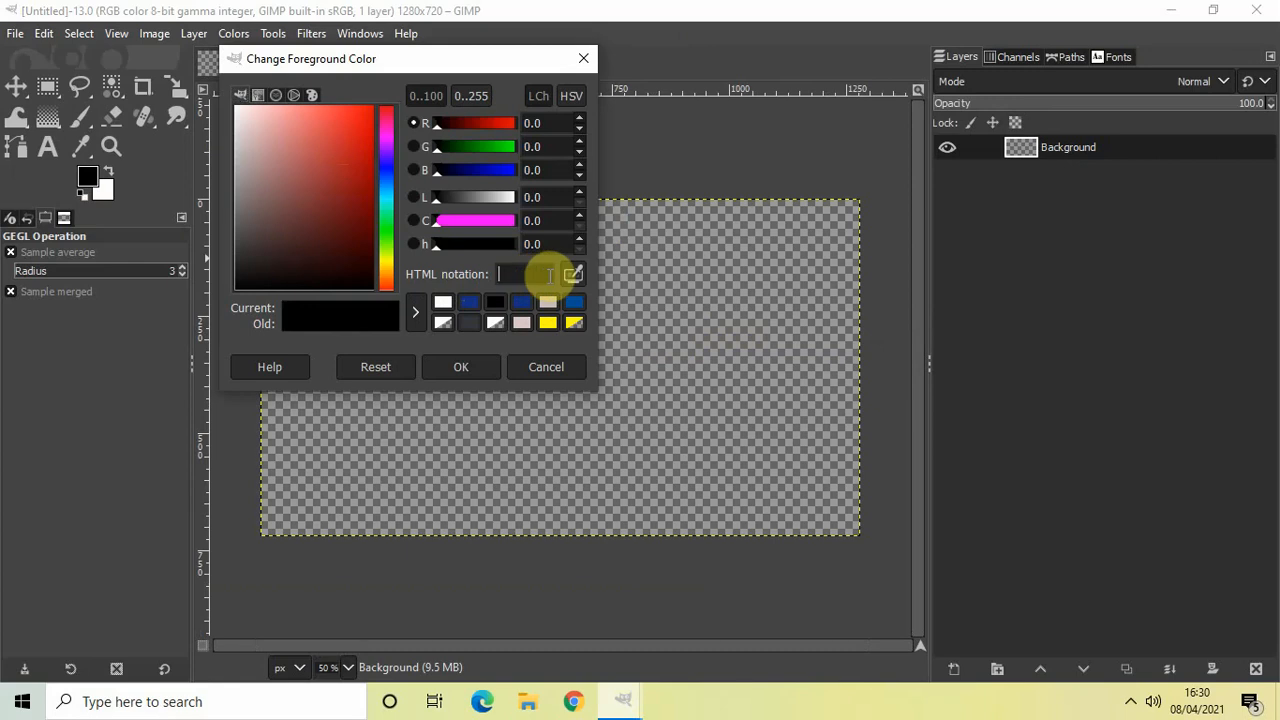
text(16)
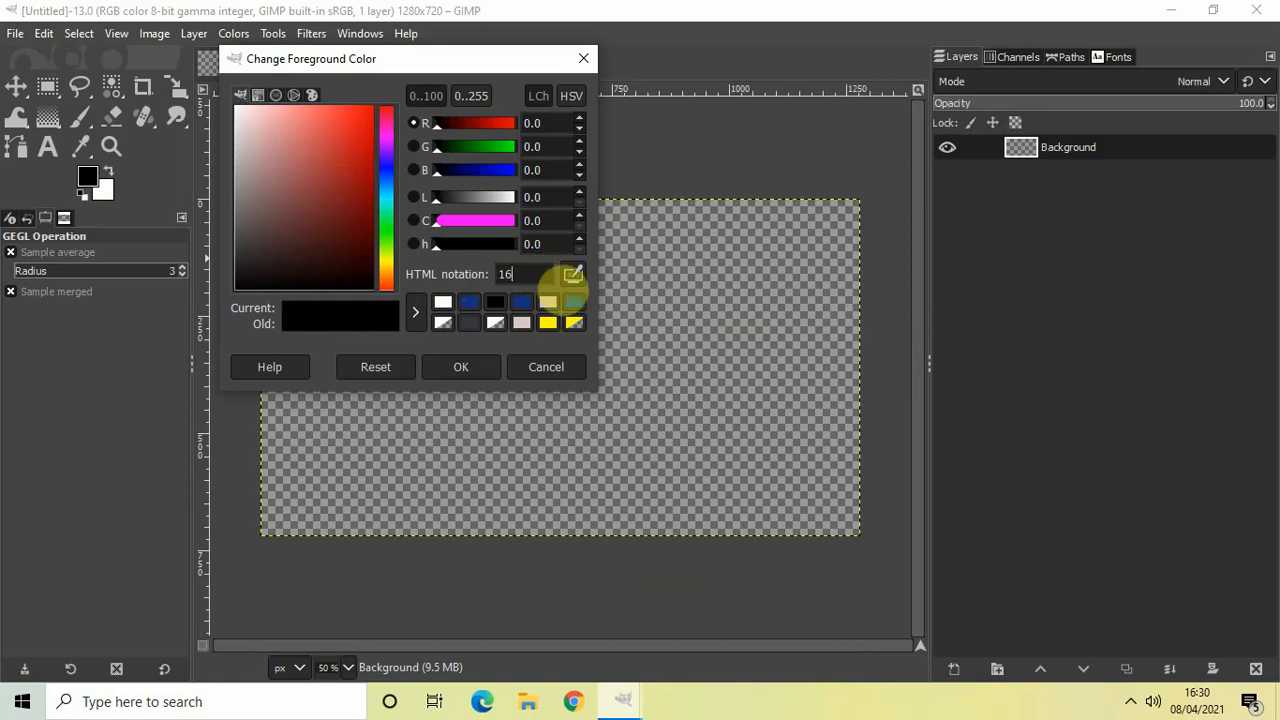
text(3285)
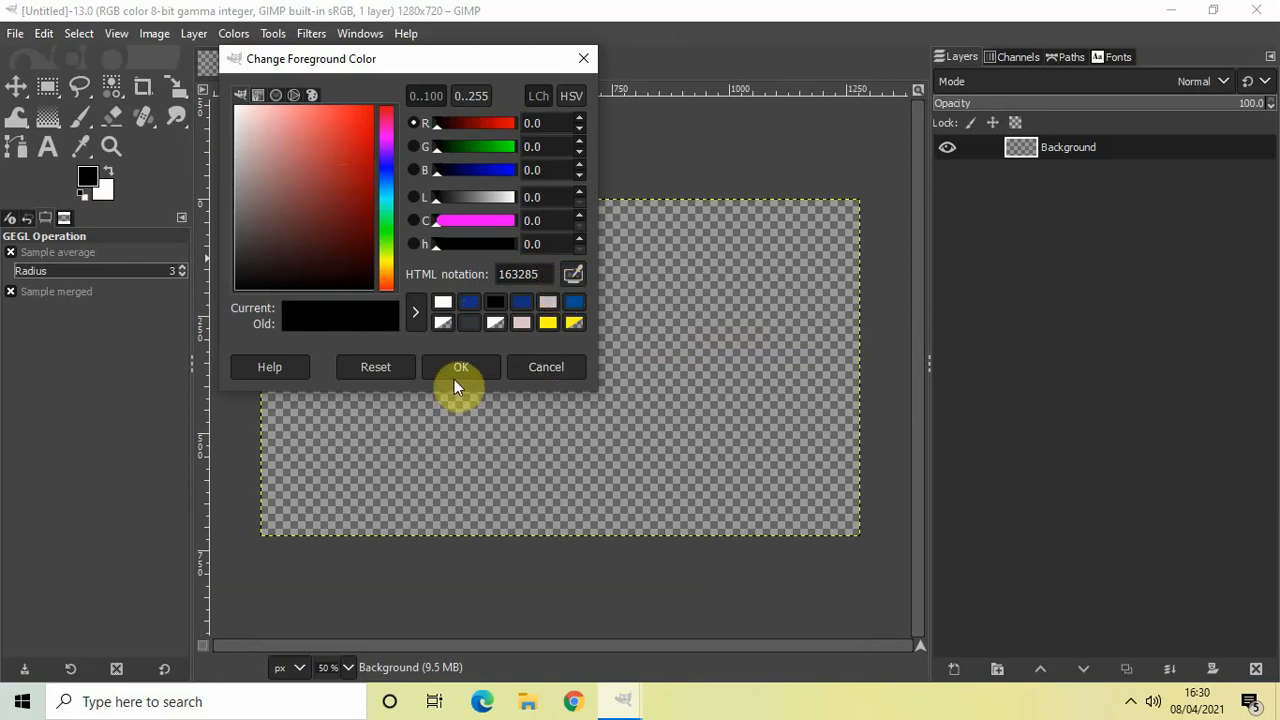
click(460, 367)
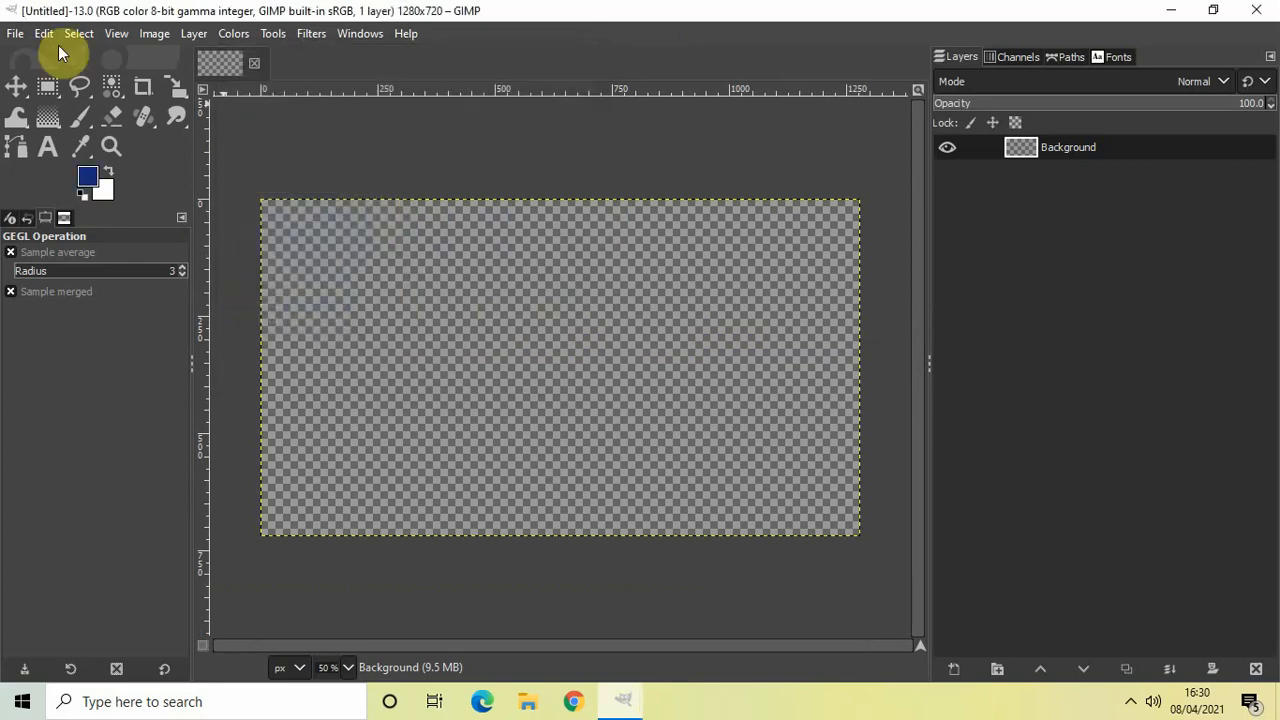
click(43, 33)
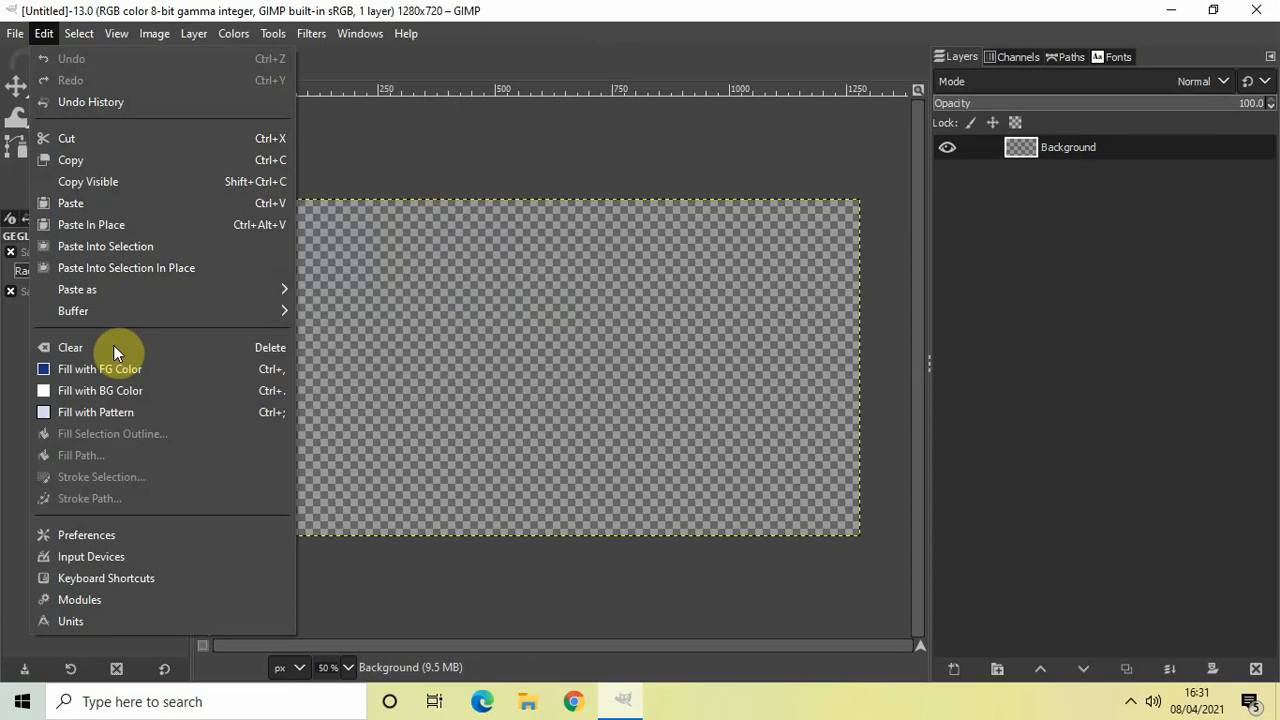
click(99, 369)
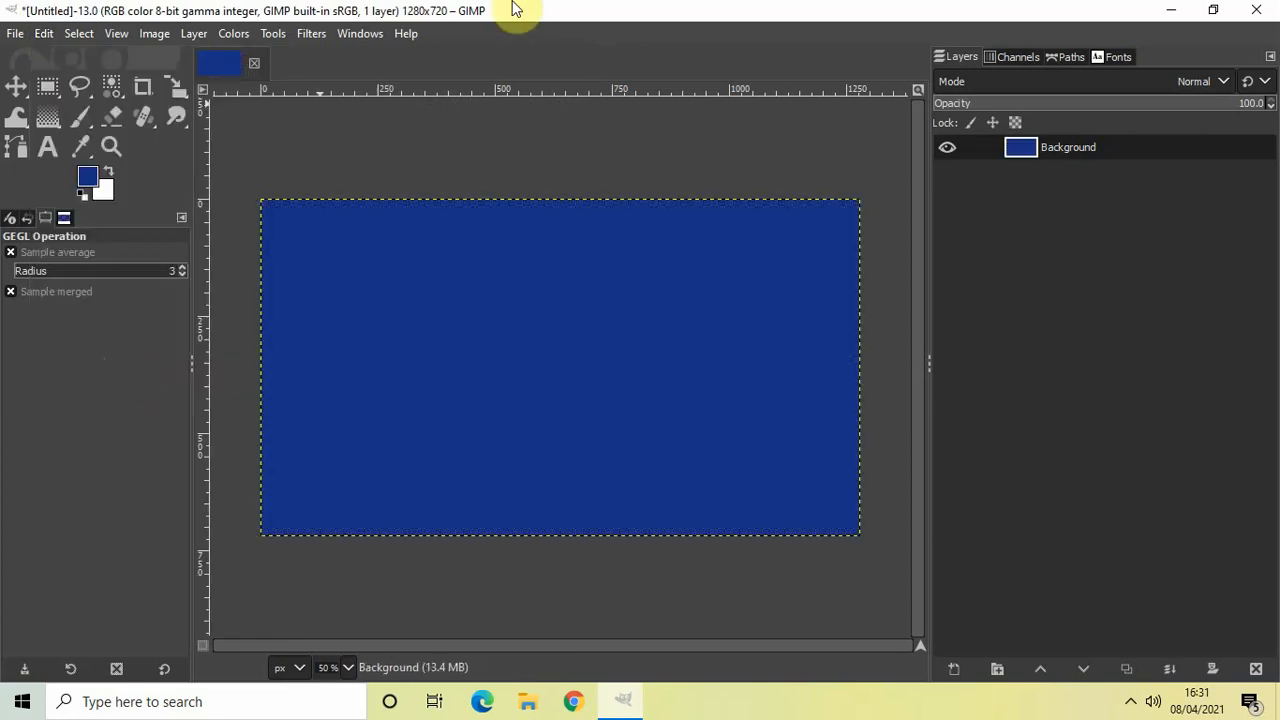
mouse_move(615, 10)
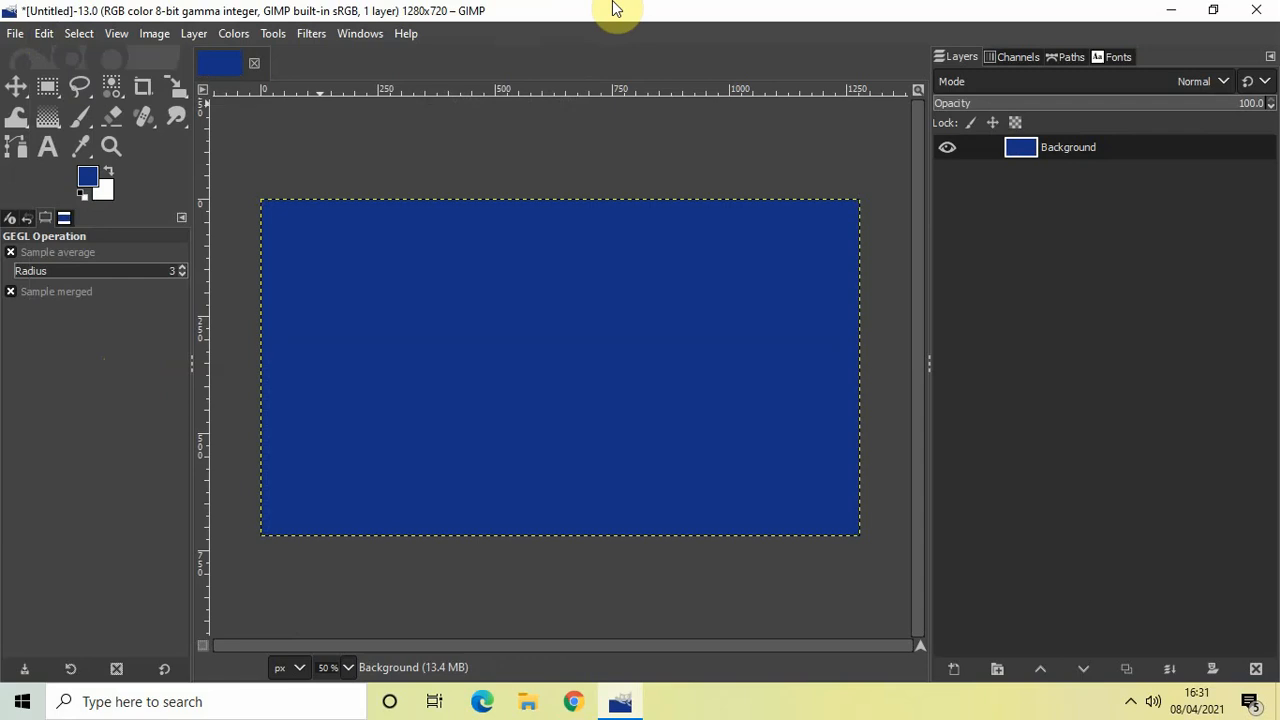
mouse_move(47, 147)
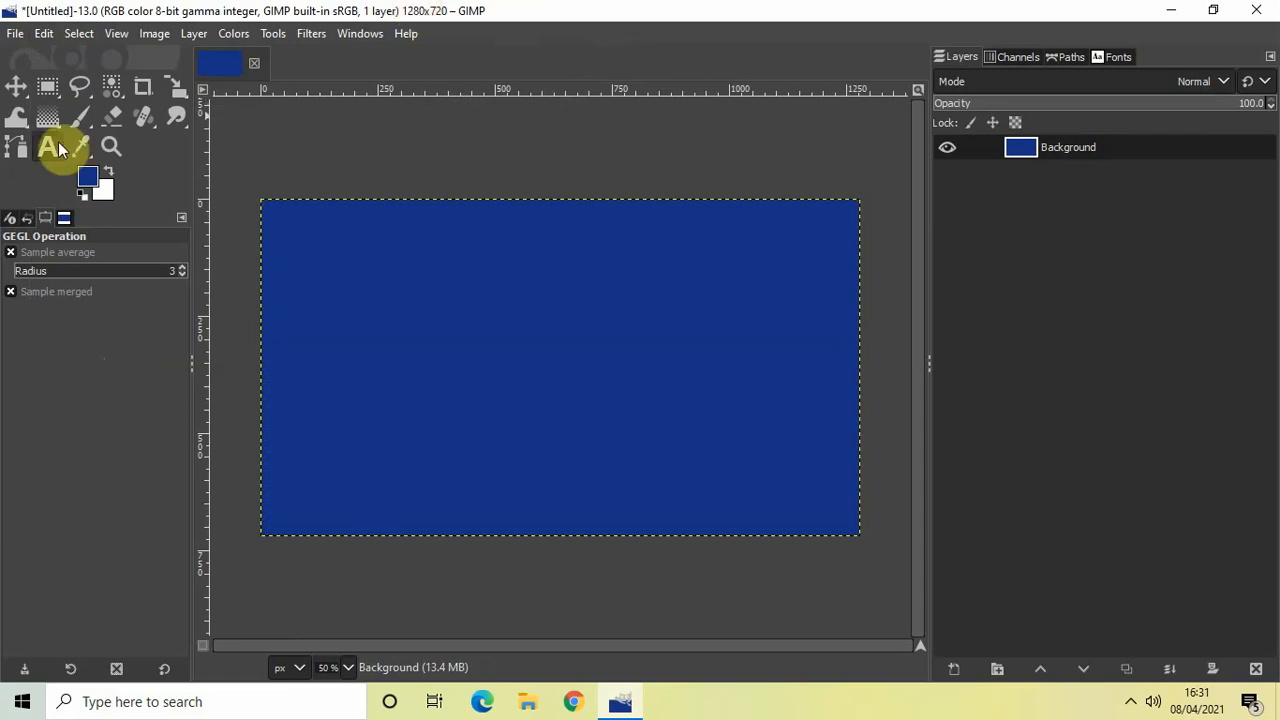
Add 'SLICED' as a text layer in white Montserrat Heavy at size 250.
click(47, 146)
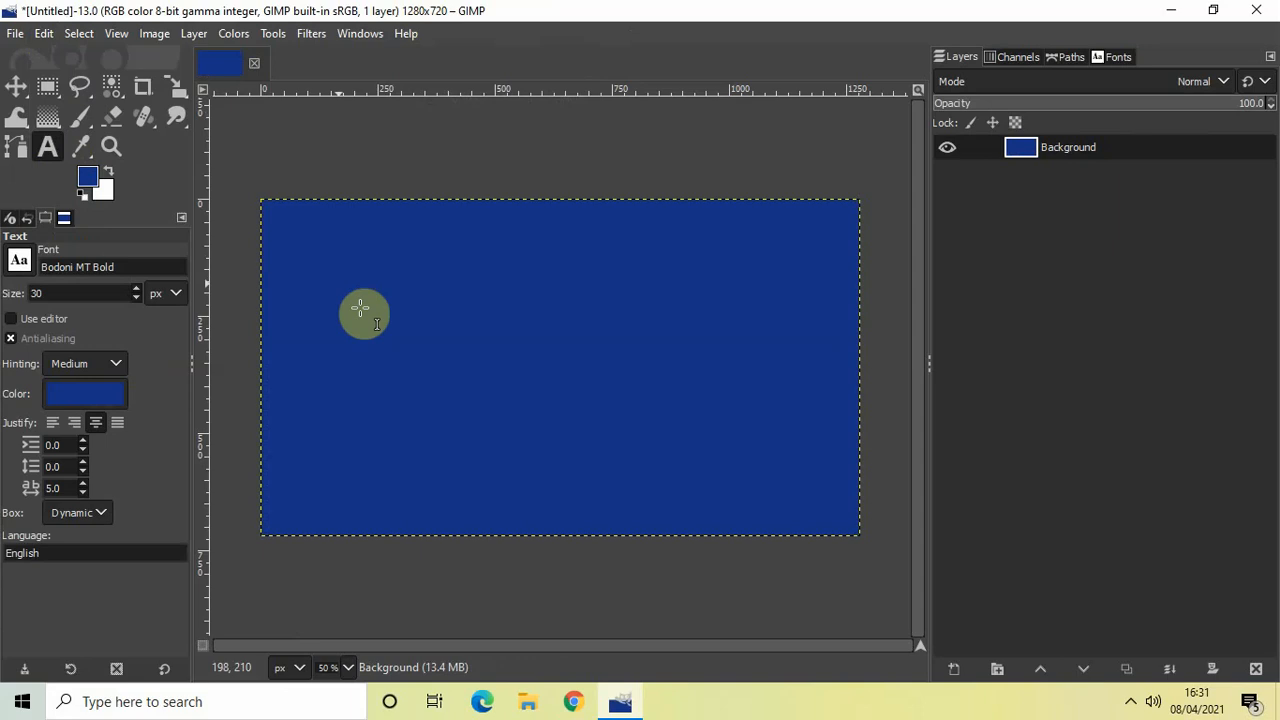
click(362, 308)
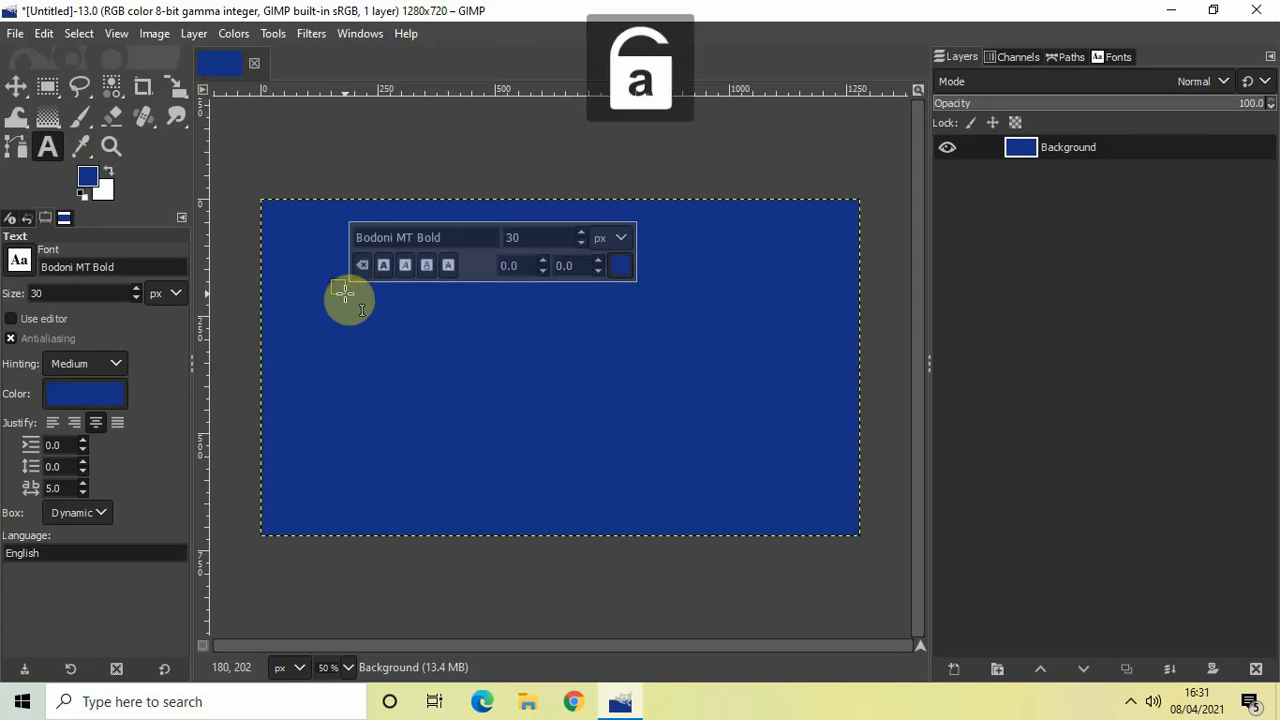
click(355, 302)
text(SLICED)
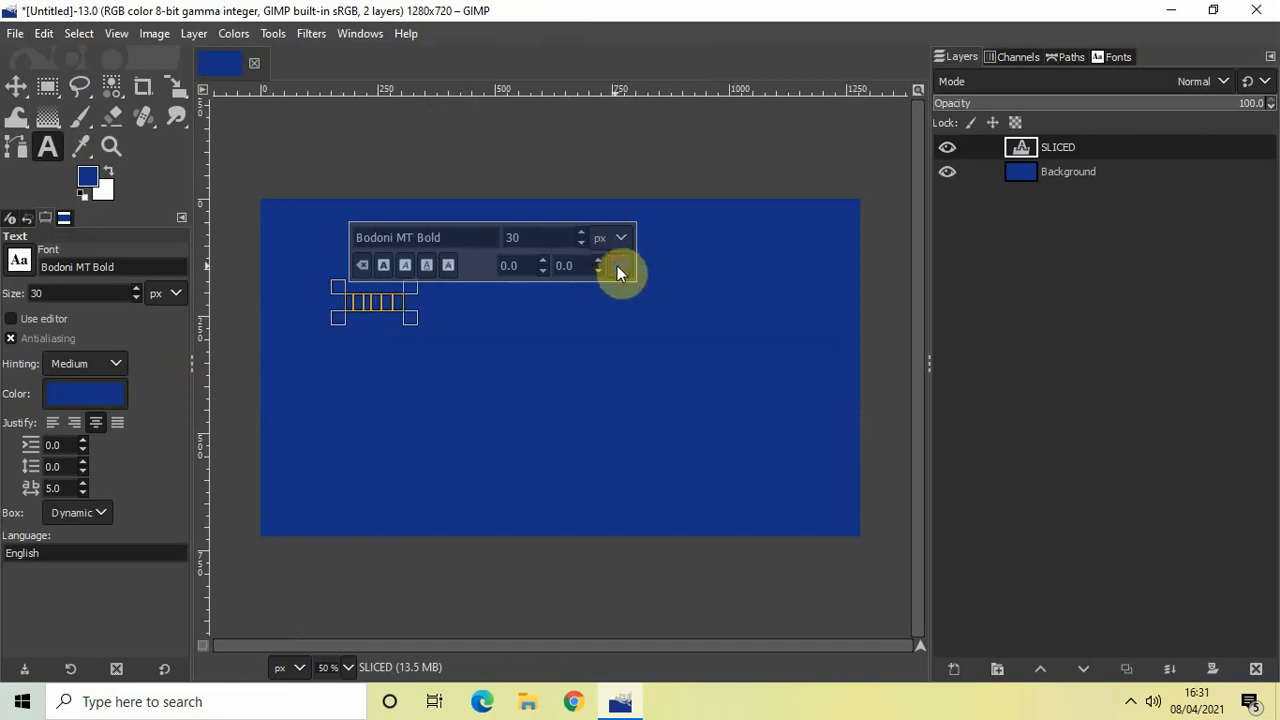
click(85, 393)
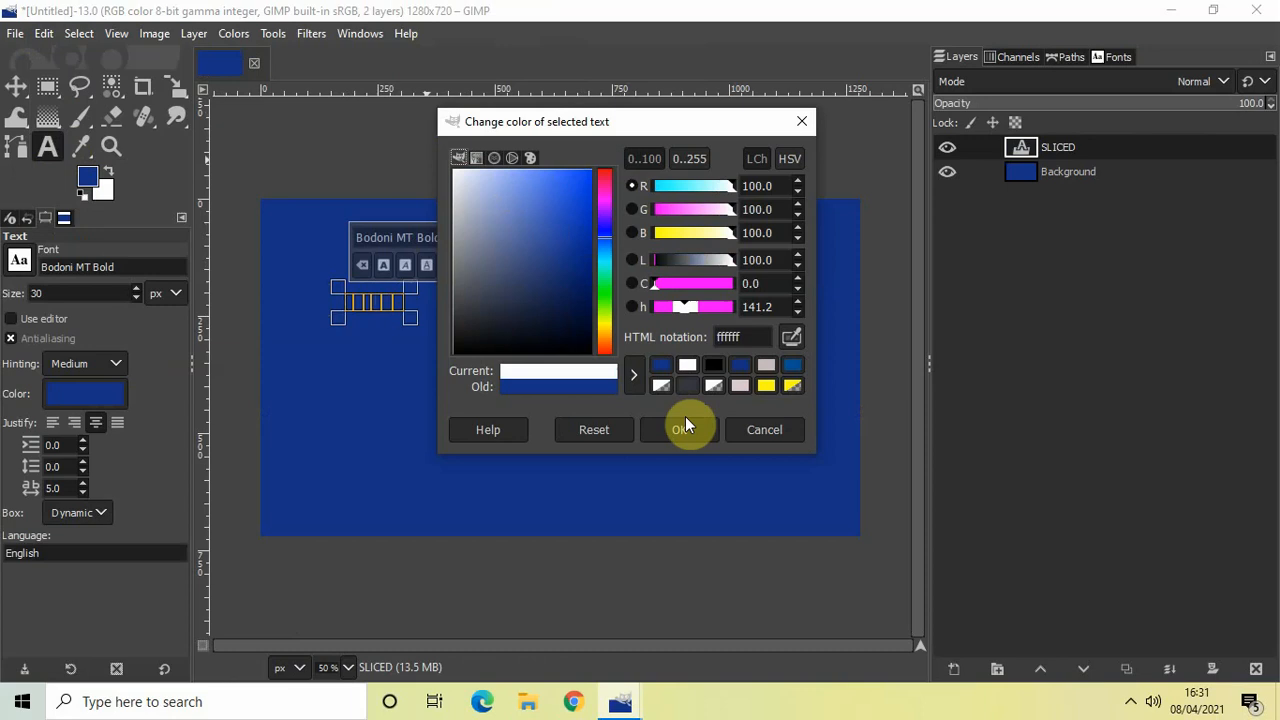
click(683, 429)
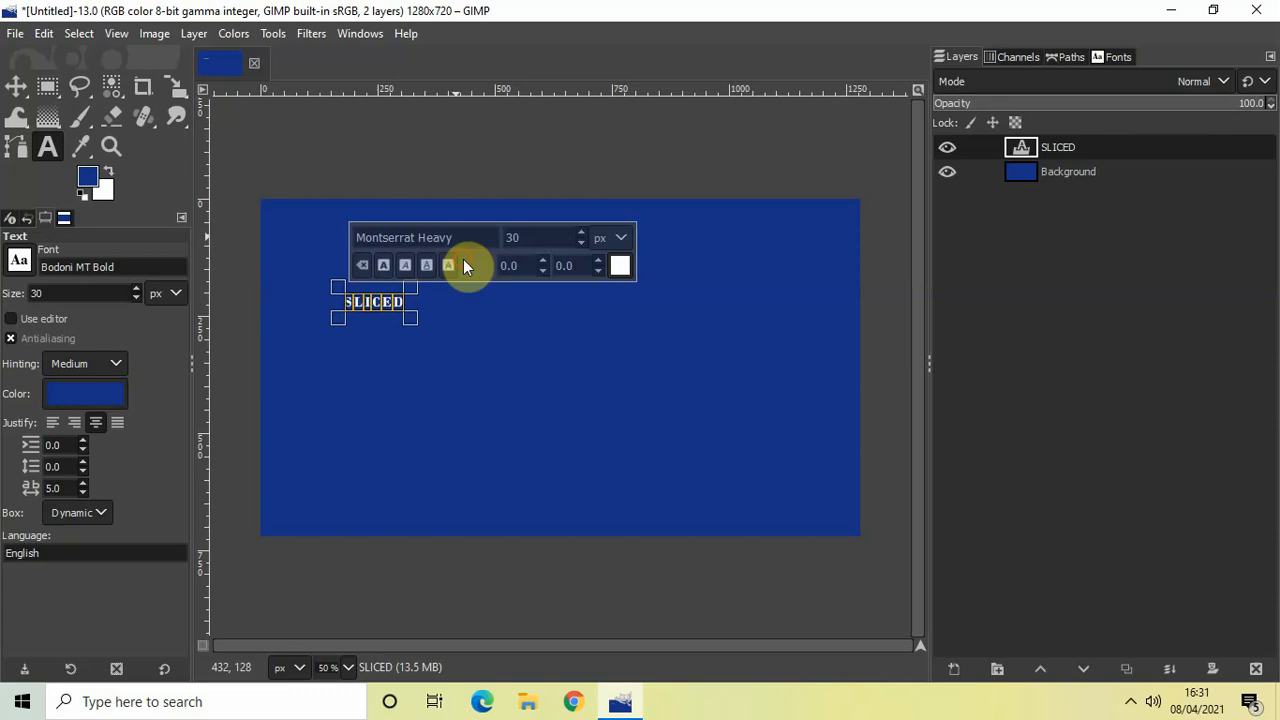
triple_click(540, 237)
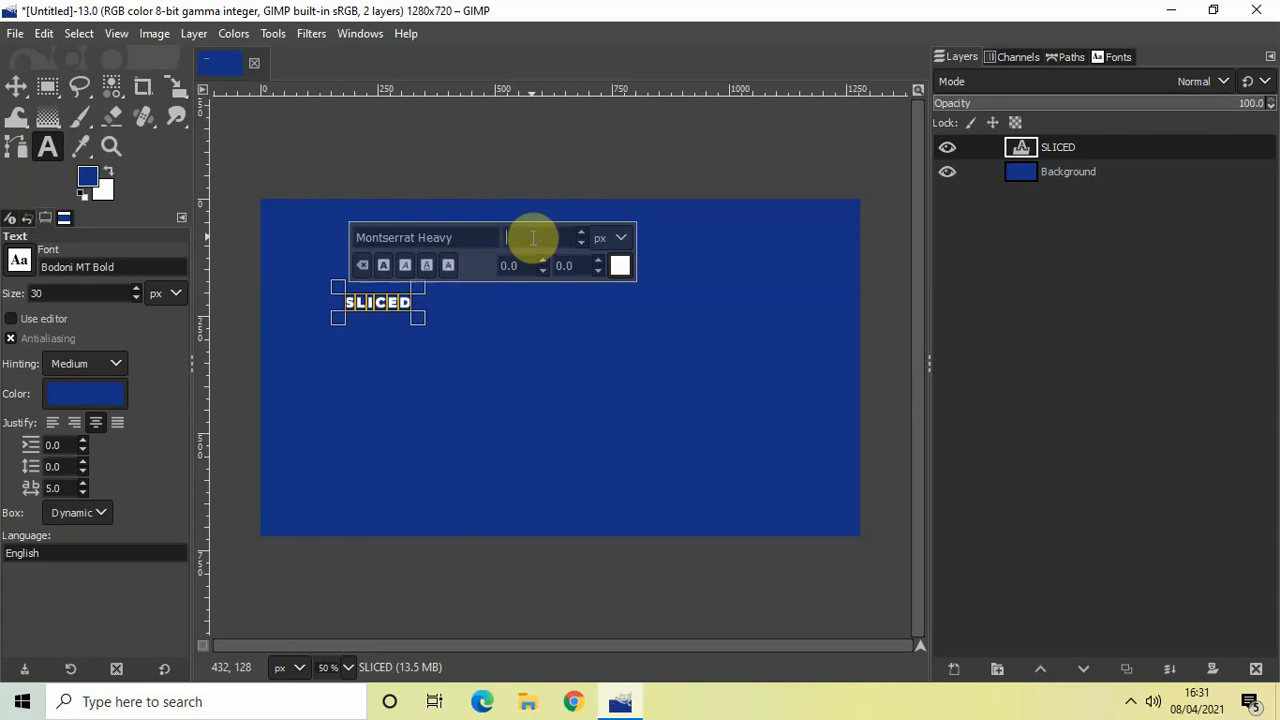
text(250)
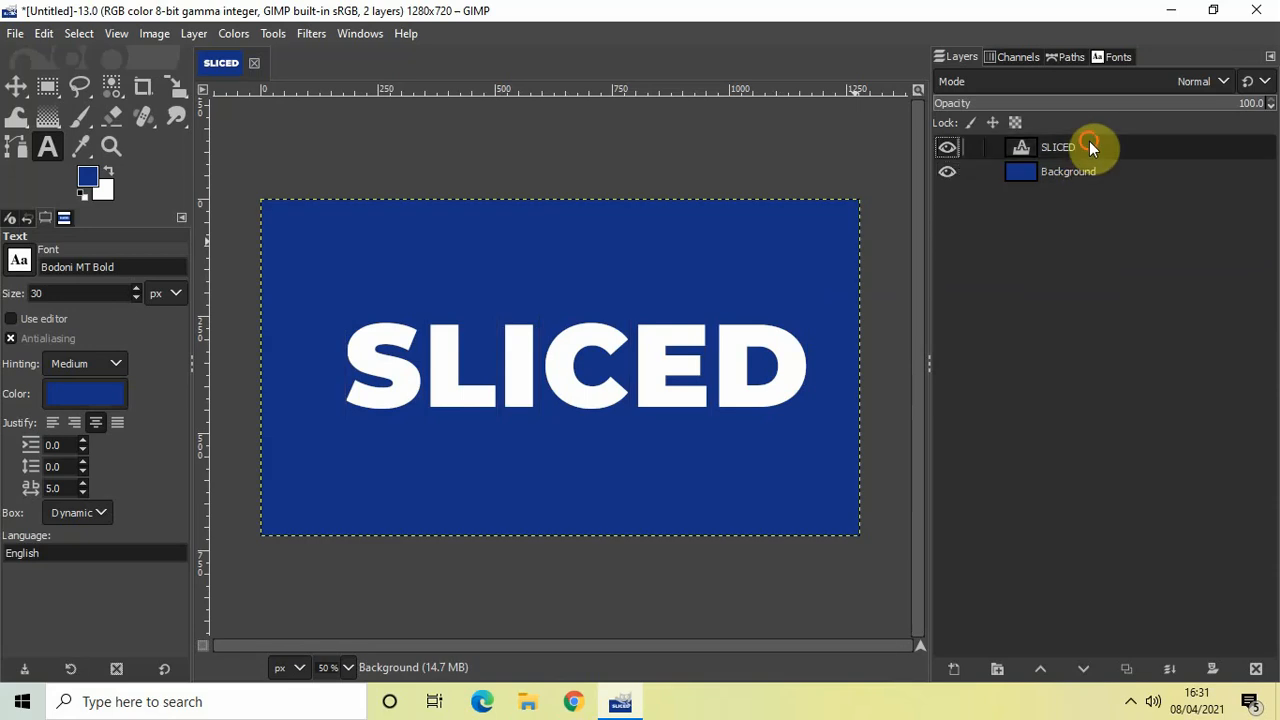
Select the SLICED layer, centre it on the image, and activate the Move tool.
click(1058, 147)
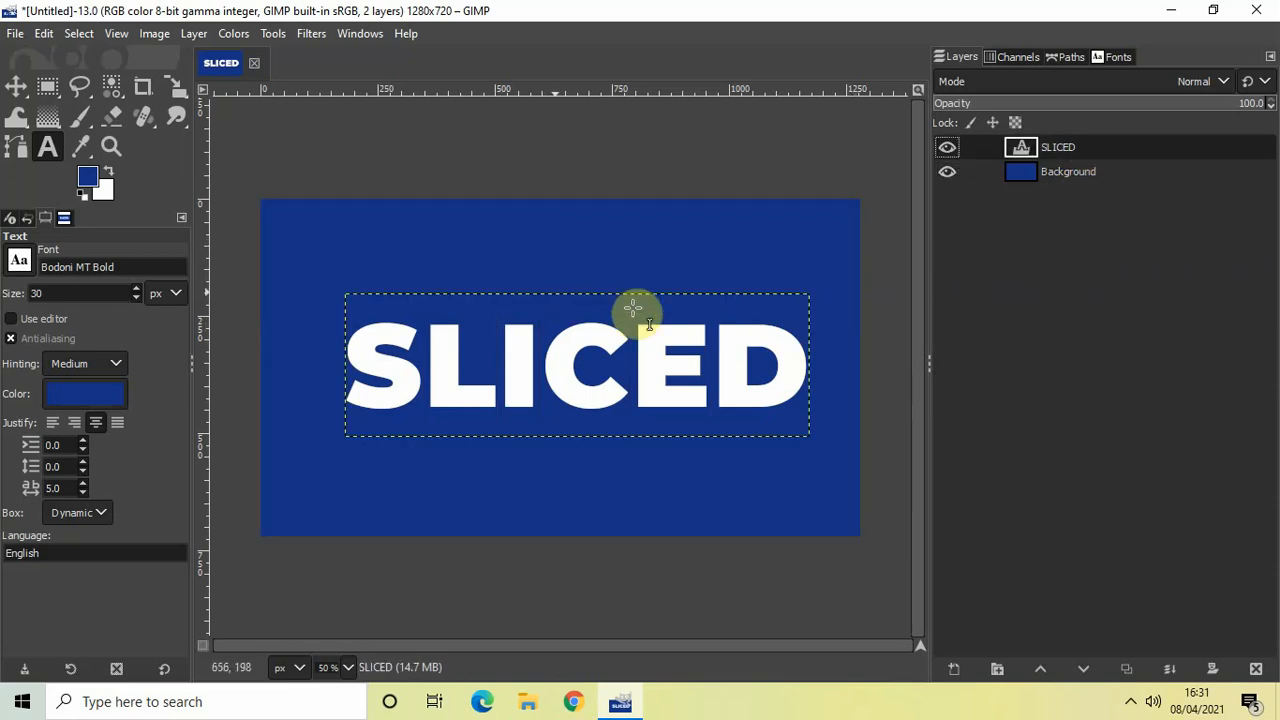
mouse_move(587, 388)
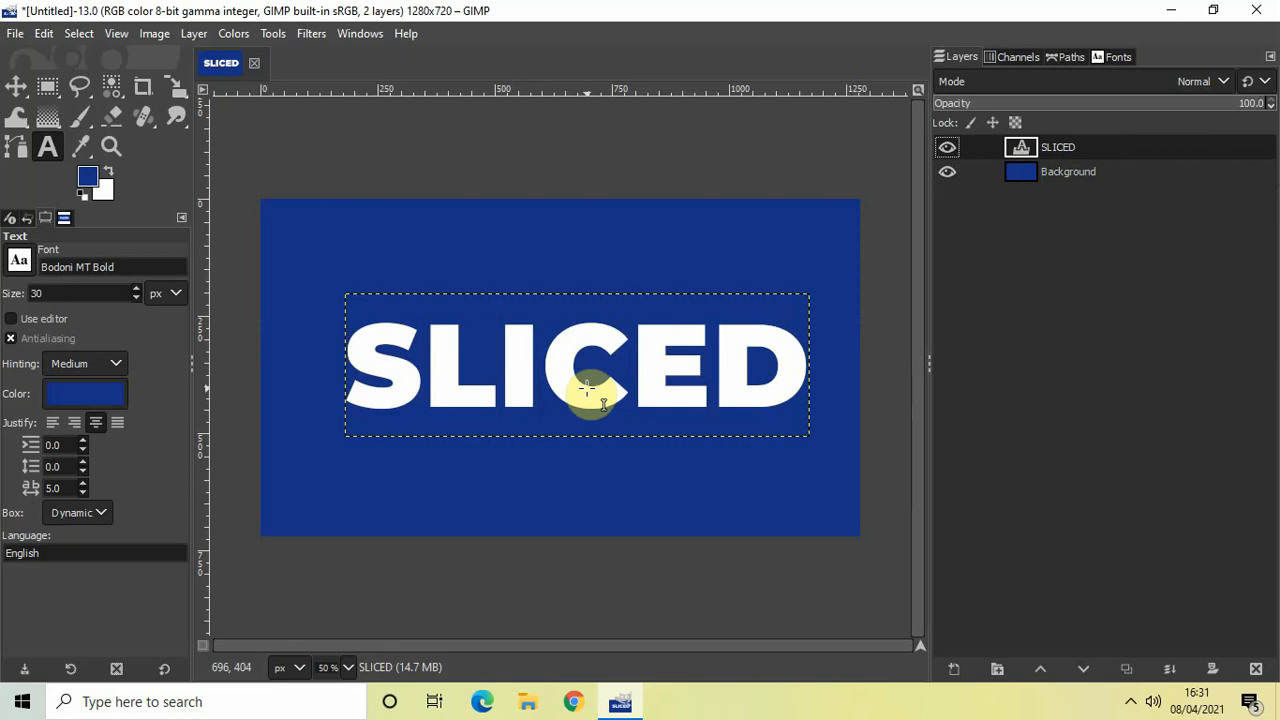
mouse_move(343, 125)
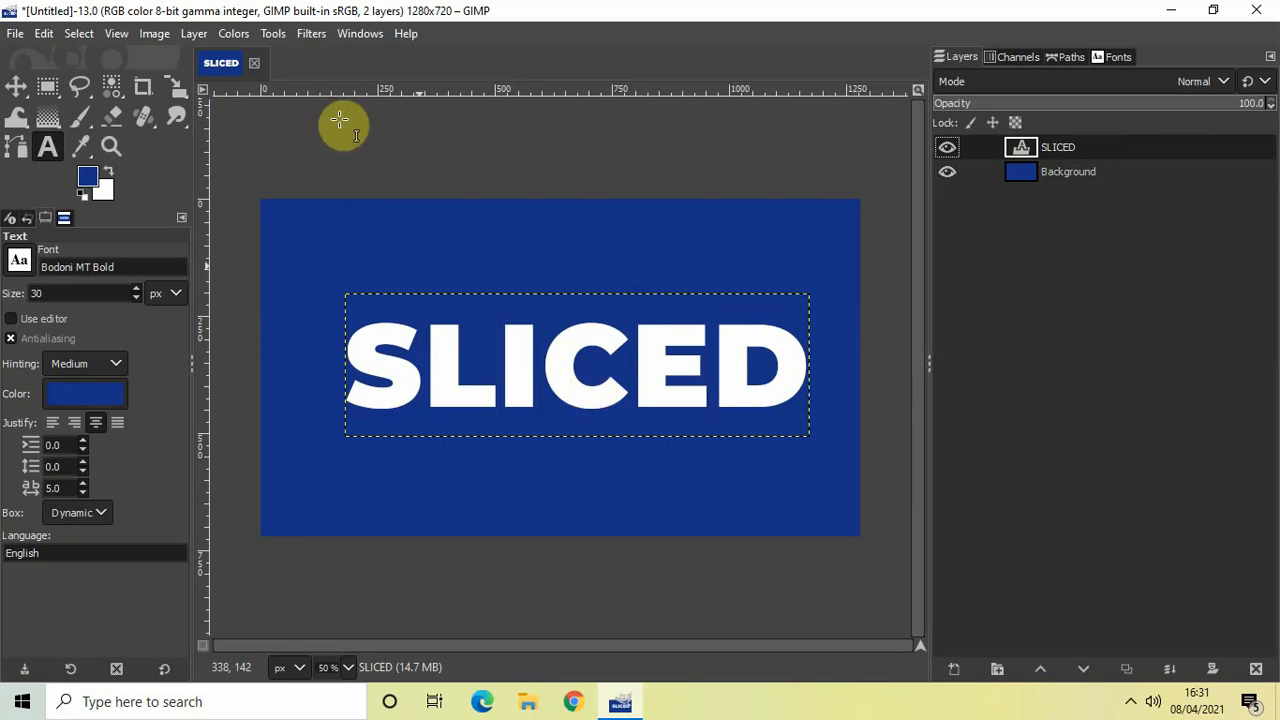
click(272, 33)
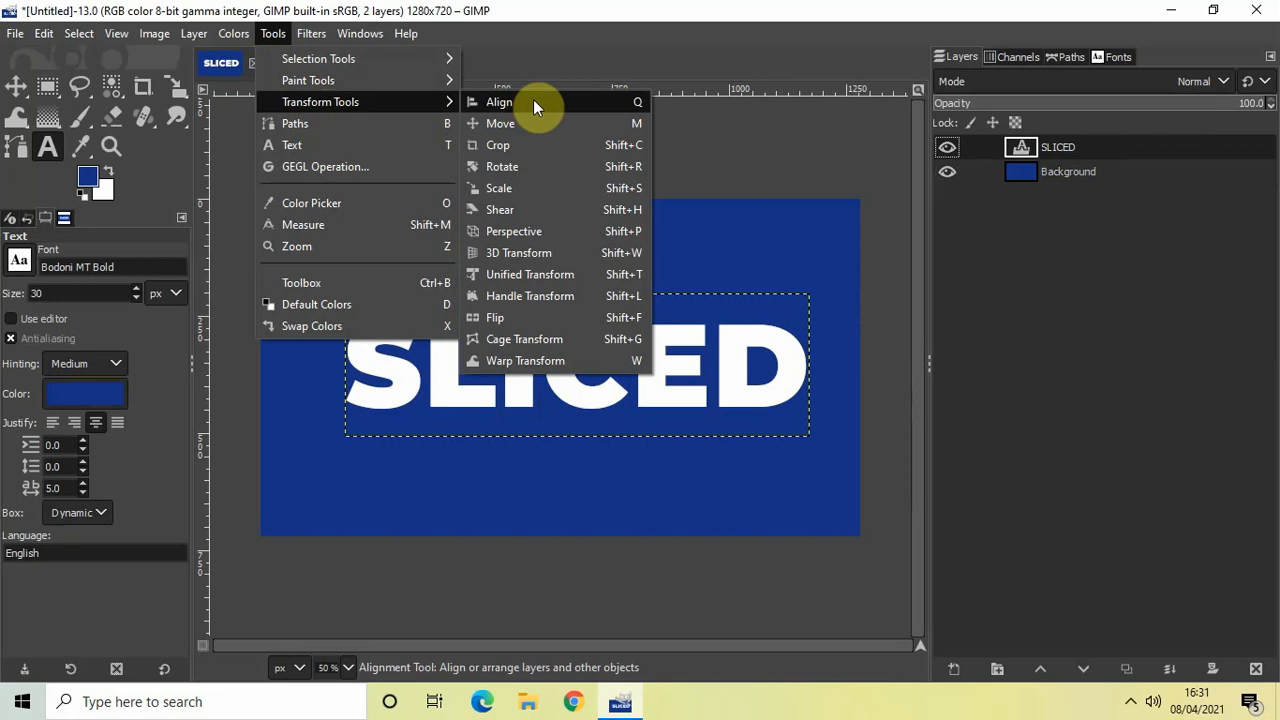
click(499, 101)
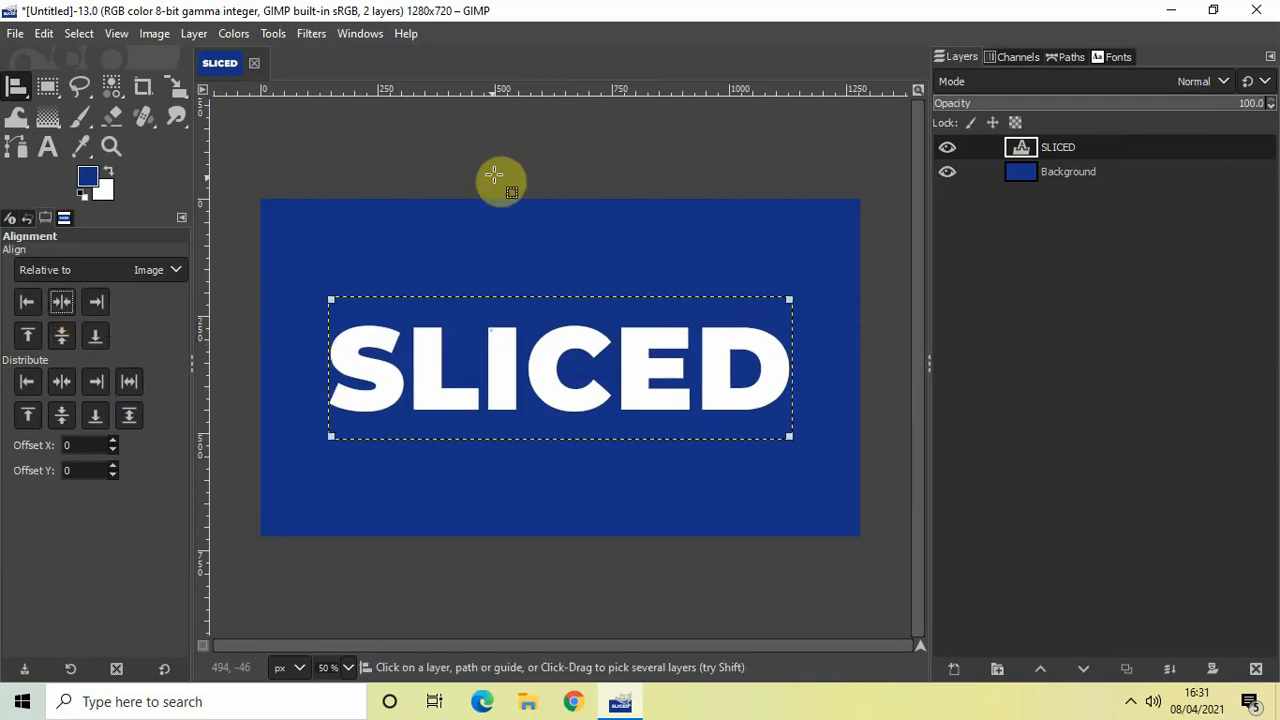
click(273, 33)
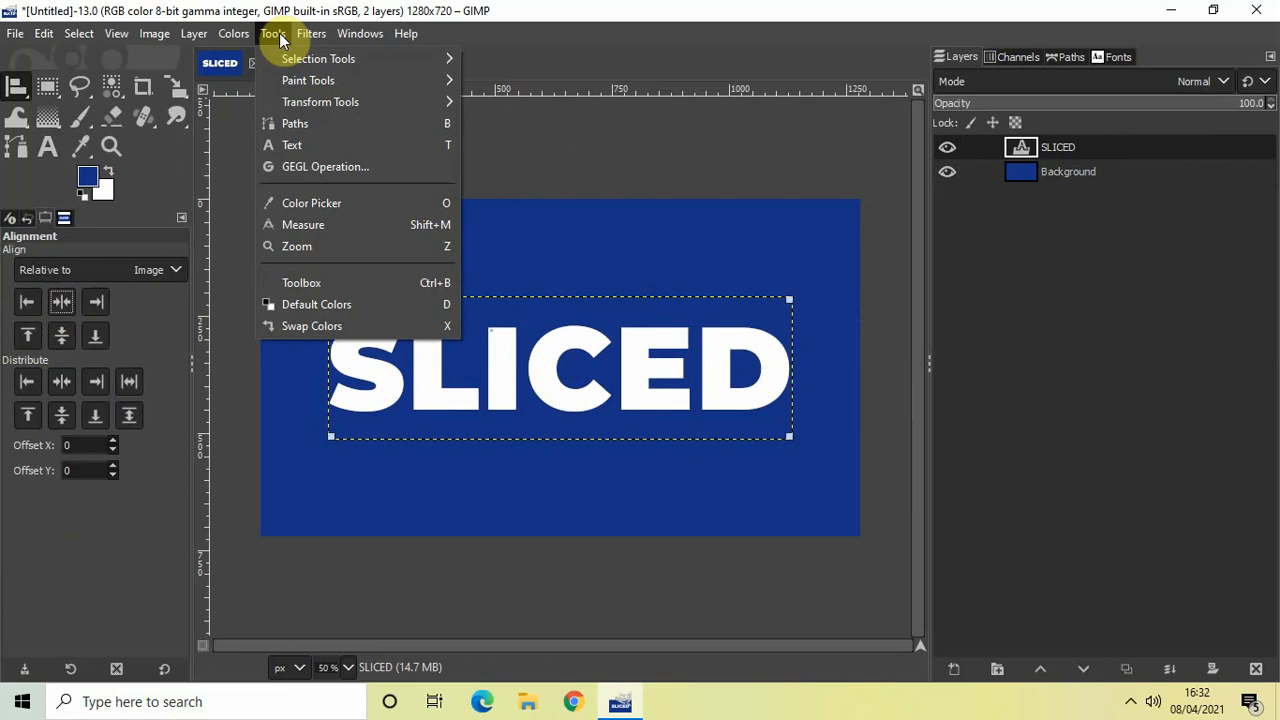
mouse_move(320, 101)
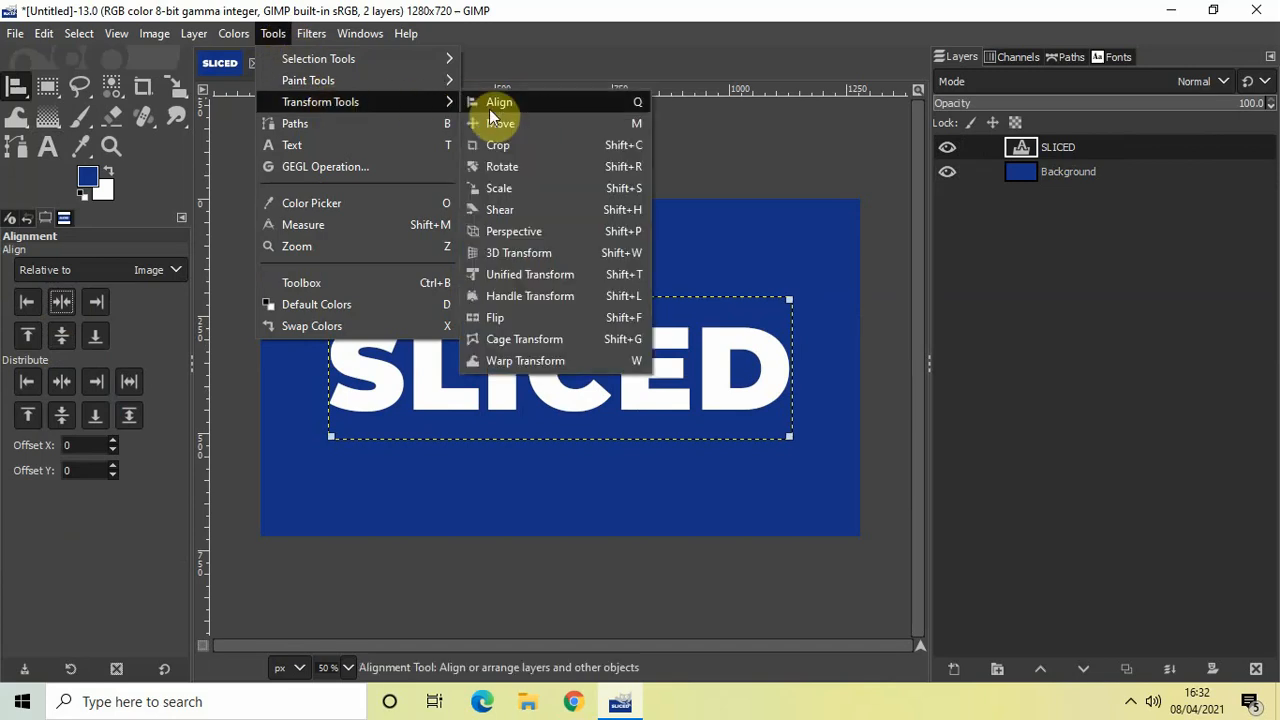
click(500, 123)
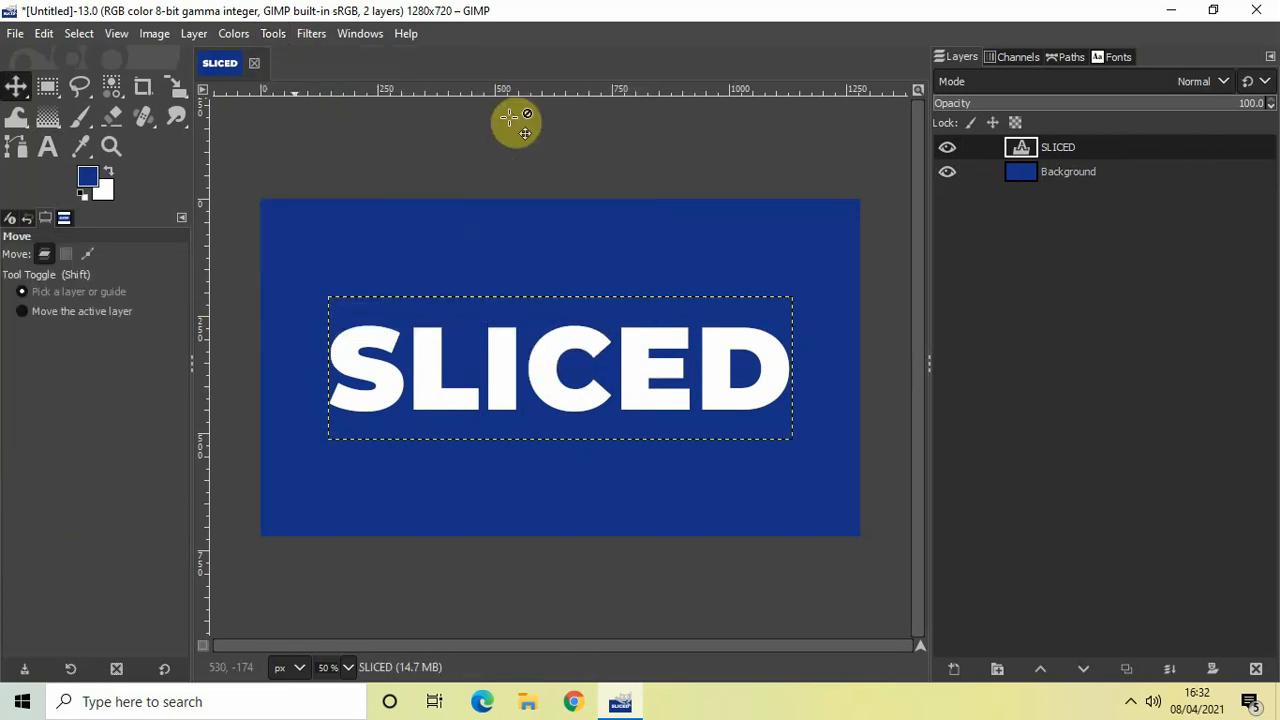
mouse_move(360, 385)
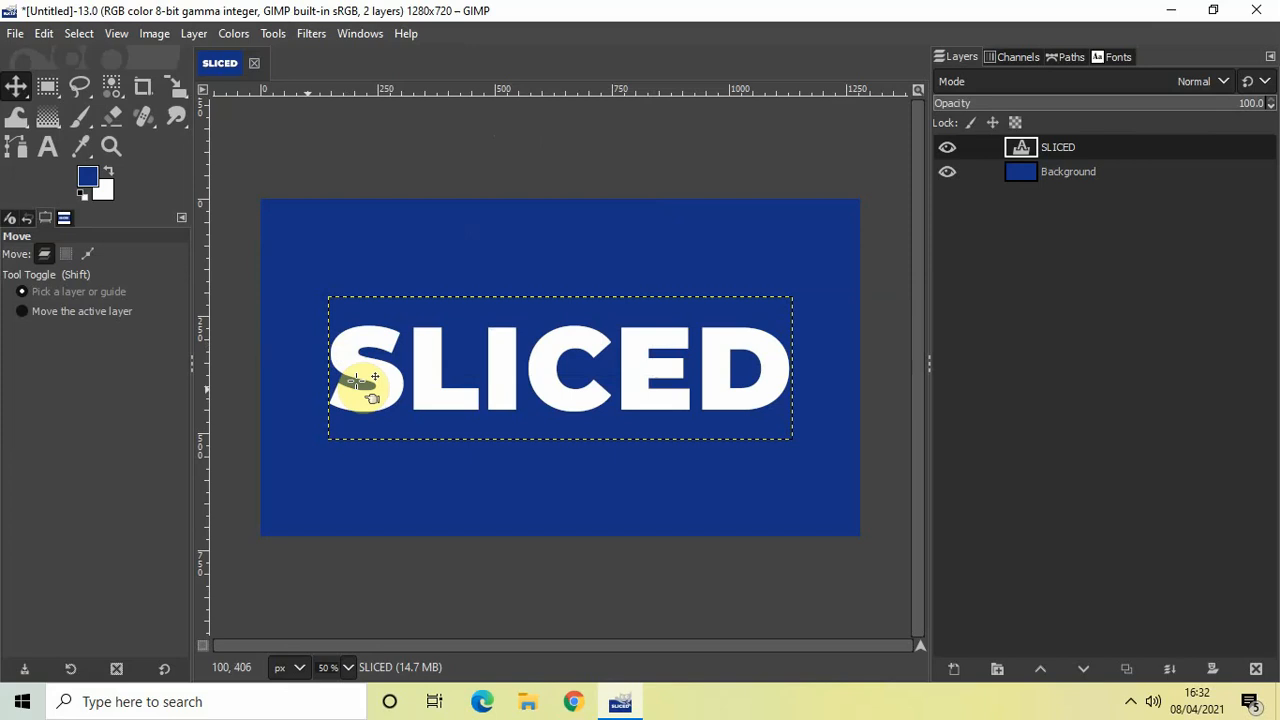
mouse_move(695, 360)
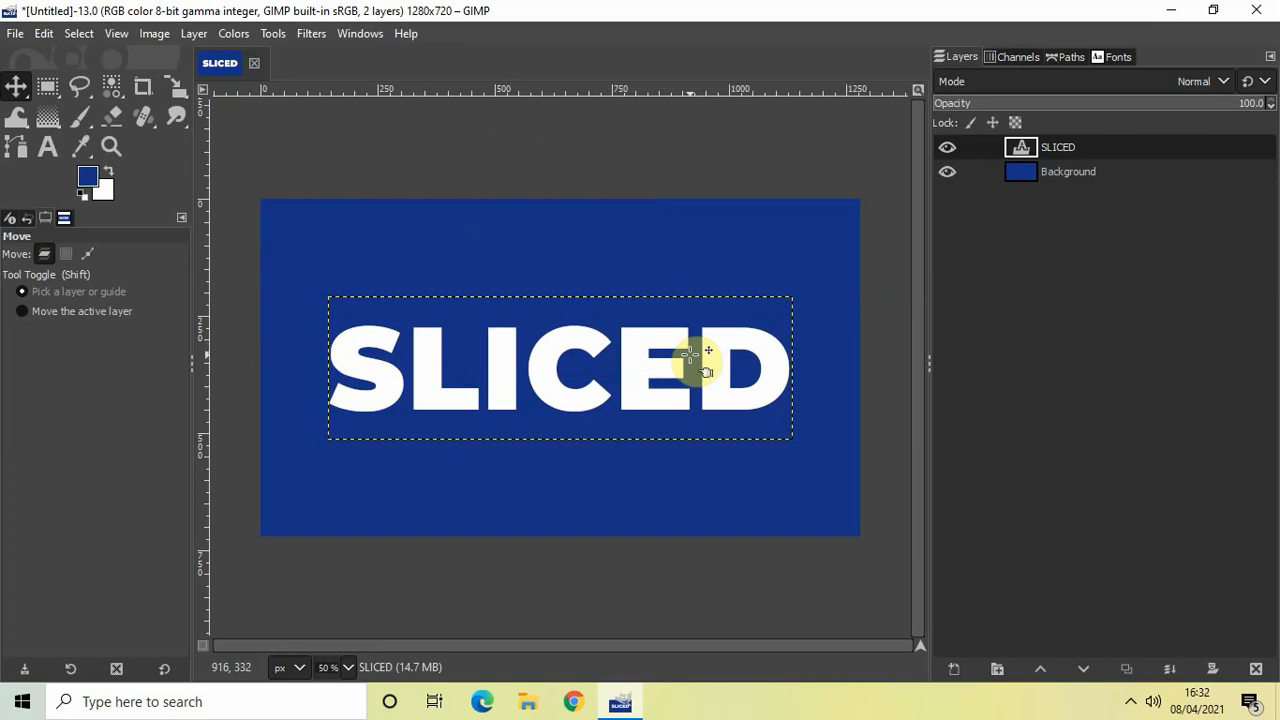
mouse_move(485, 150)
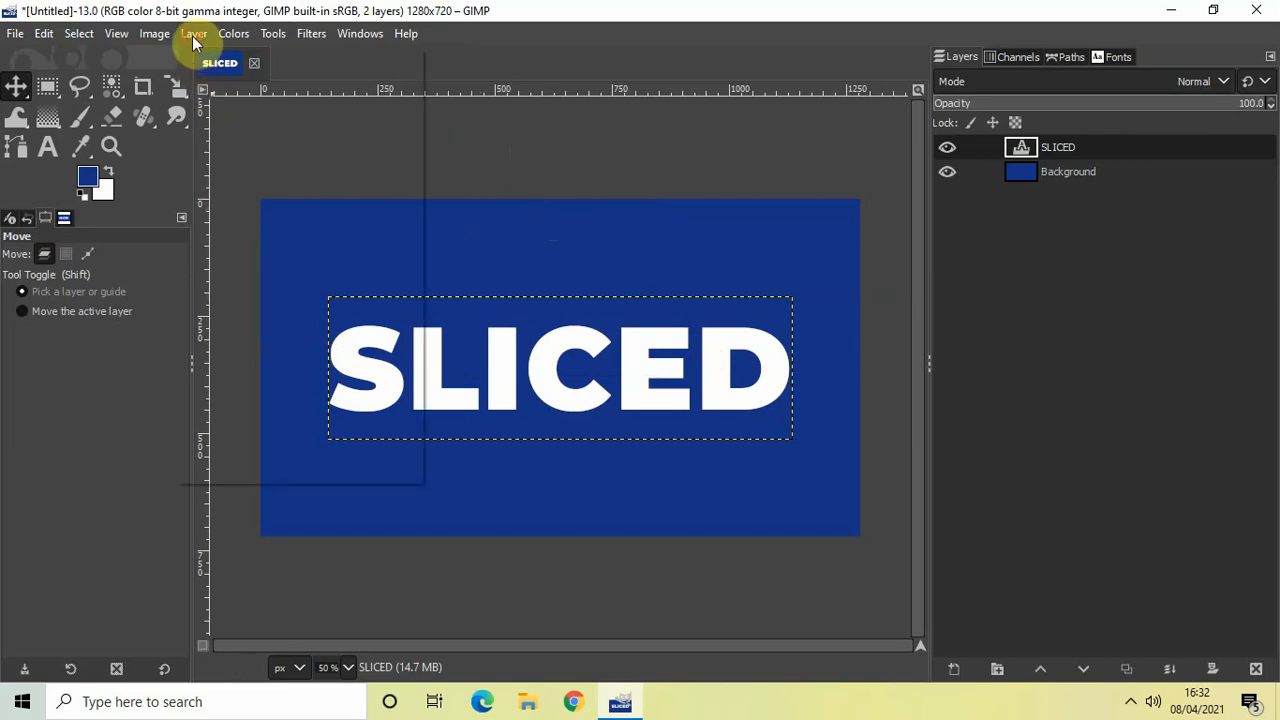
Resize the SLICED text layer to the full 1280×720 image size.
click(194, 33)
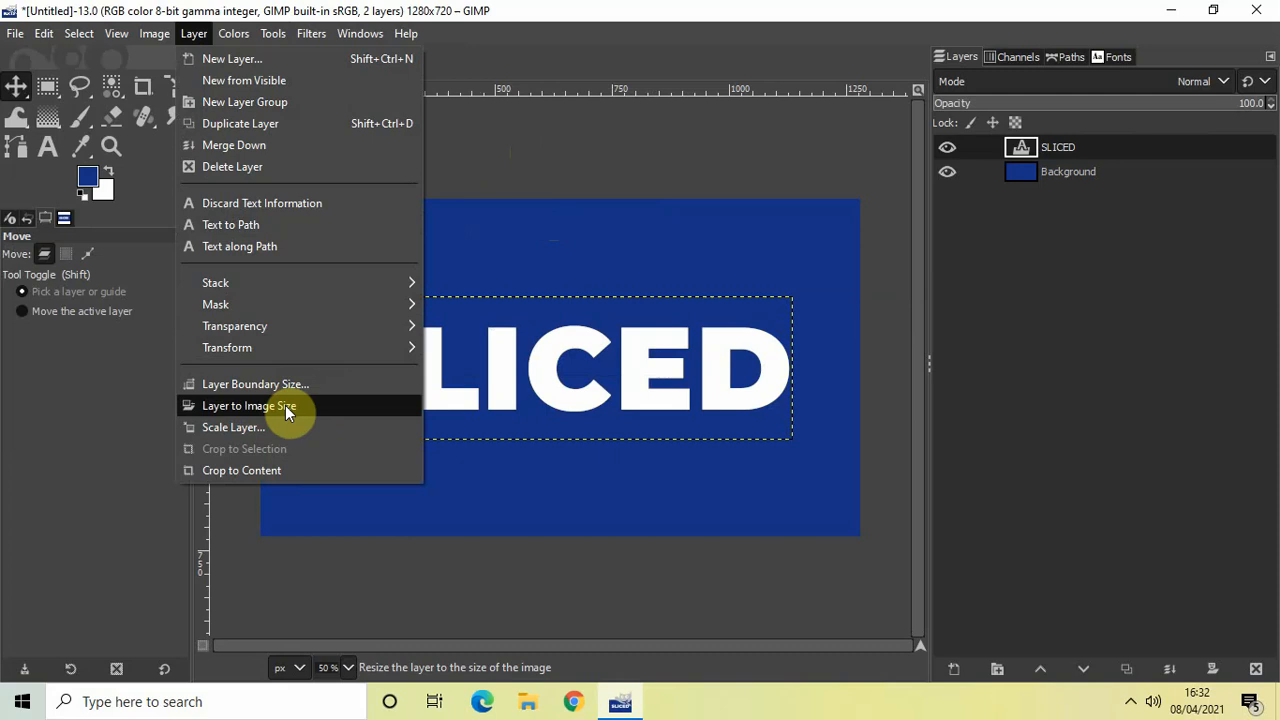
click(249, 405)
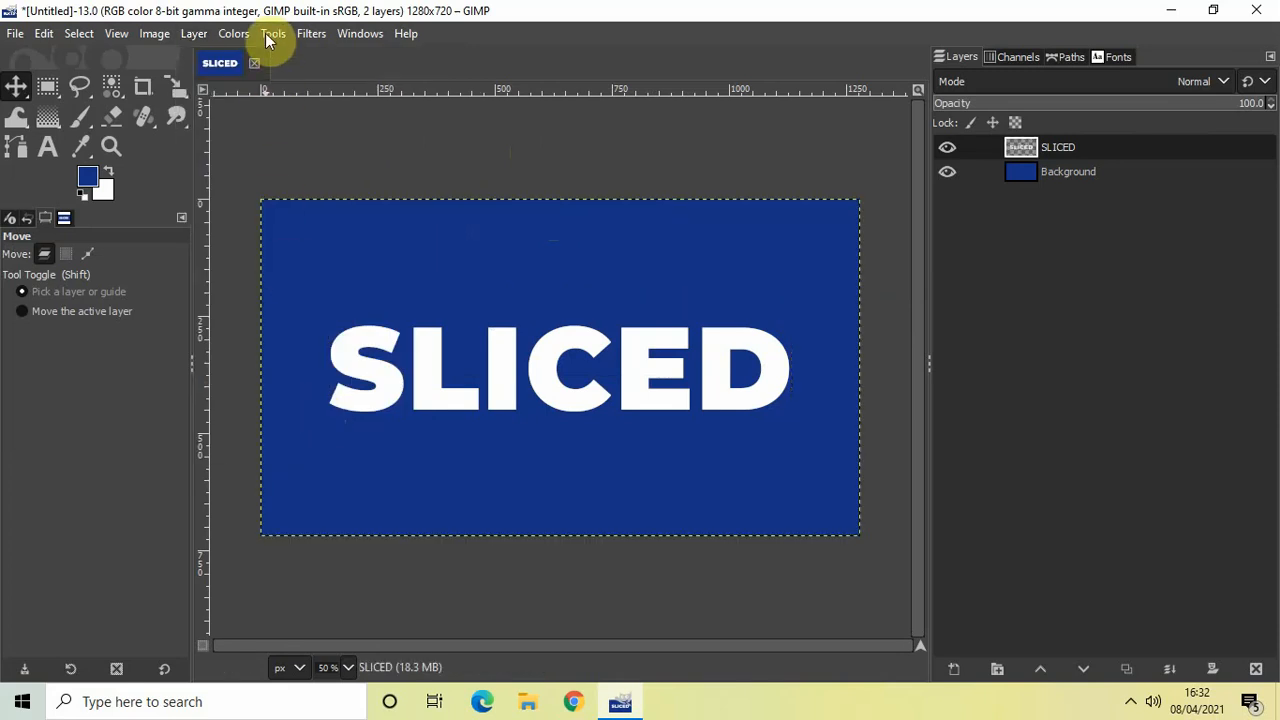
click(272, 33)
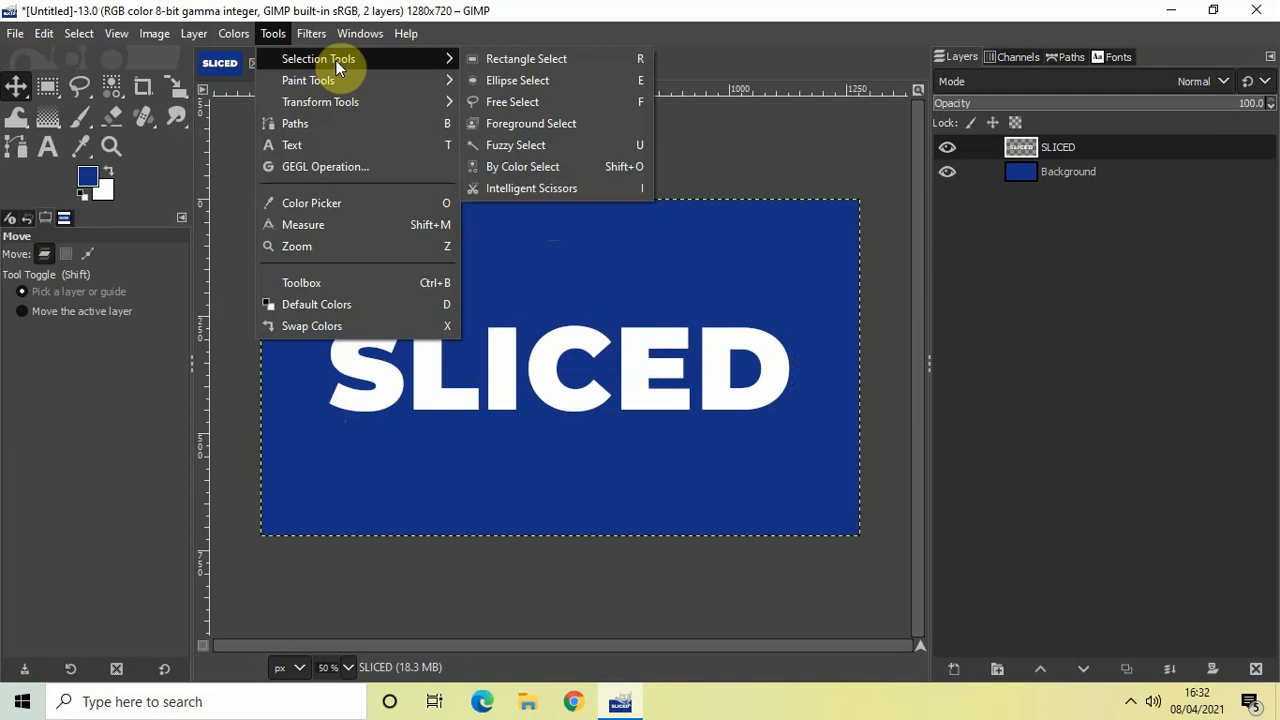
mouse_move(512, 101)
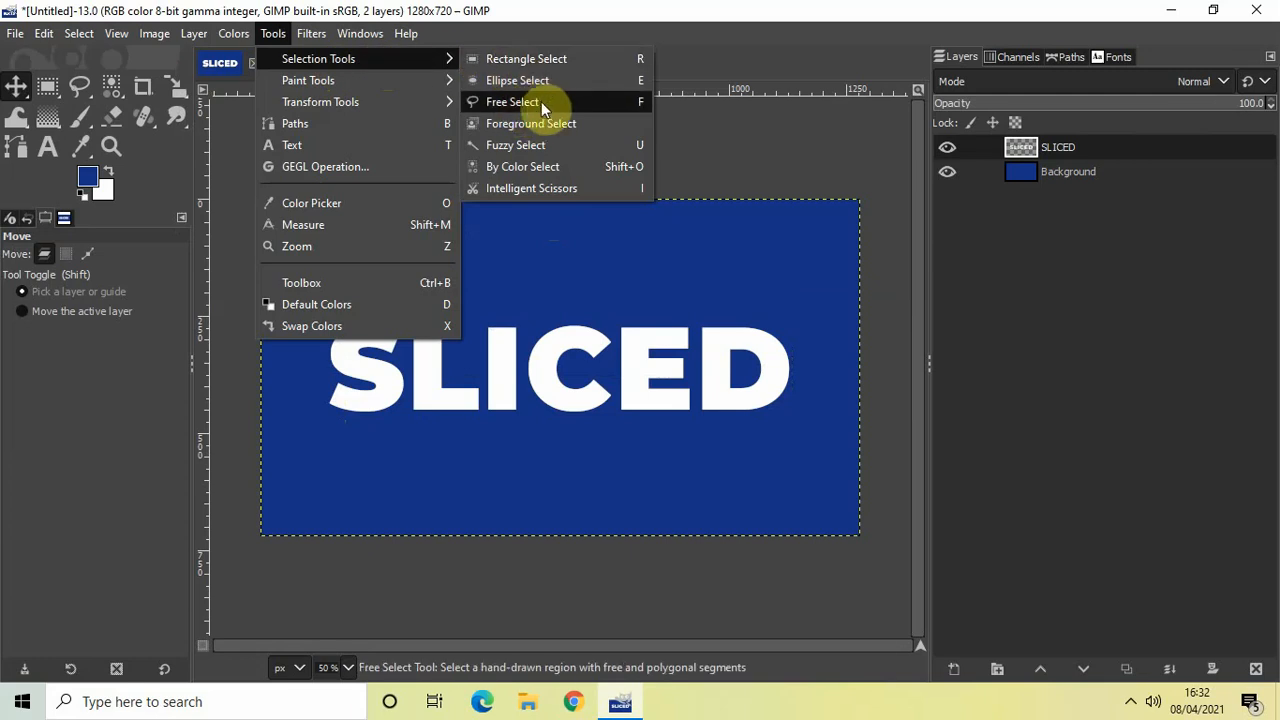
mouse_move(512, 101)
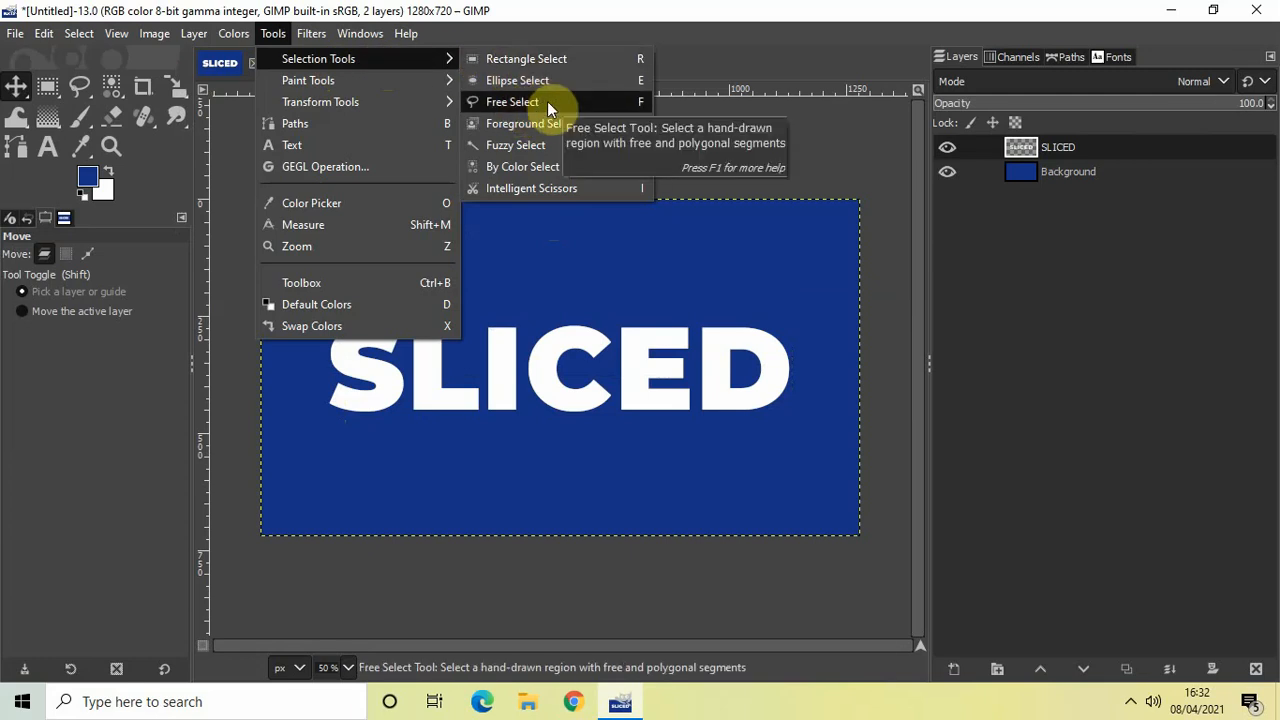
Activate the Free Select tool from Tools > Selection Tools.
click(511, 101)
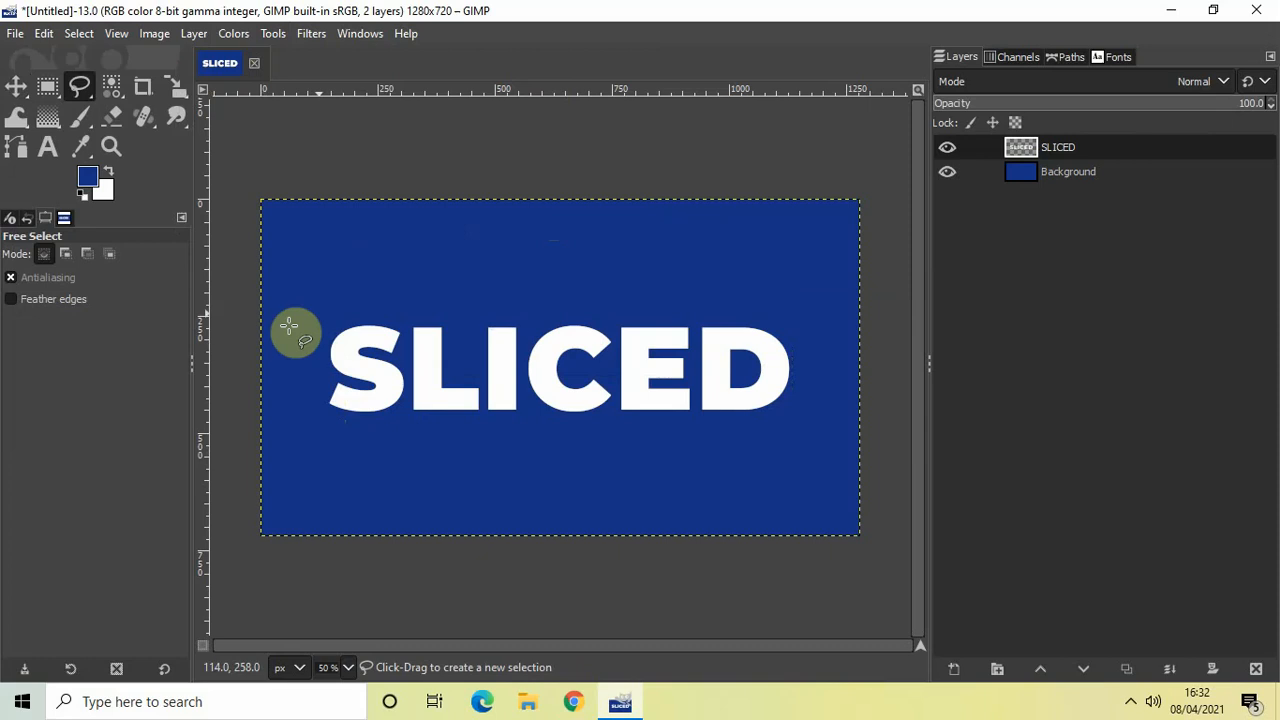
mouse_move(322, 302)
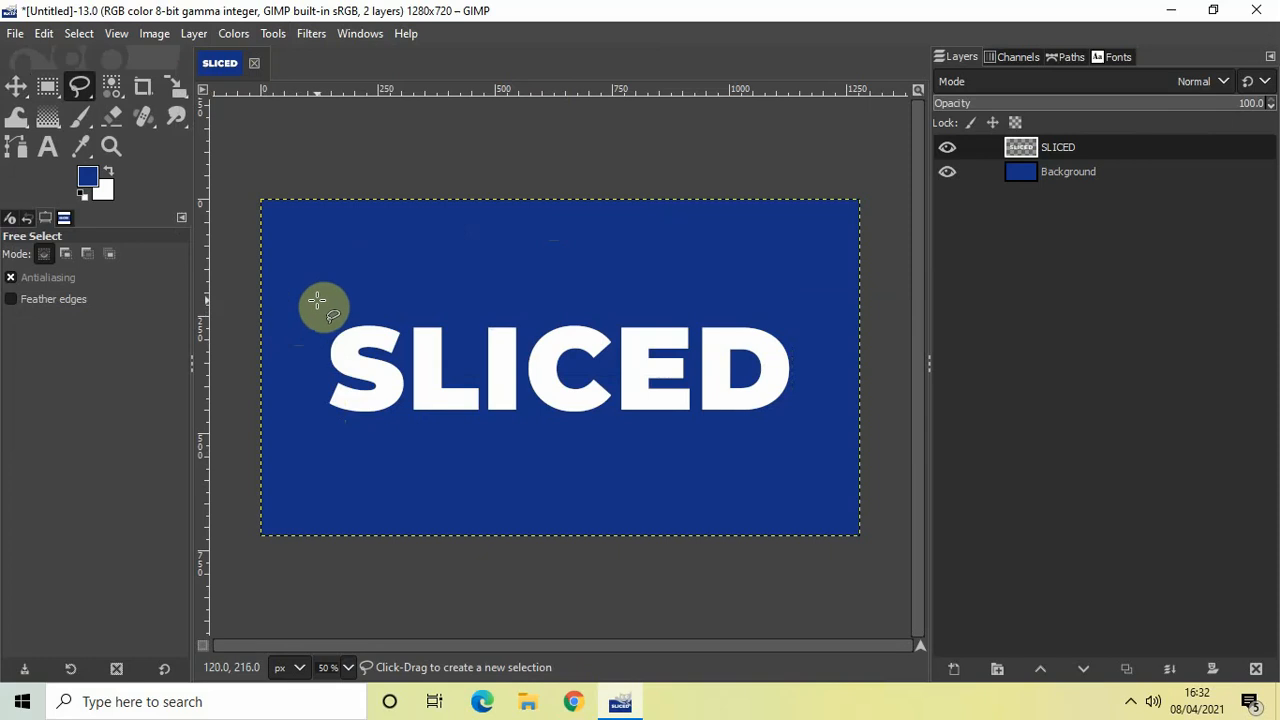
mouse_move(318, 303)
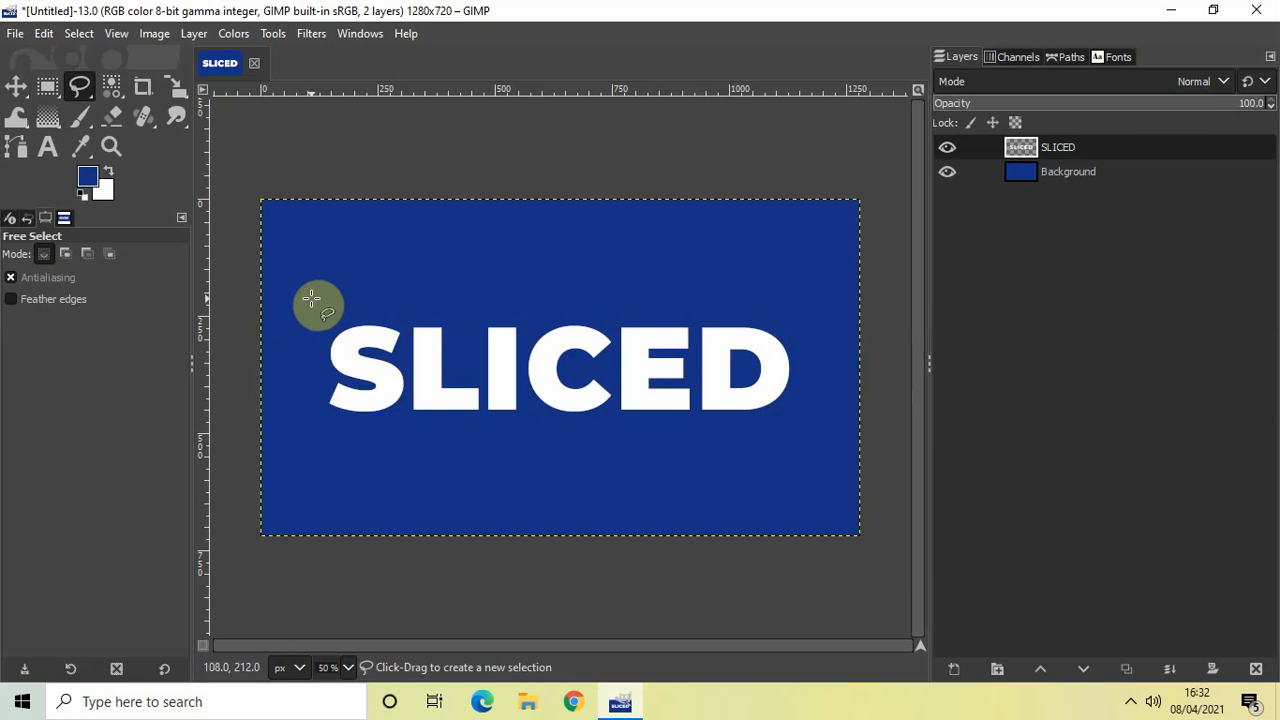
mouse_move(313, 303)
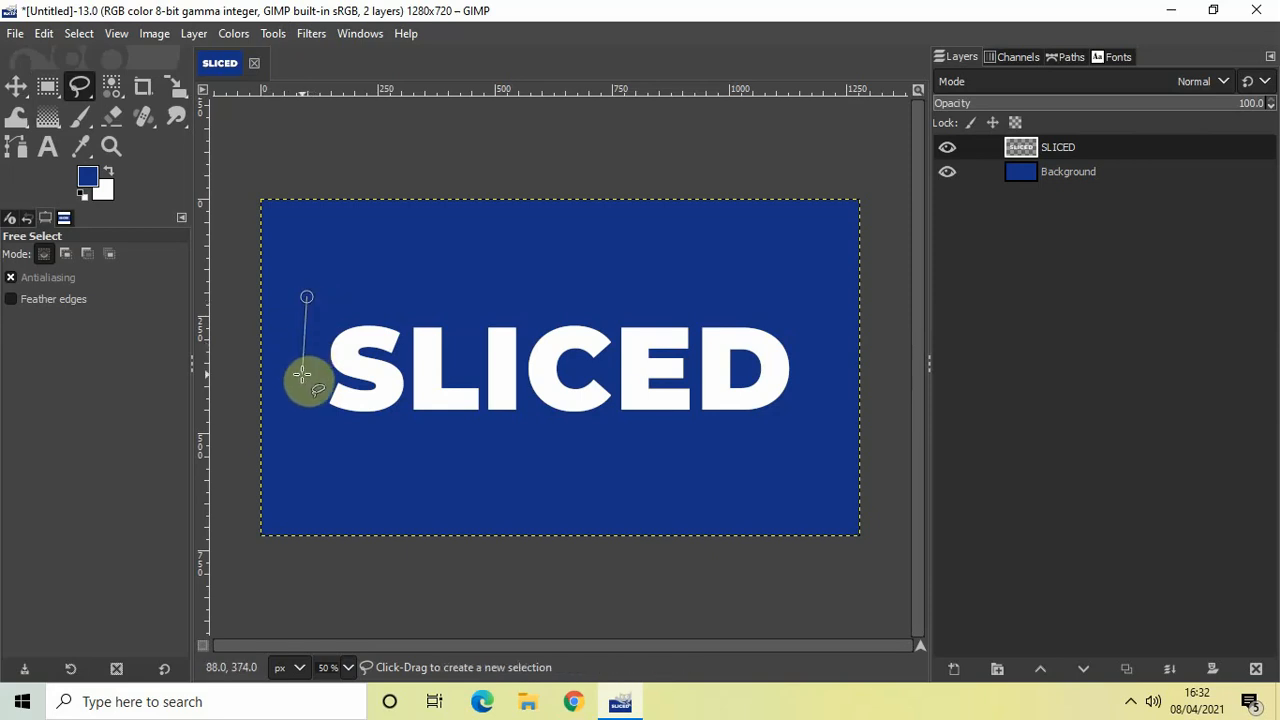
mouse_move(310, 385)
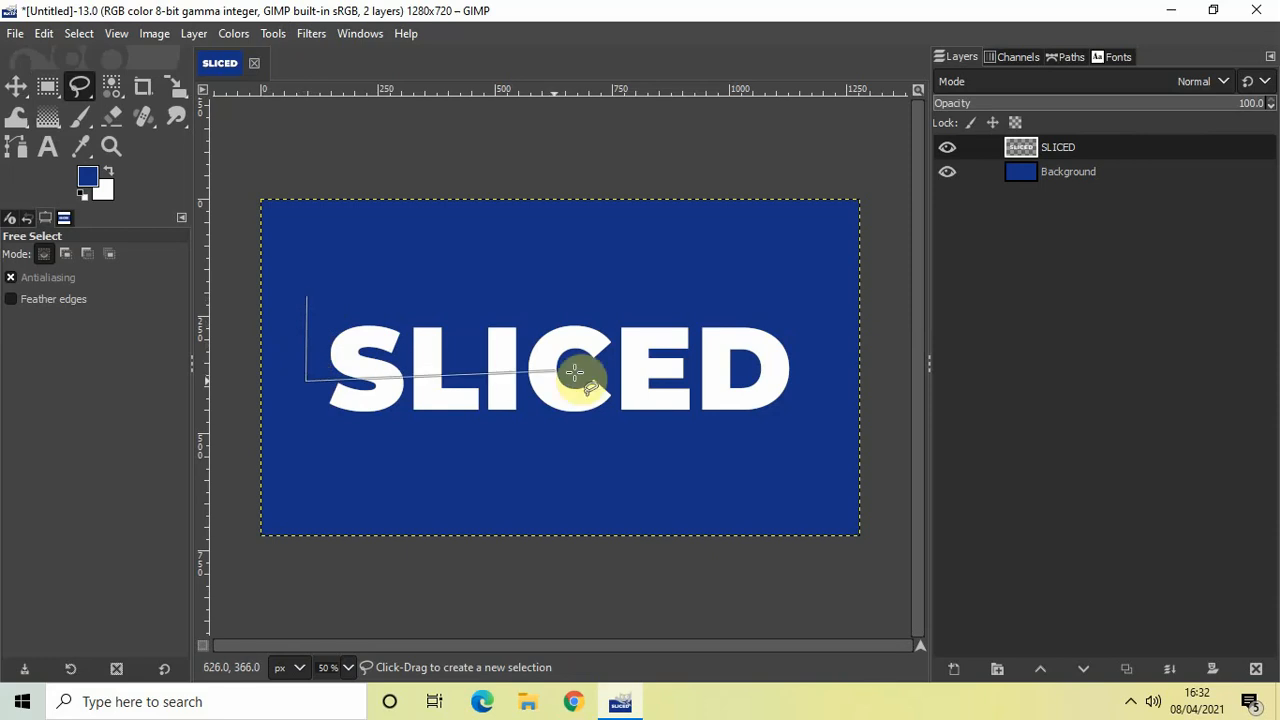
mouse_move(835, 350)
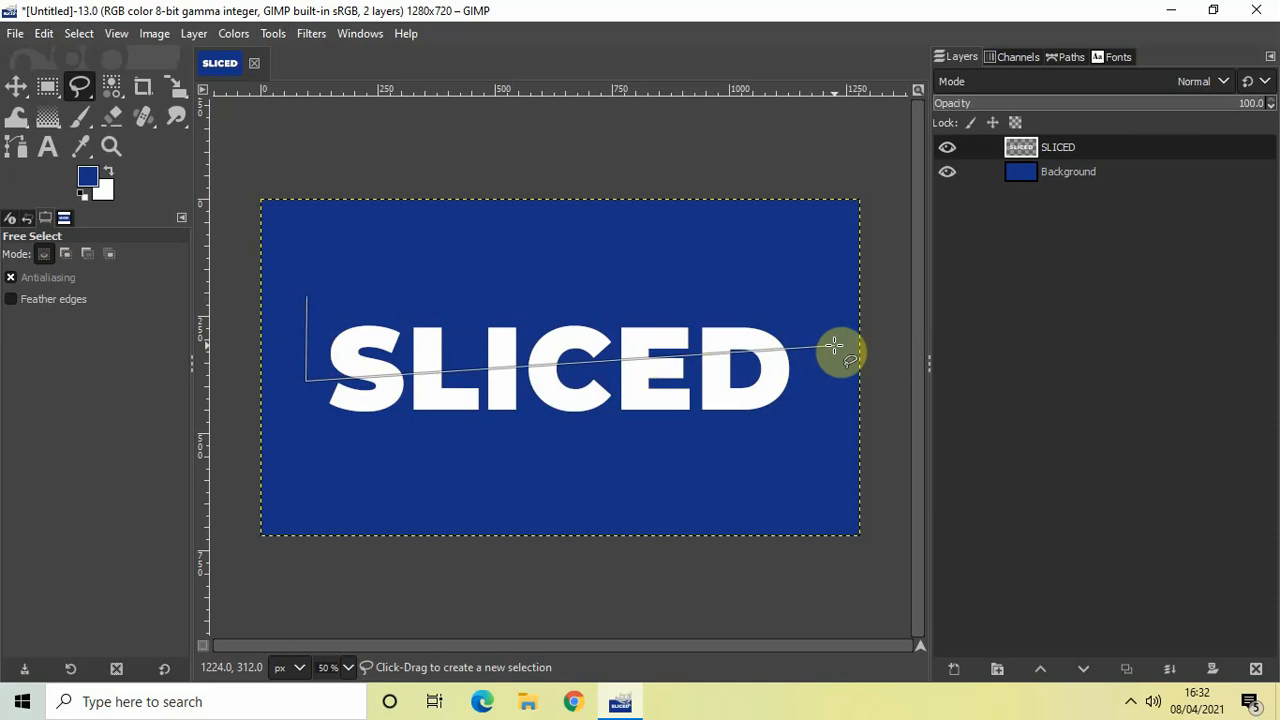
mouse_move(835, 340)
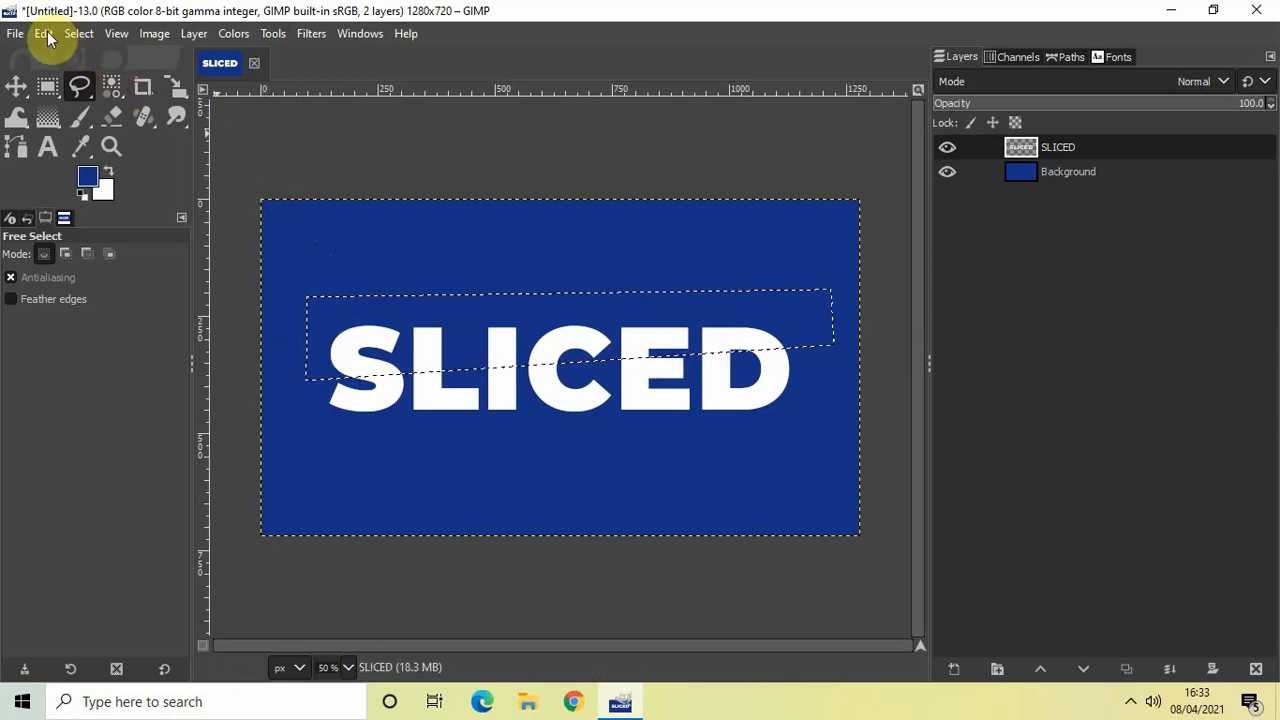
Cut the top slice, paste it in place as a layer, and resize it to image size.
click(44, 33)
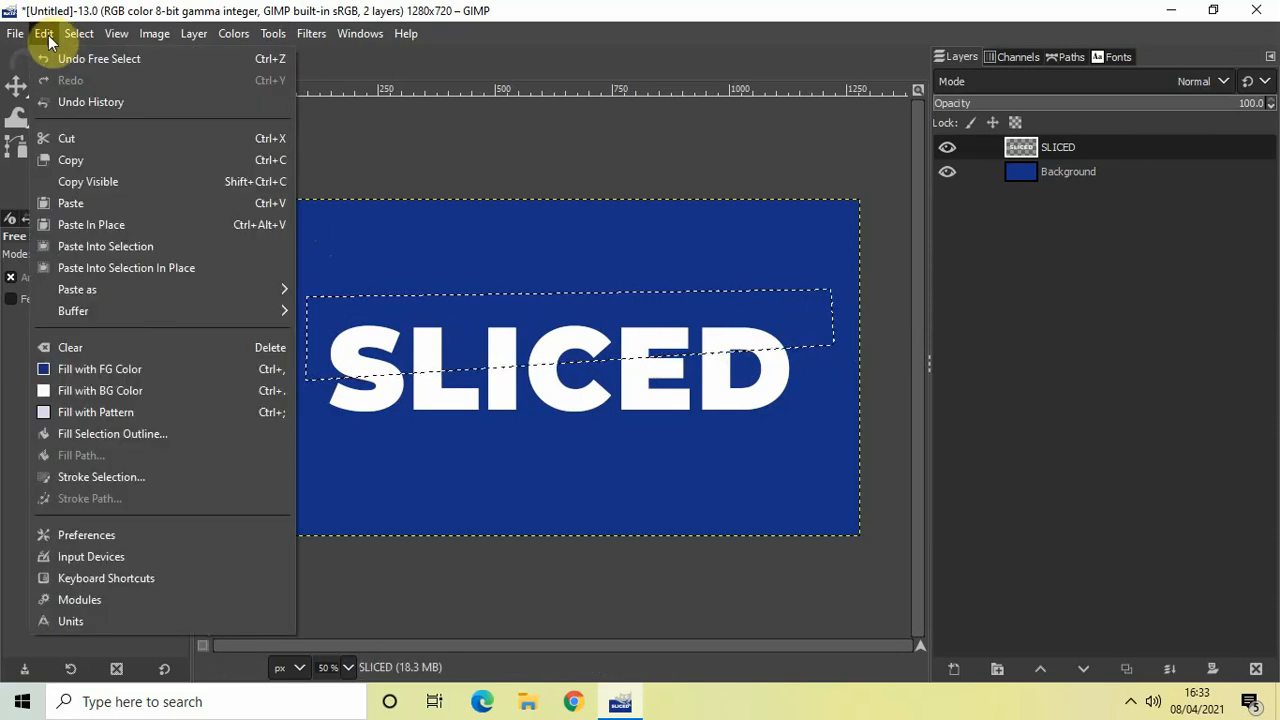
click(66, 138)
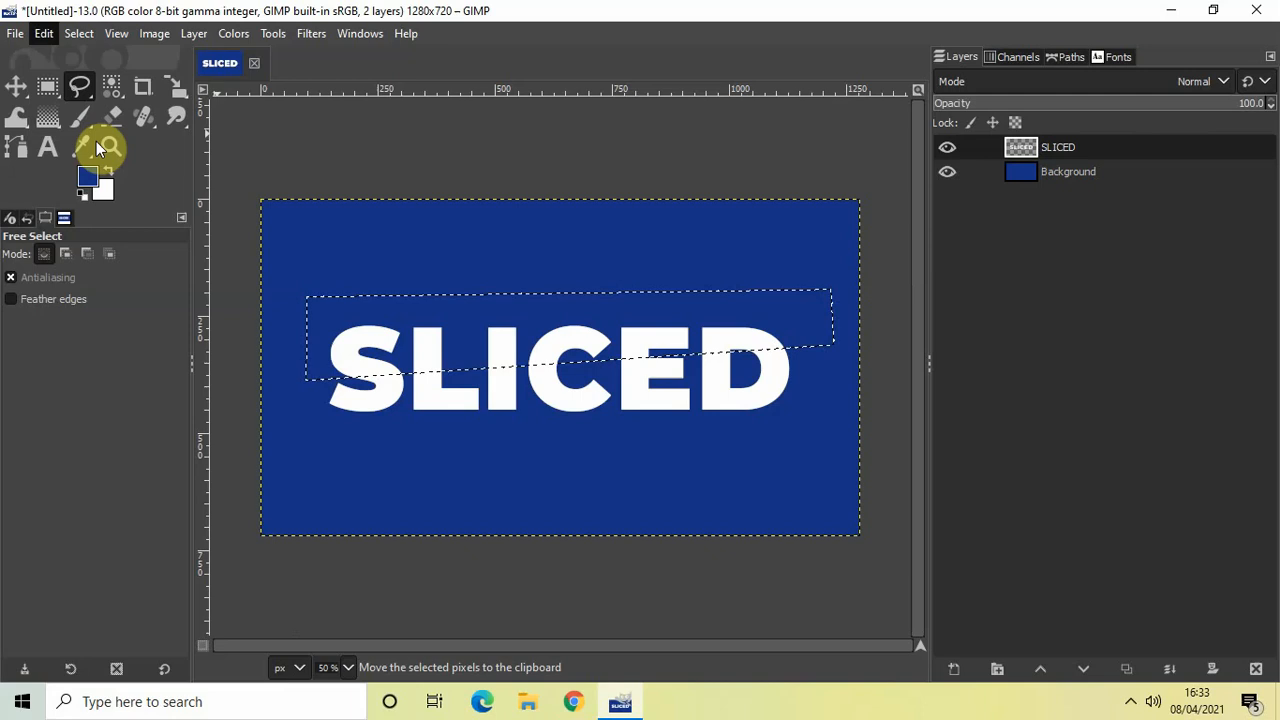
click(43, 33)
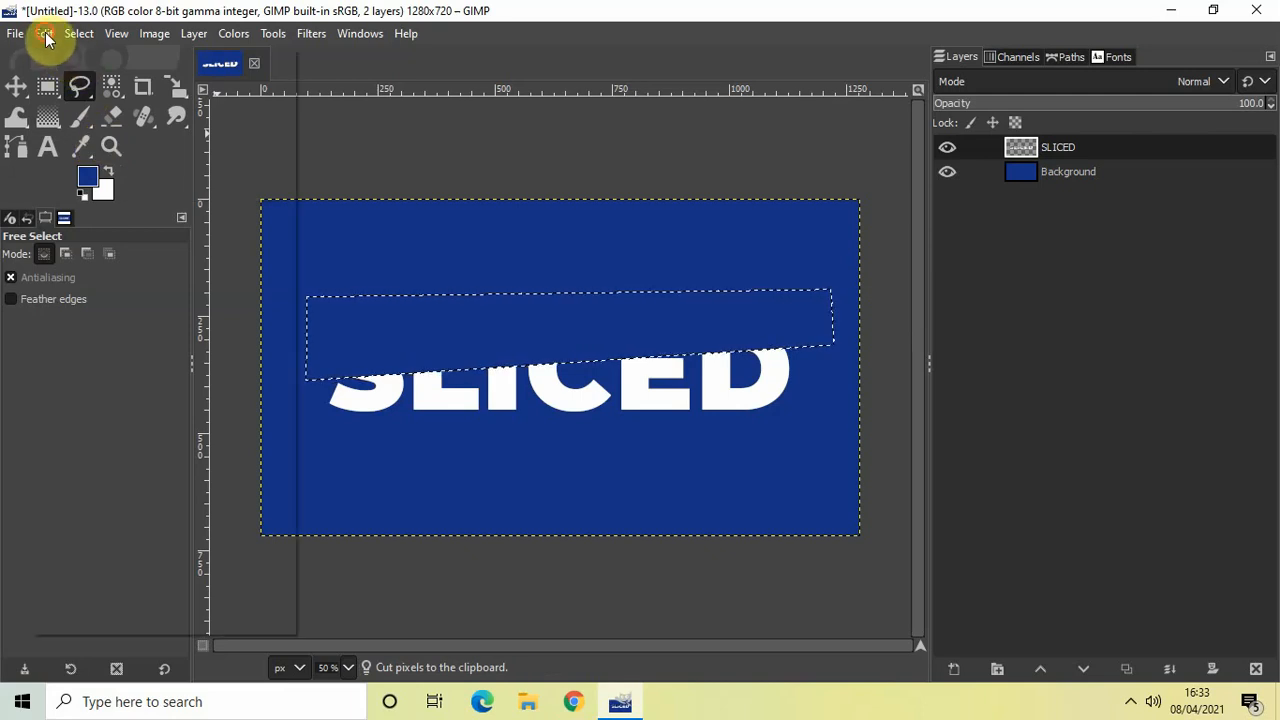
click(43, 33)
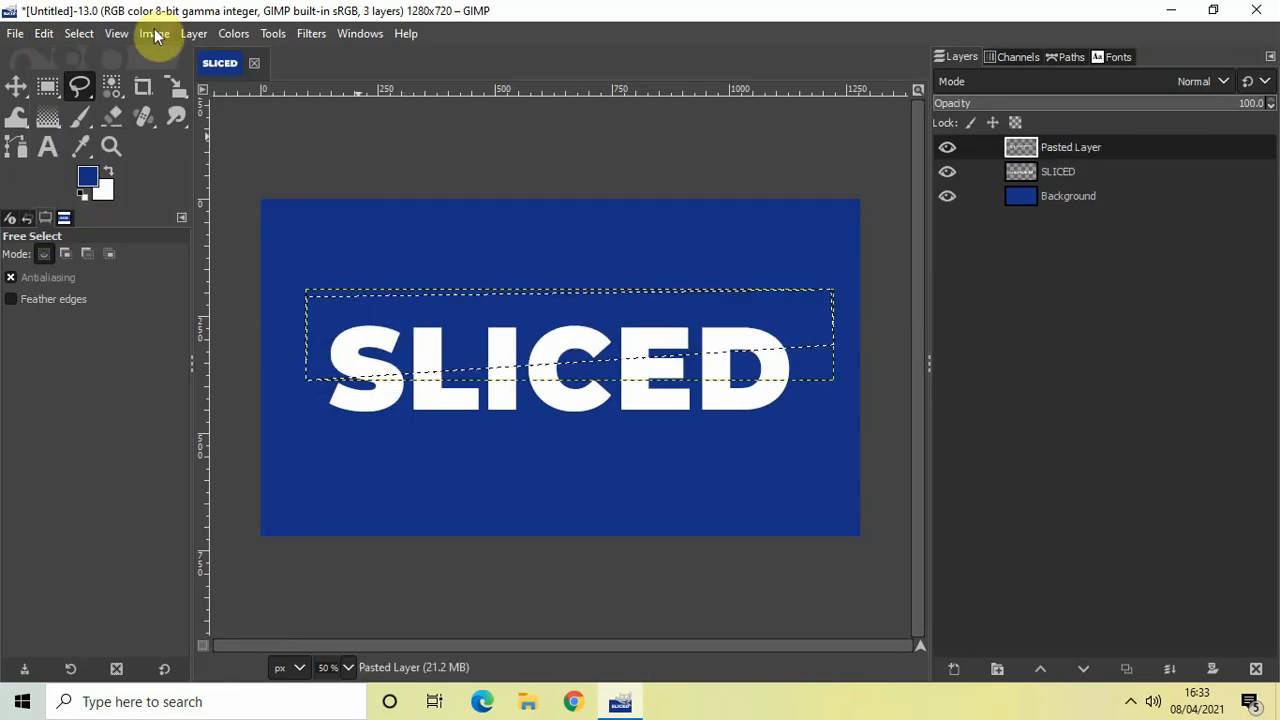
click(155, 33)
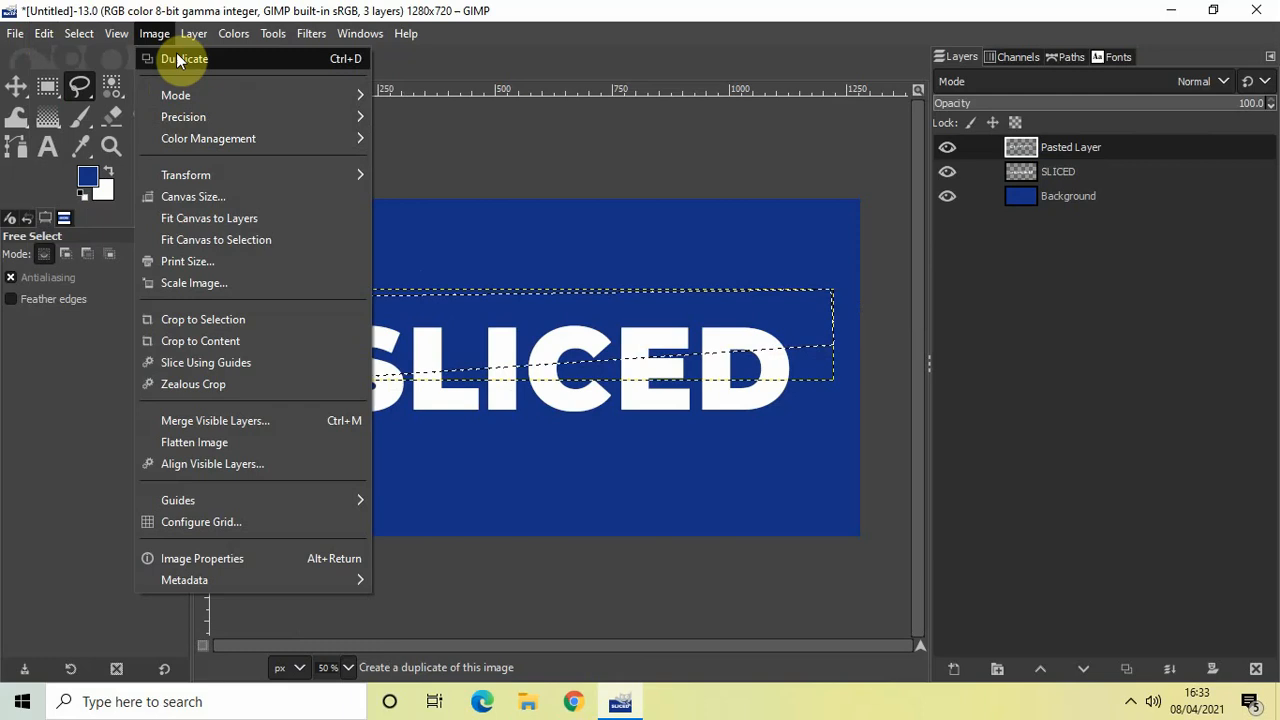
click(194, 33)
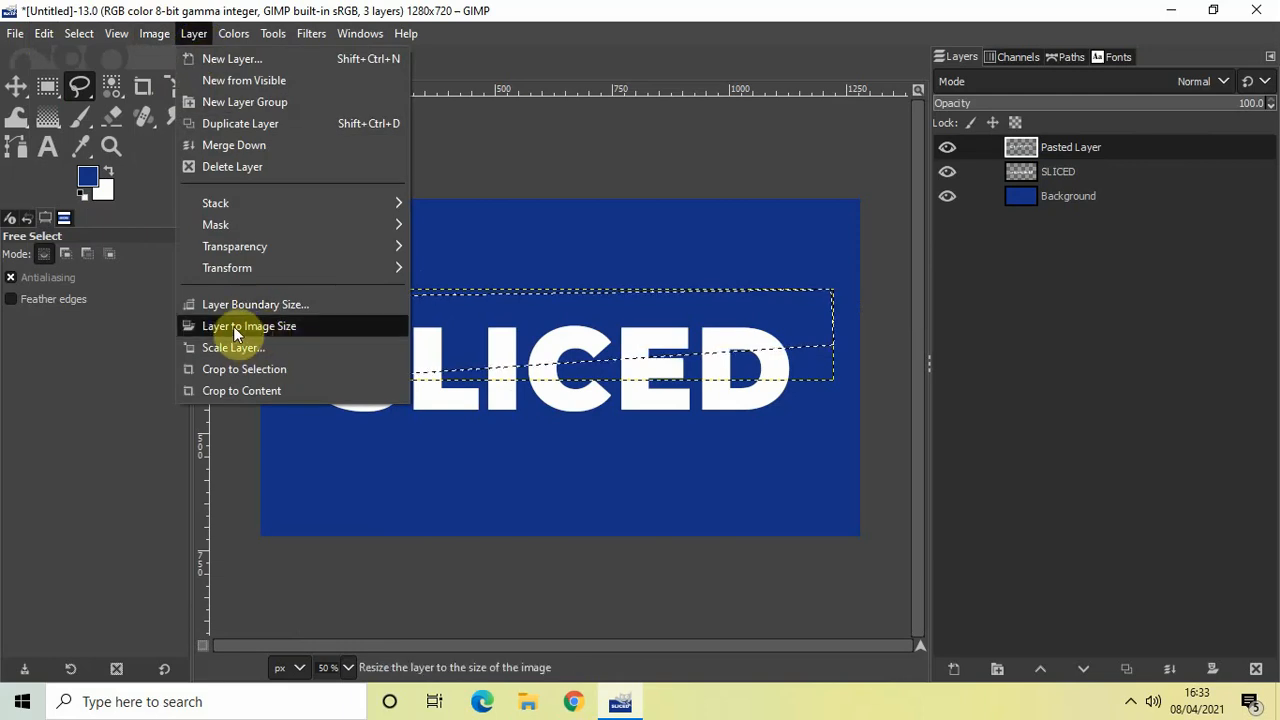
click(249, 325)
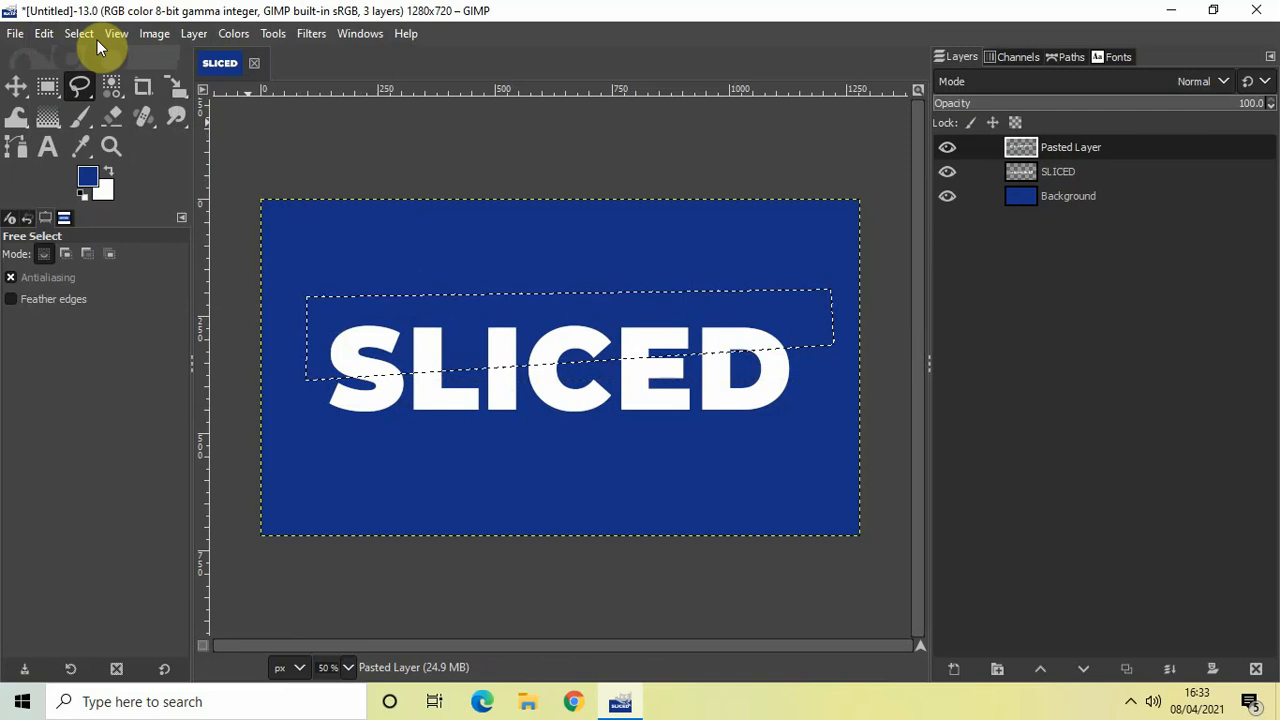
click(78, 33)
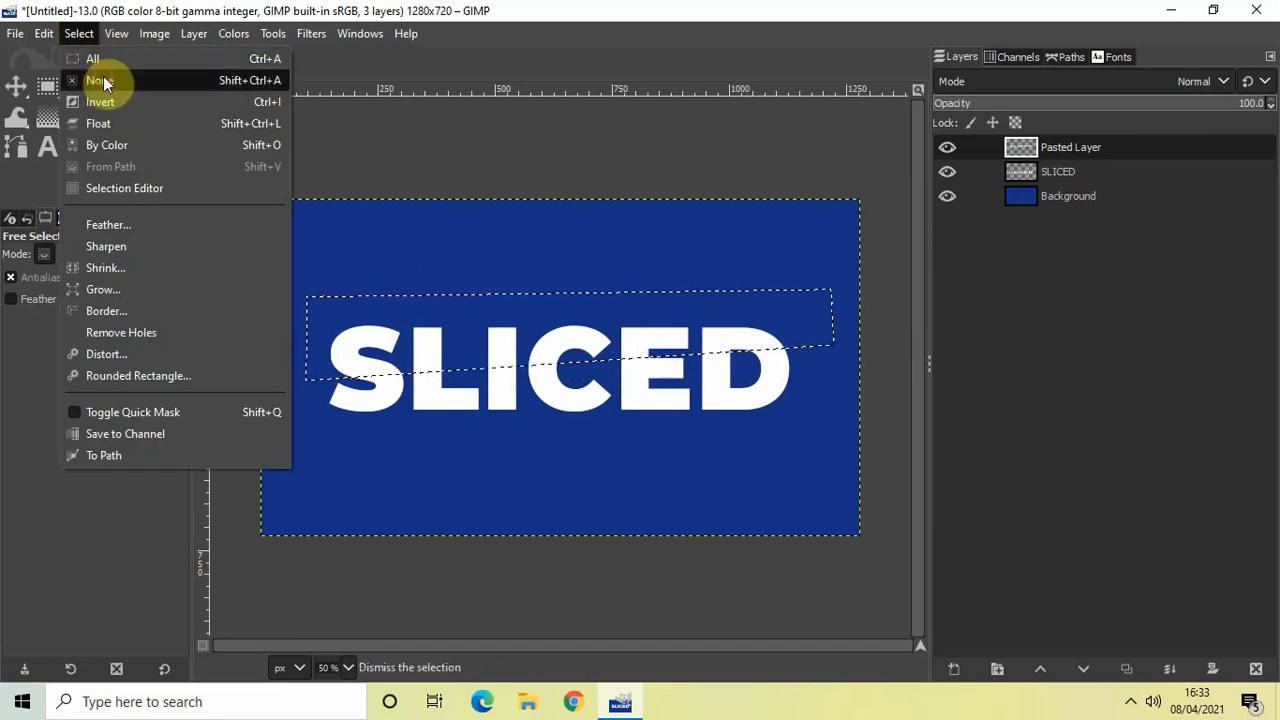
click(99, 79)
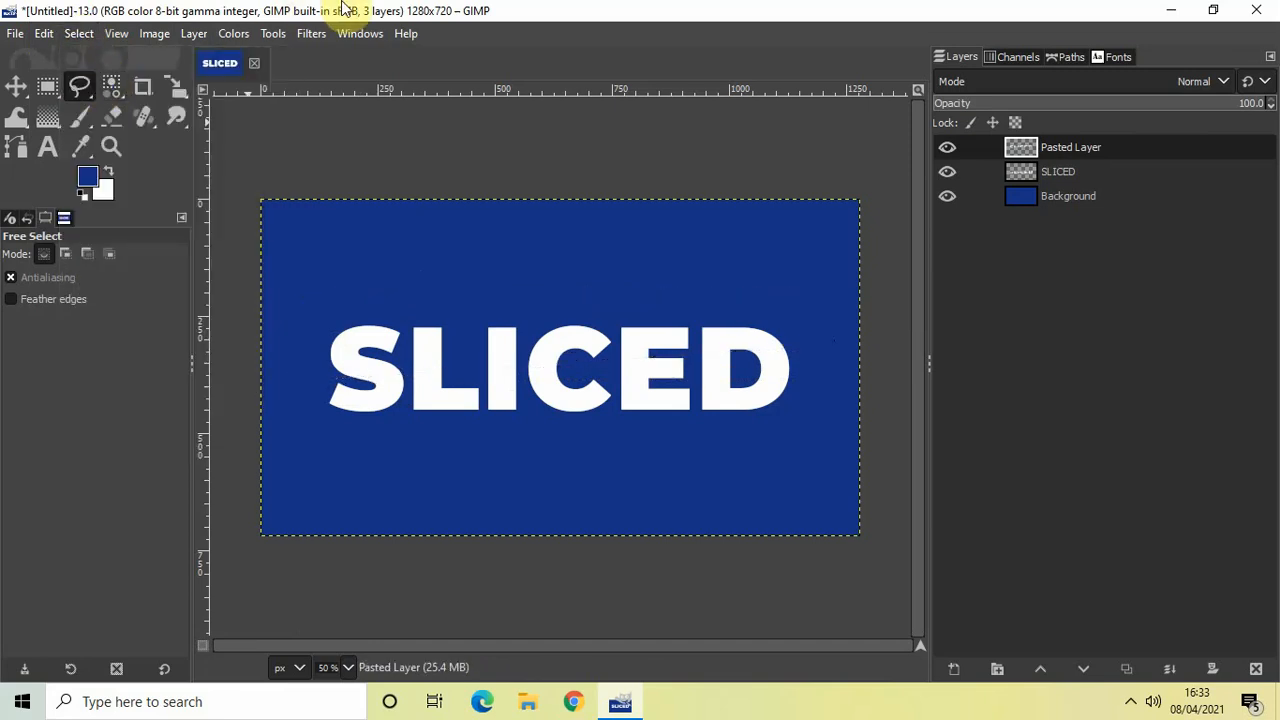
mouse_move(395, 11)
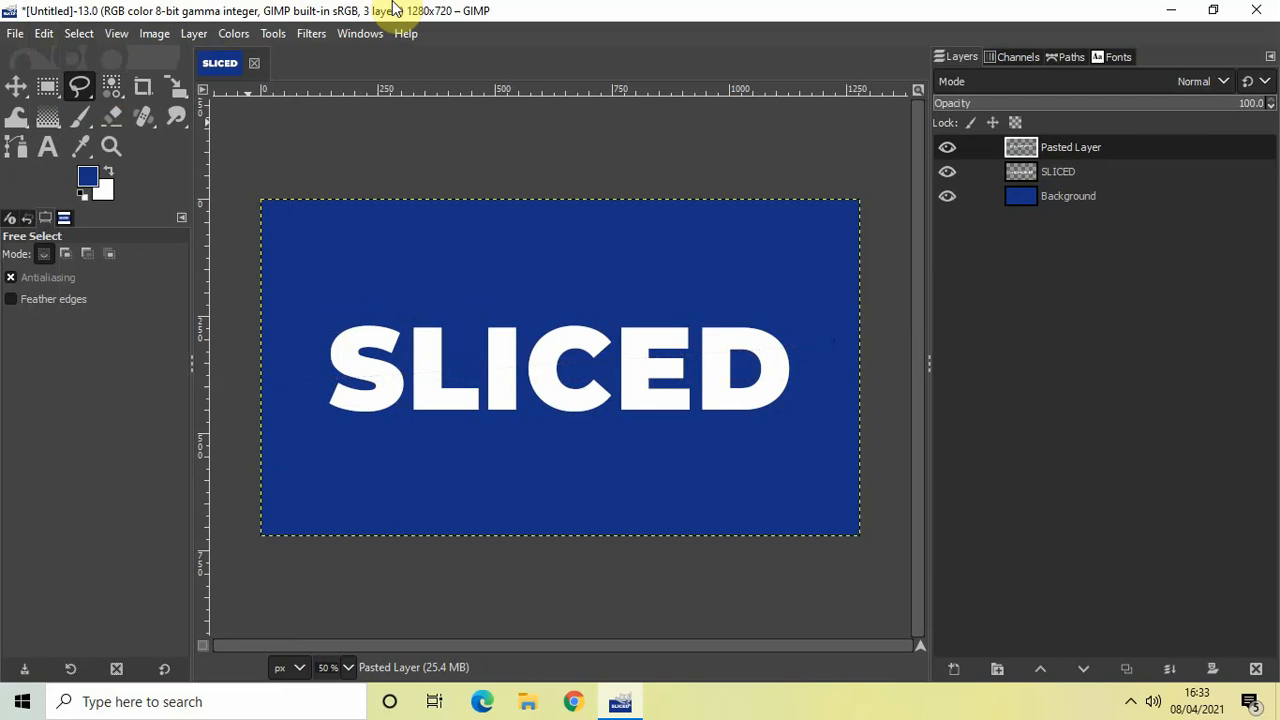
mouse_move(413, 258)
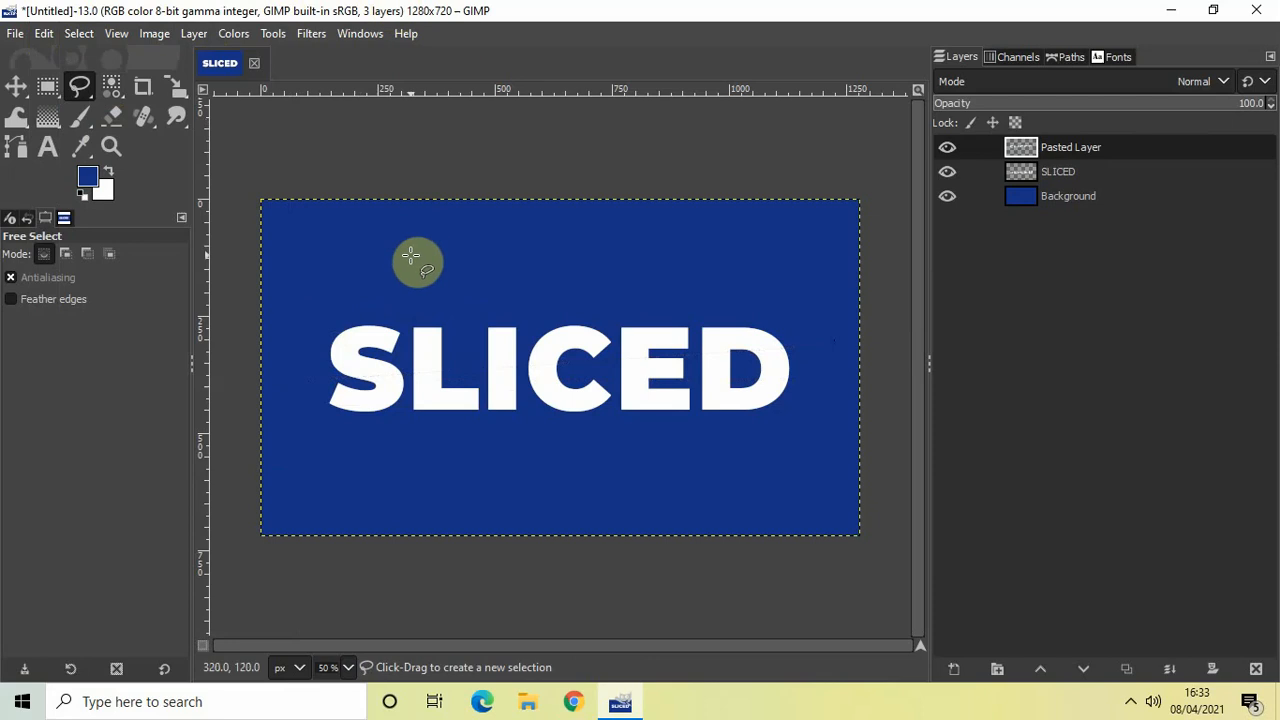
mouse_move(388, 343)
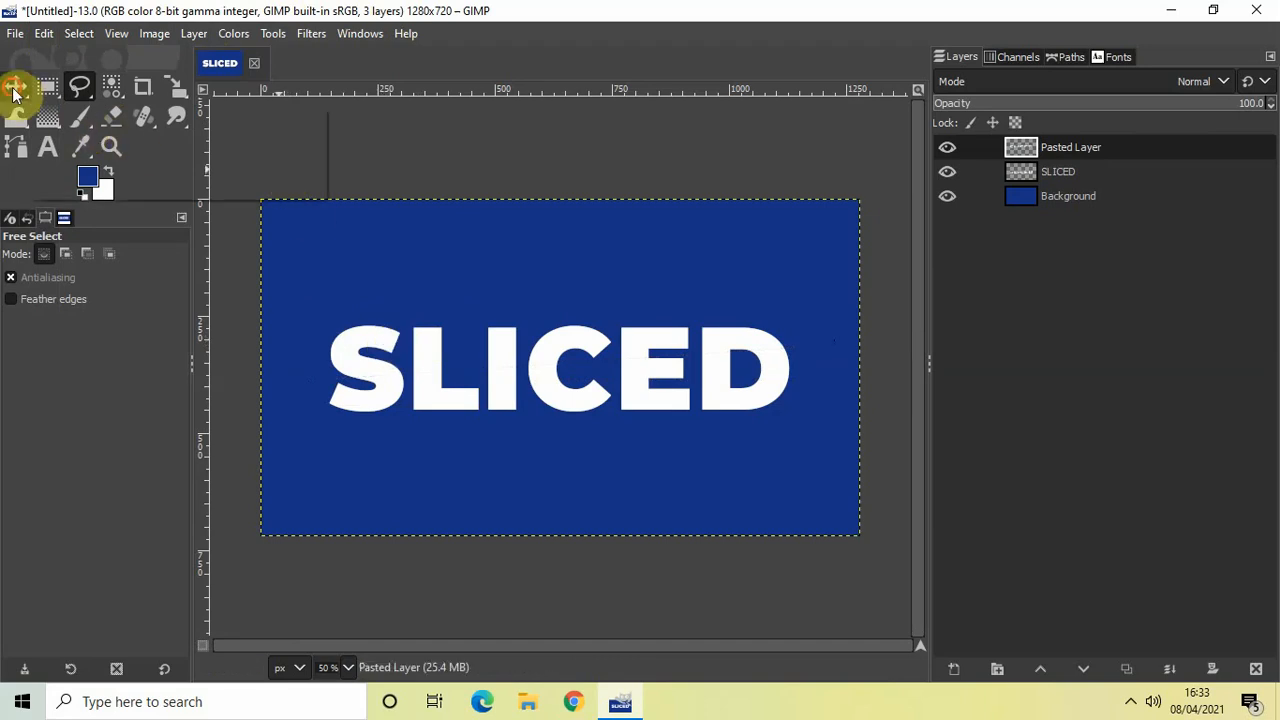
Drag the Pasted Layer slightly up and left with the Move tool.
click(16, 88)
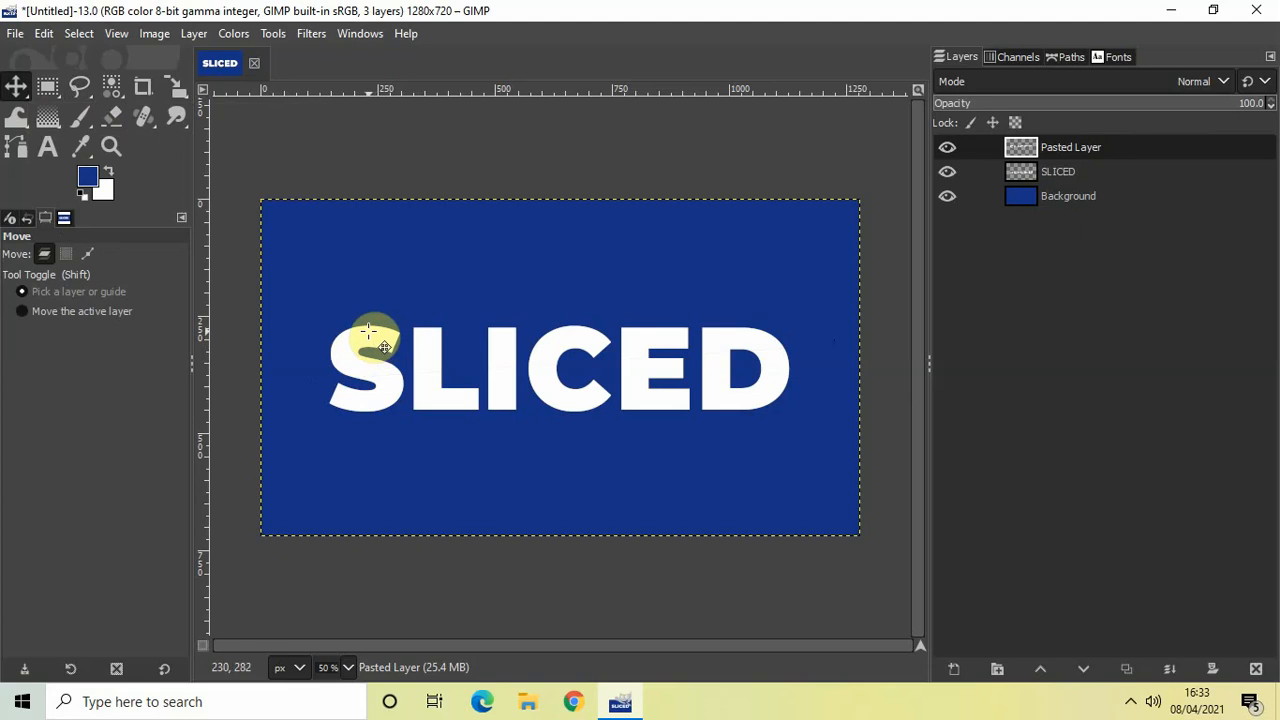
drag(385, 347, 379, 347)
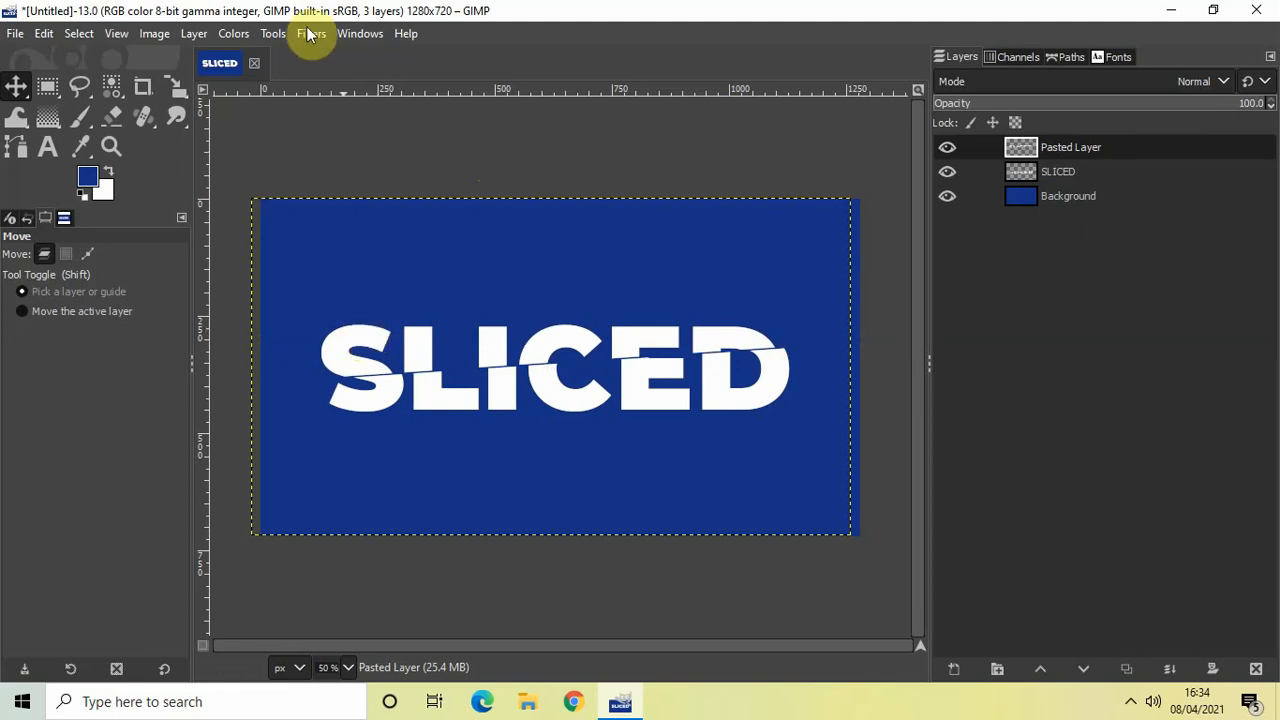
Apply a black Long Shadow with length reduced to about 10 to the pasted top slice.
click(311, 33)
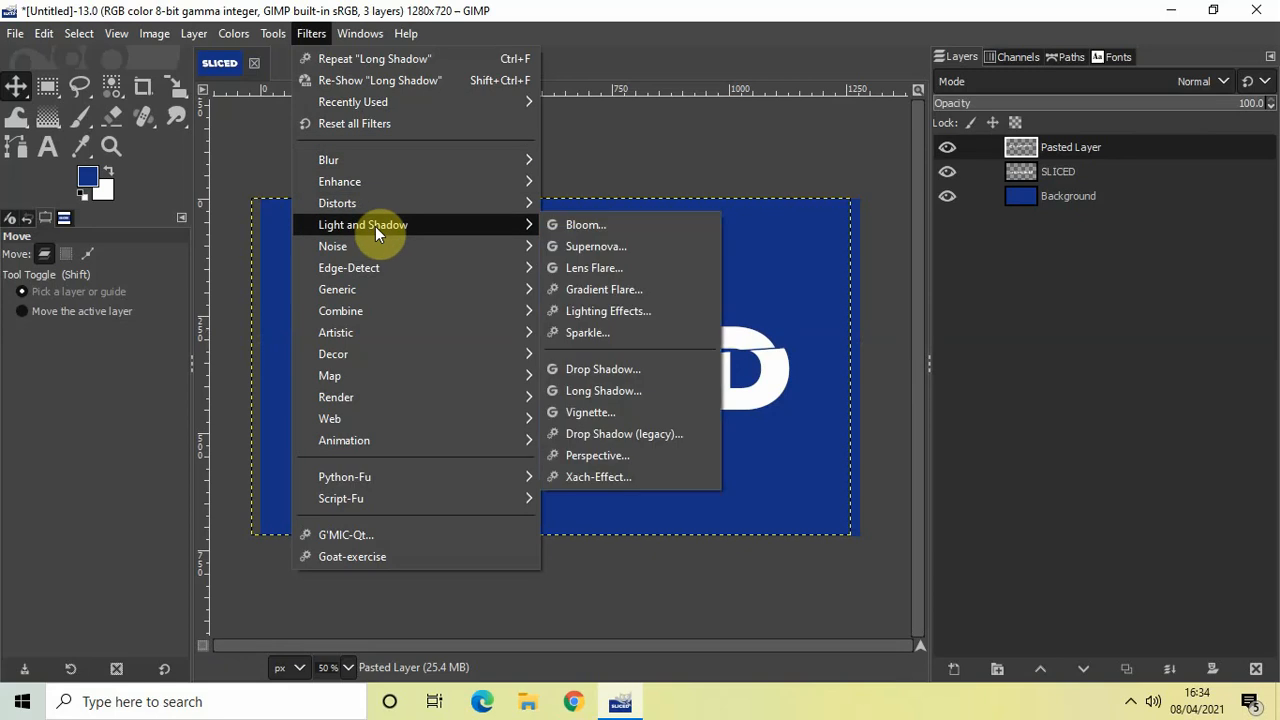
mouse_move(603, 390)
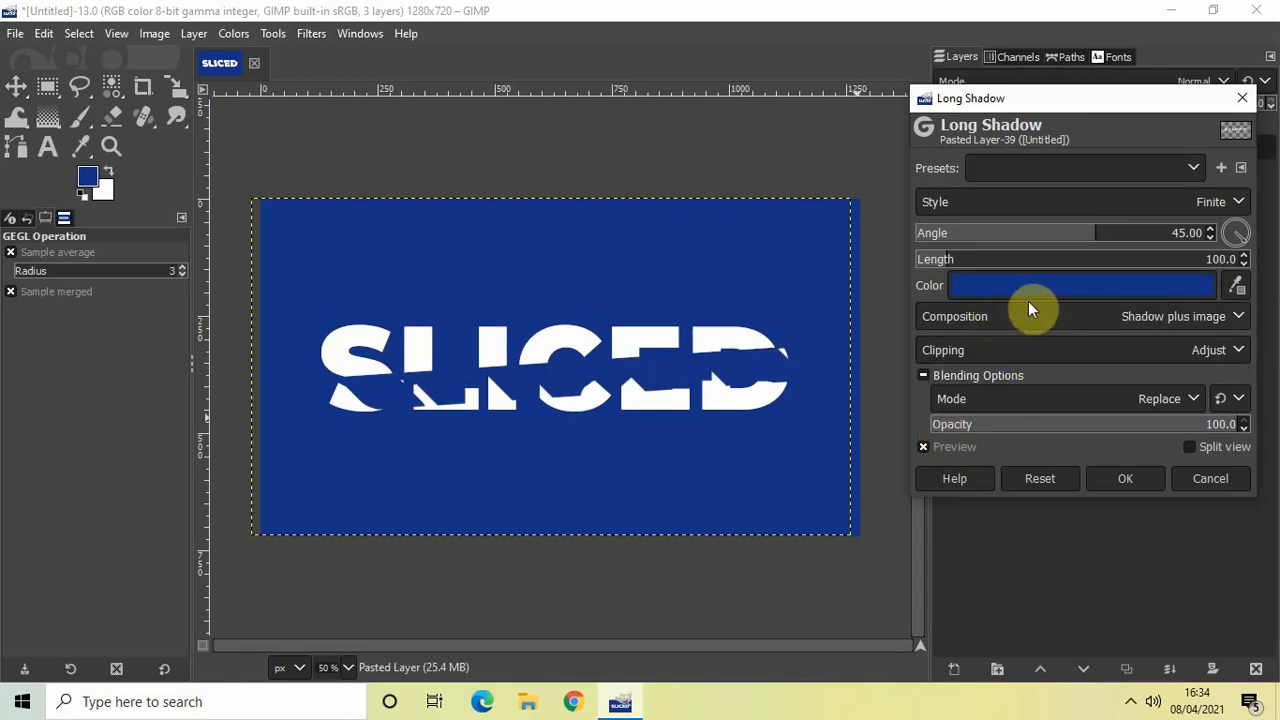
mouse_move(1067, 294)
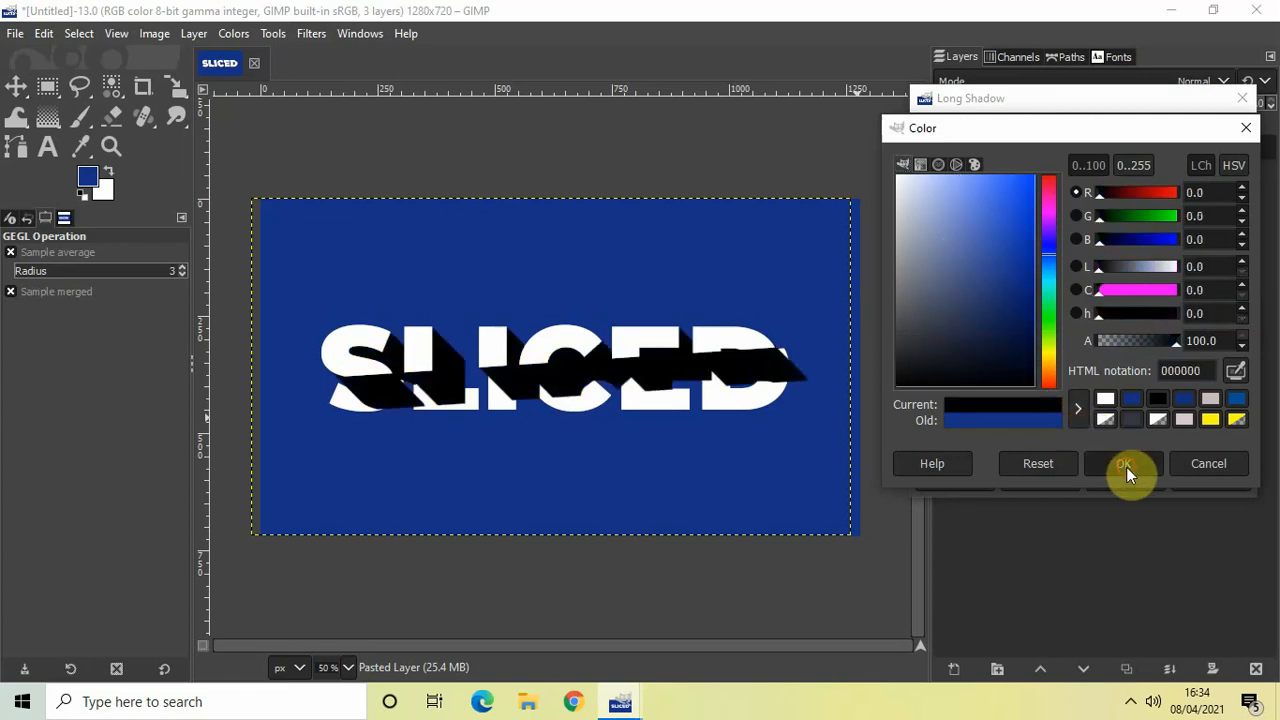
click(1125, 463)
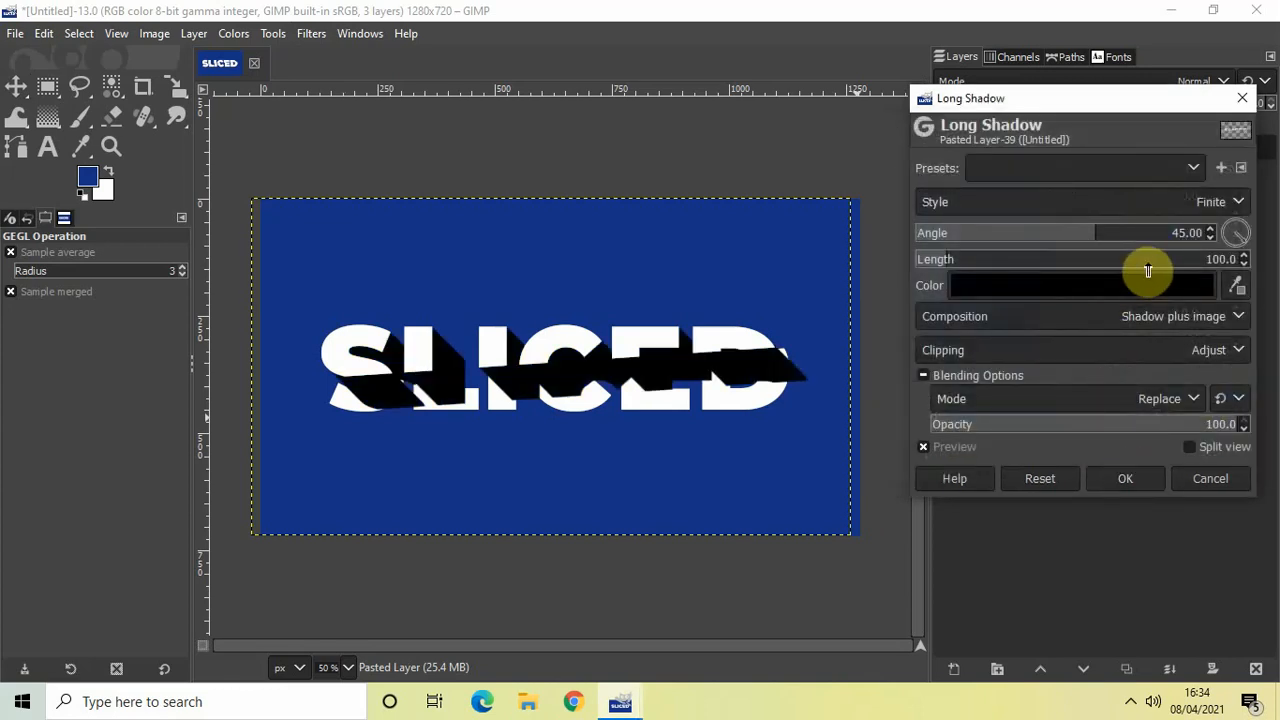
click(1246, 263)
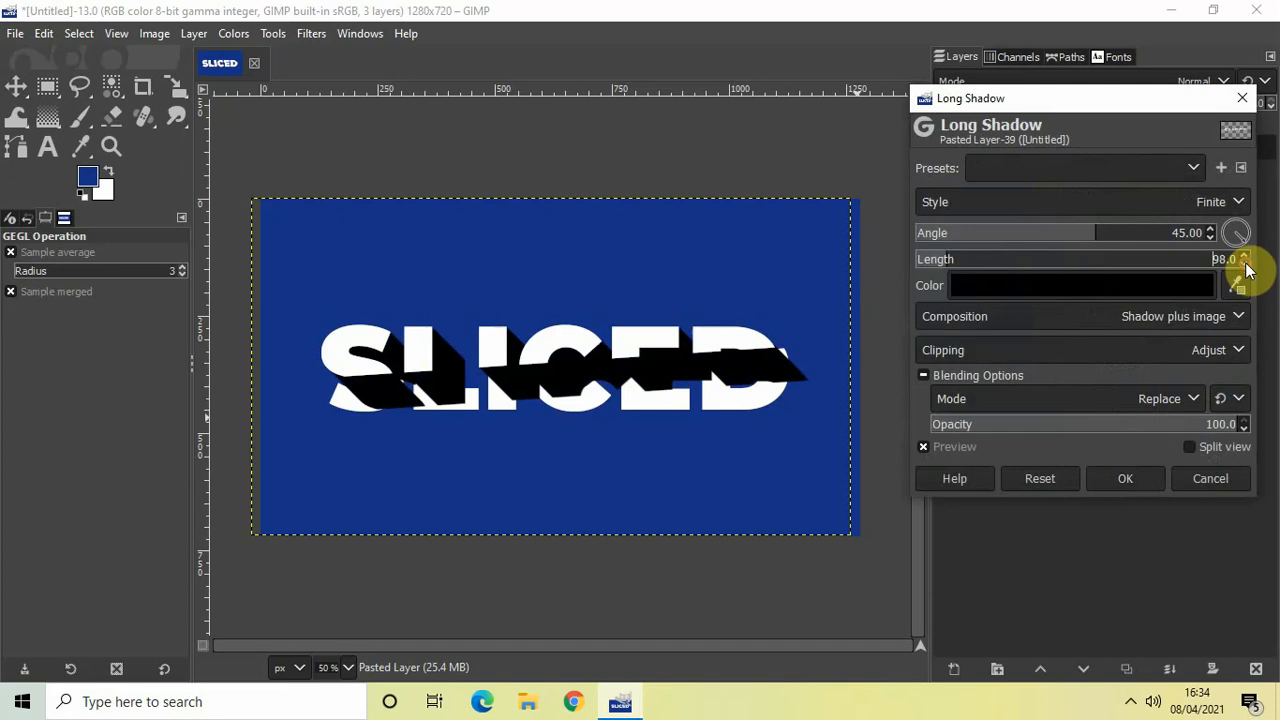
click(1246, 263)
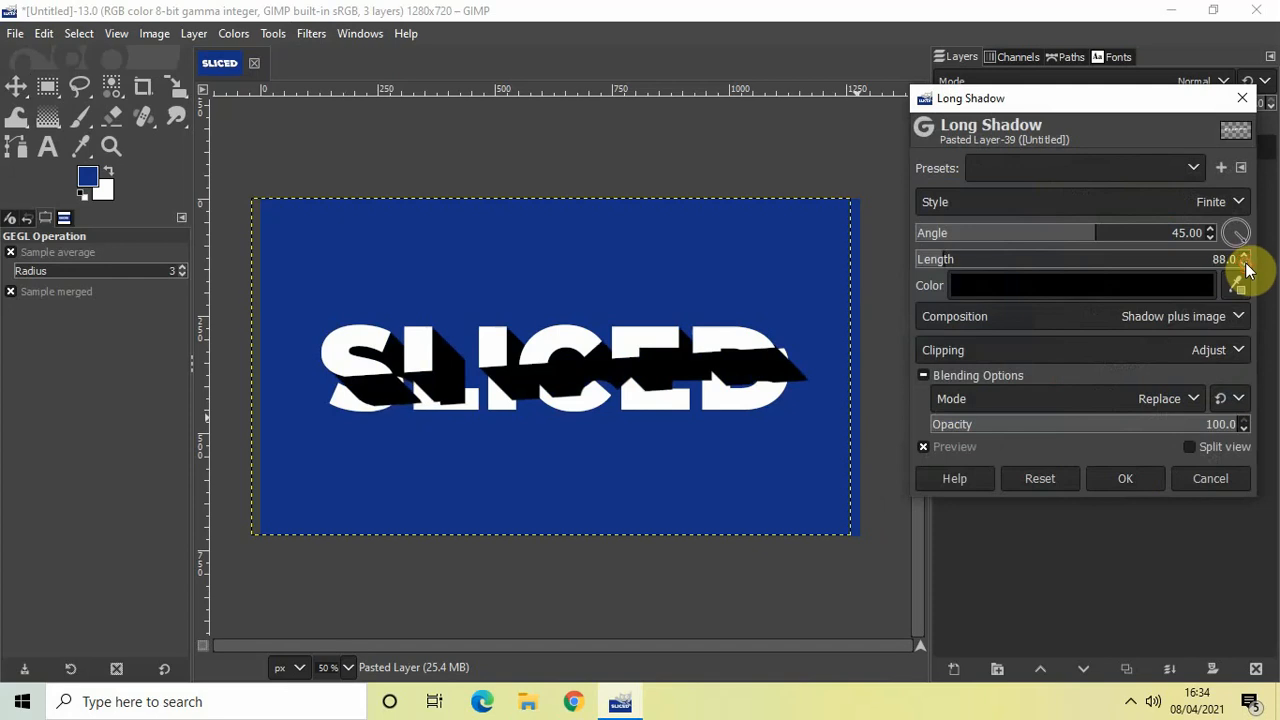
click(1245, 263)
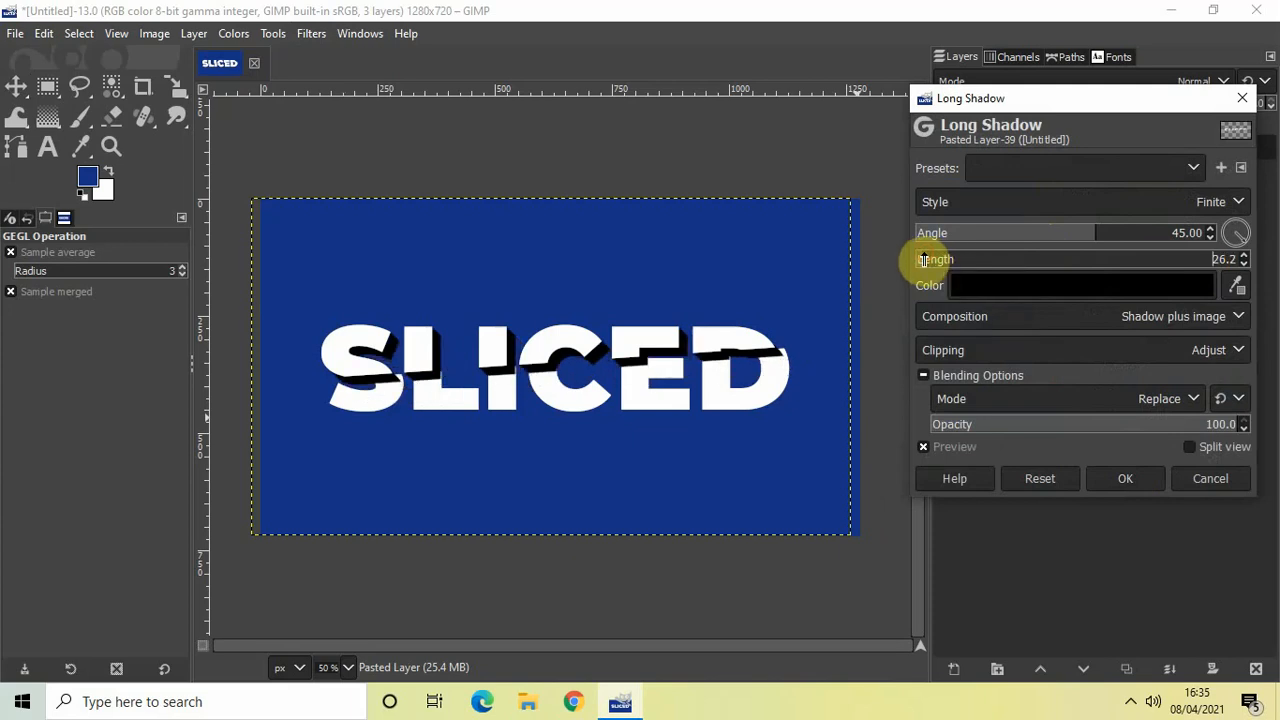
mouse_move(1230, 276)
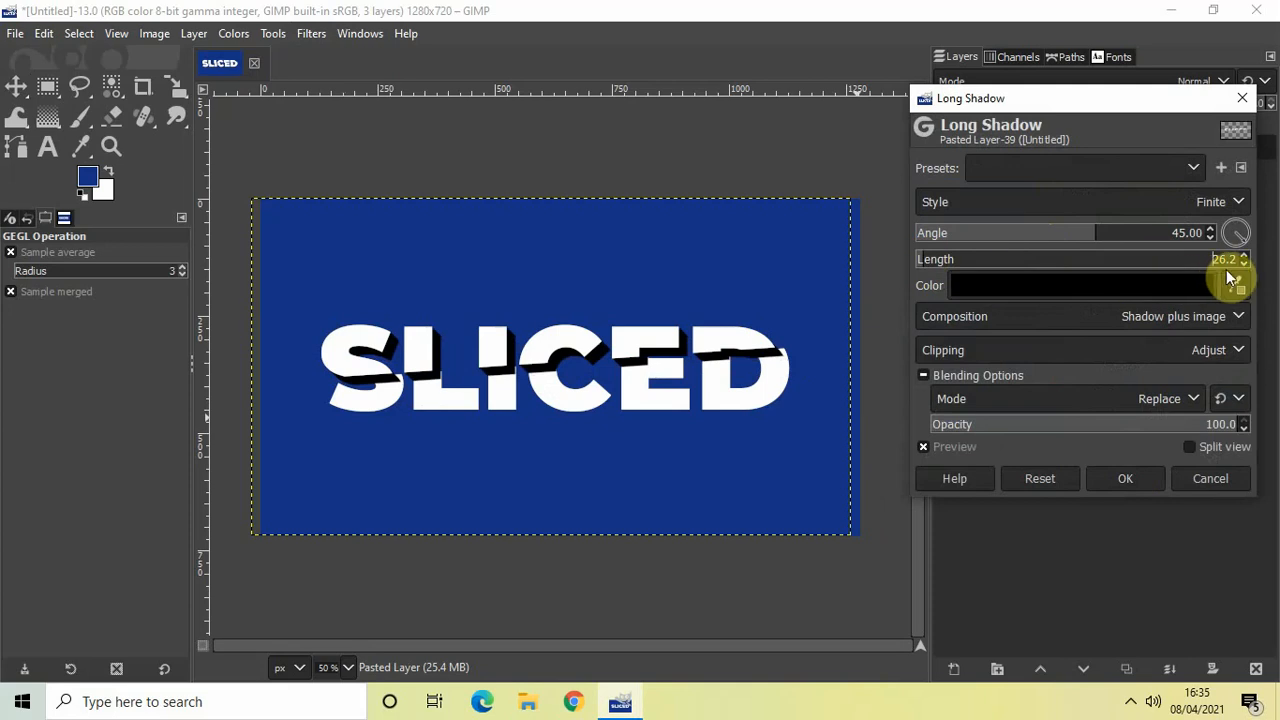
click(1244, 264)
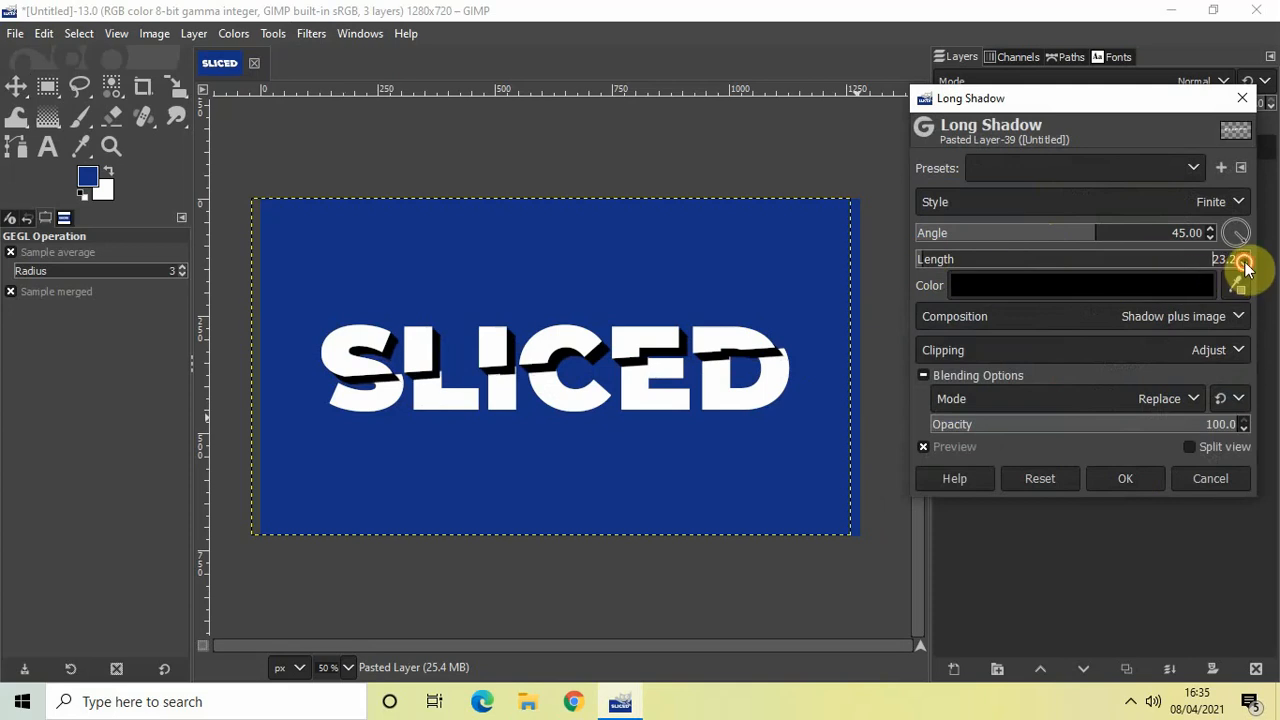
click(1245, 267)
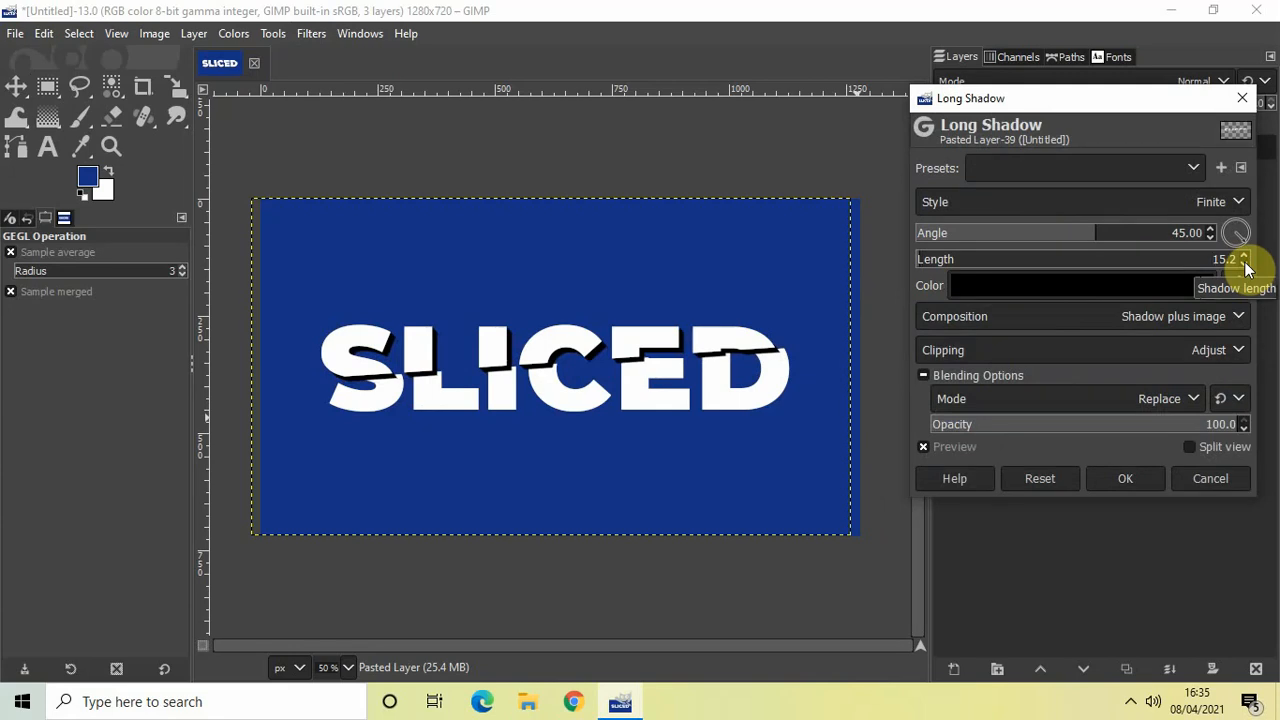
click(1245, 263)
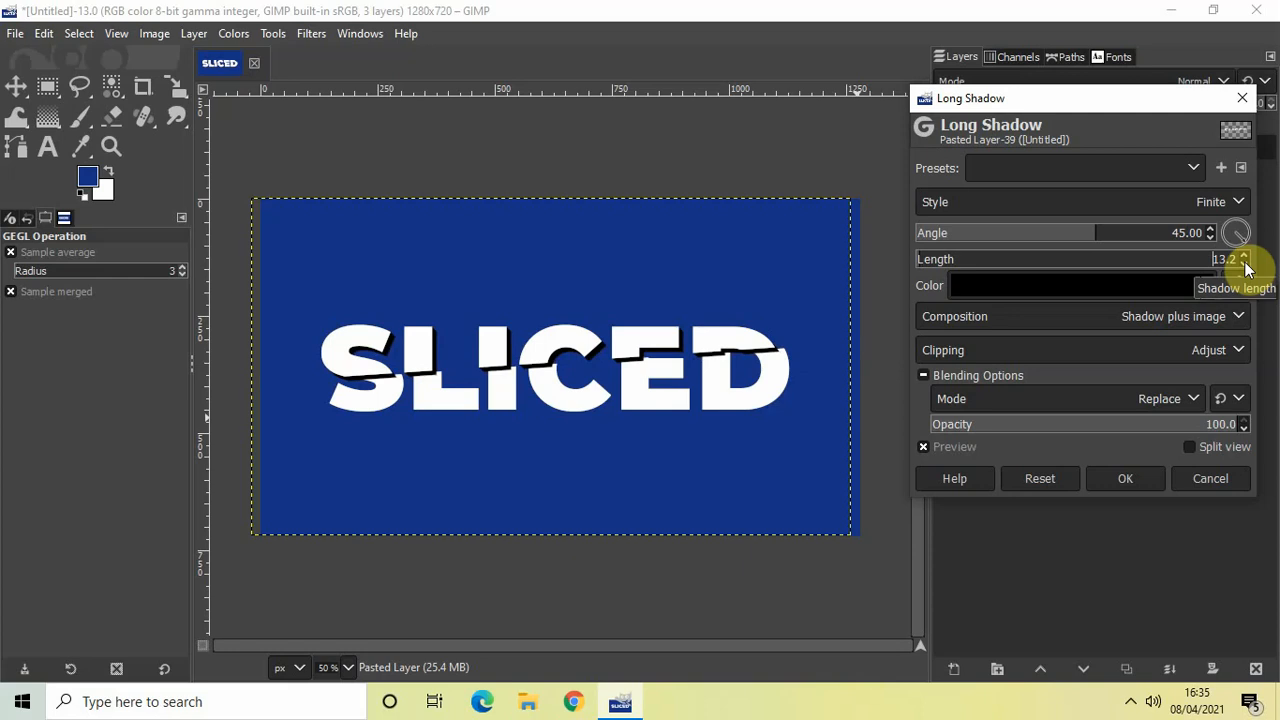
click(1245, 263)
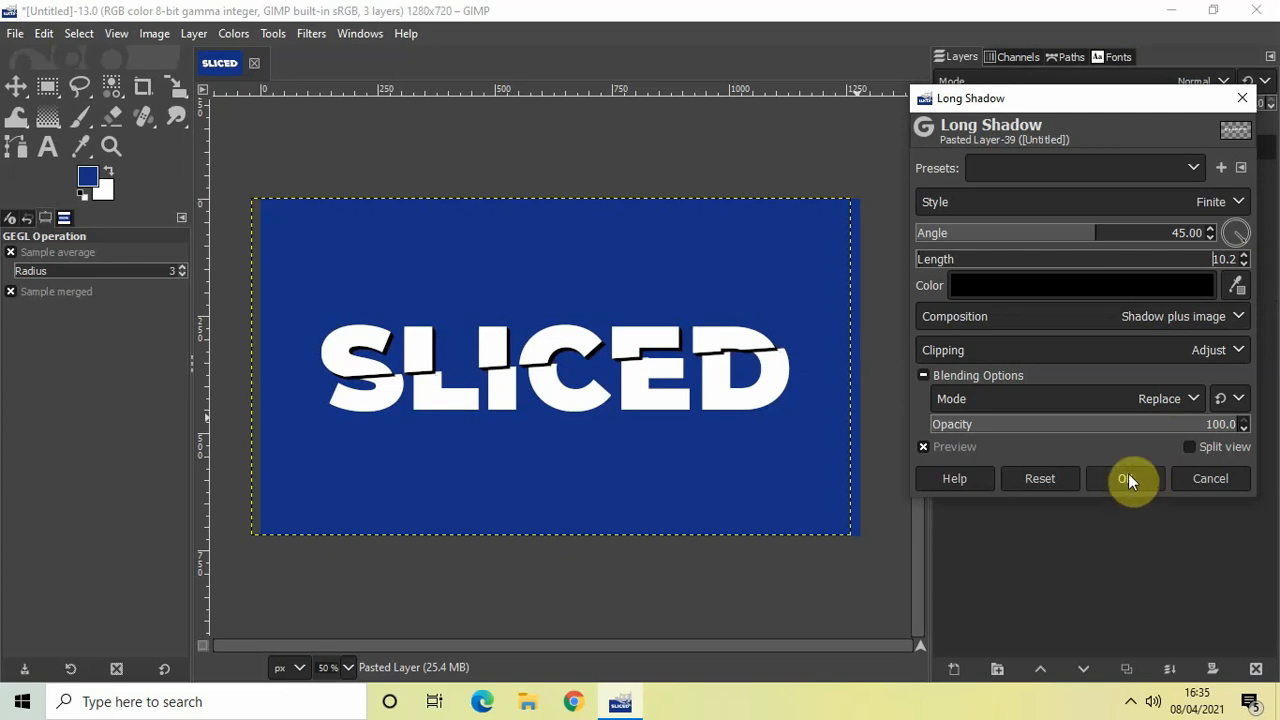
click(1127, 478)
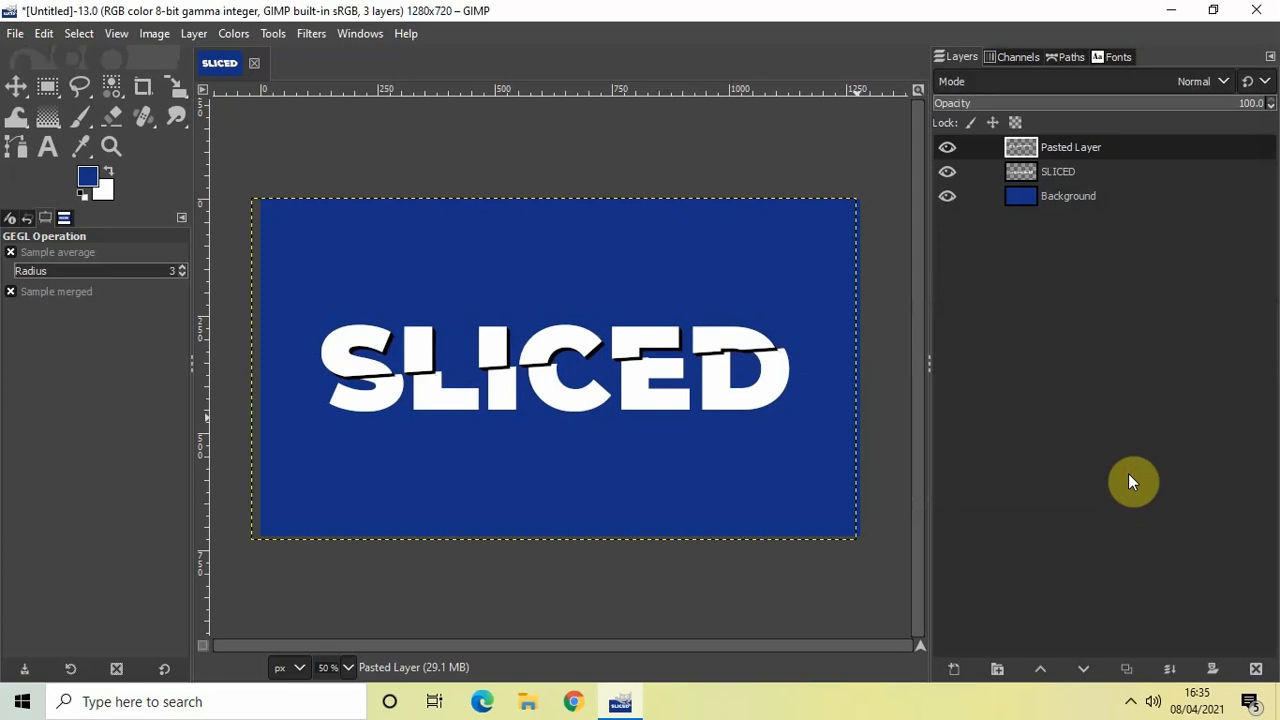
mouse_move(1133, 394)
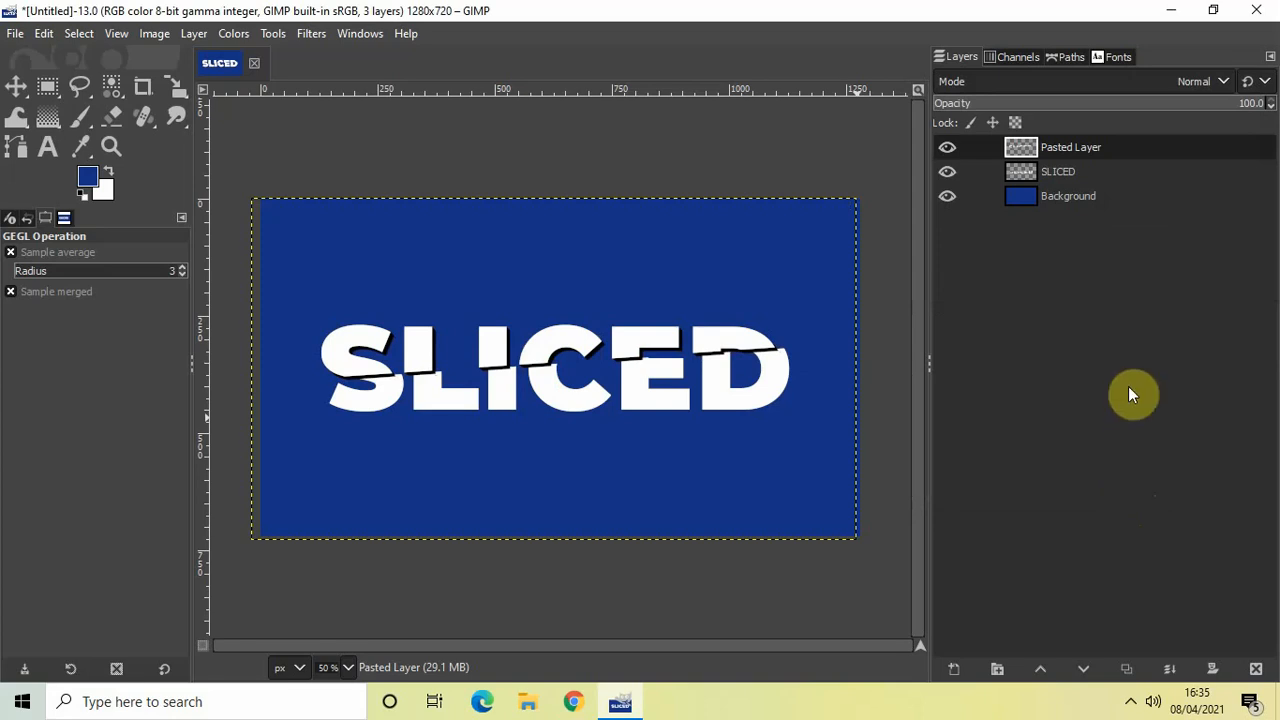
Select the lower SLICED text layer in the Layers panel.
click(1058, 171)
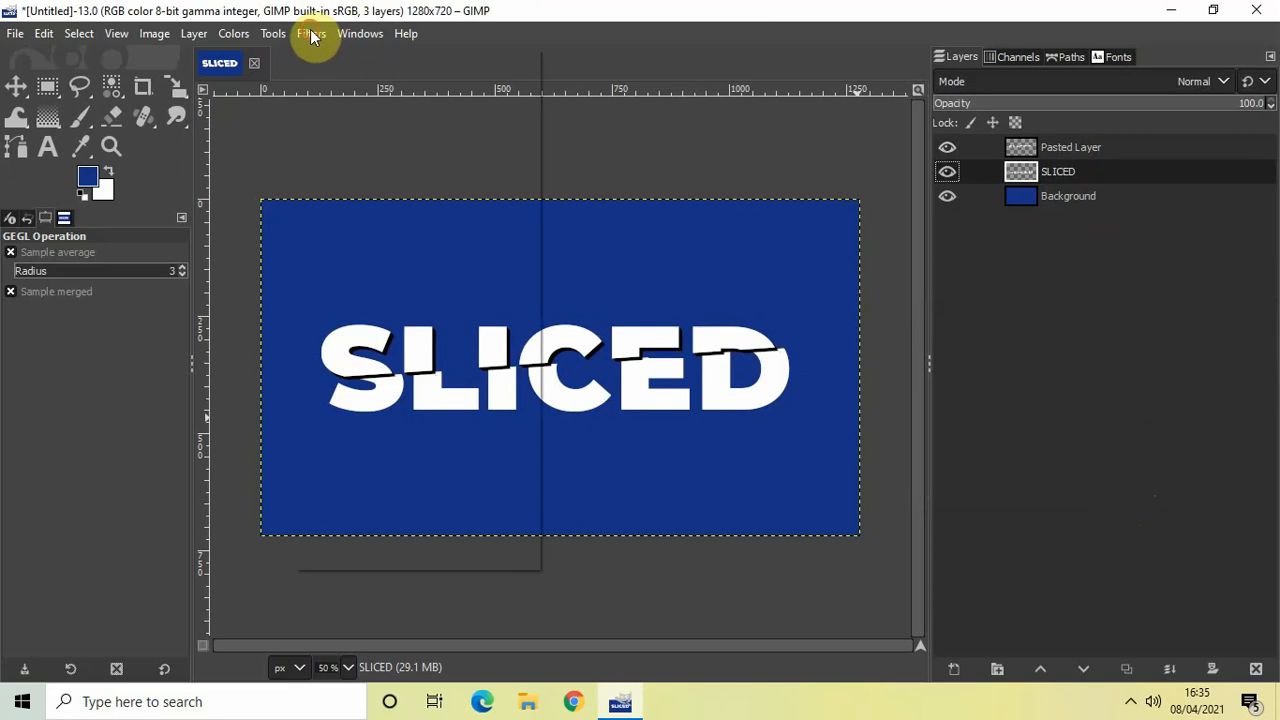
Apply a black Long Shadow of length about 10 to the lower SLICED layer, then select Background.
click(311, 33)
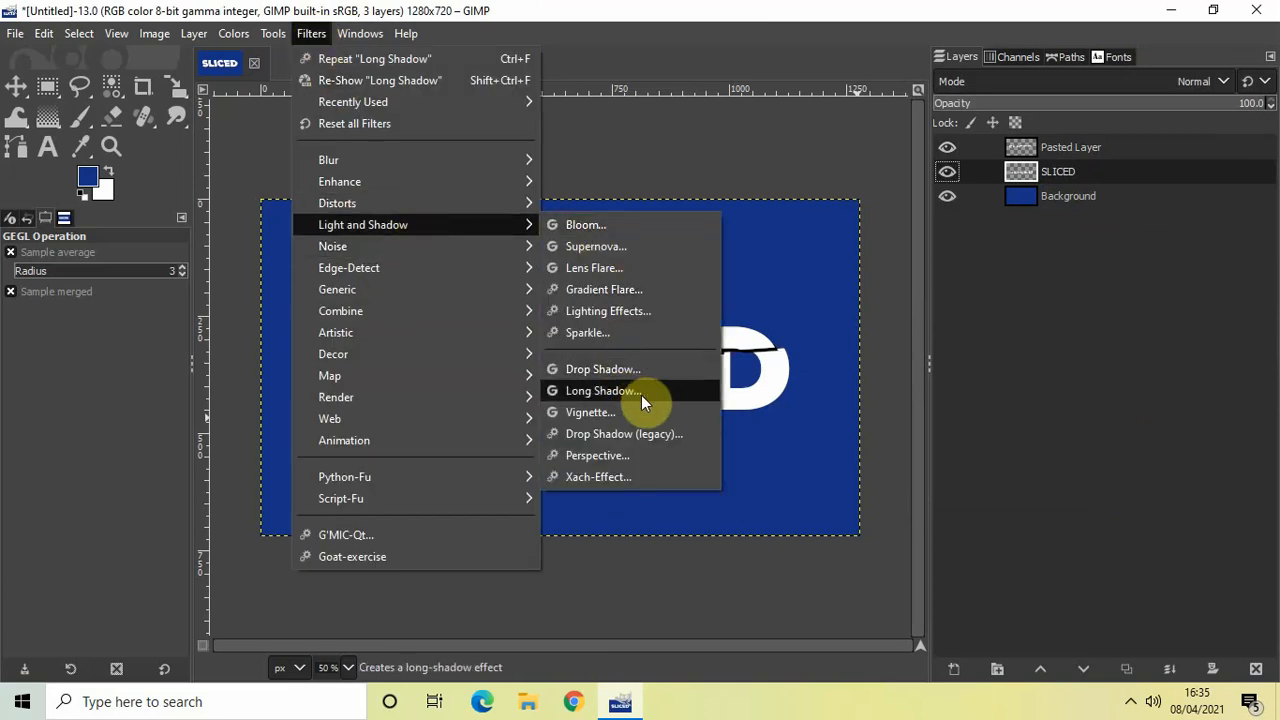
click(603, 390)
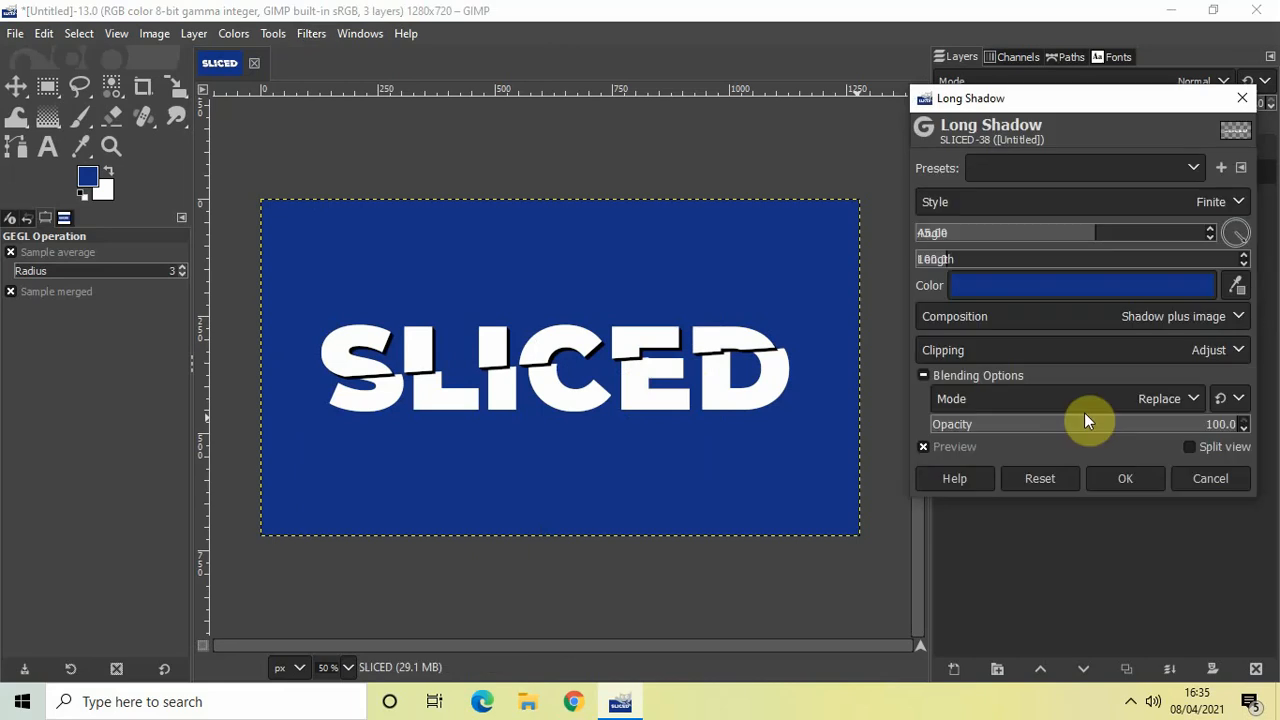
mouse_move(1160, 295)
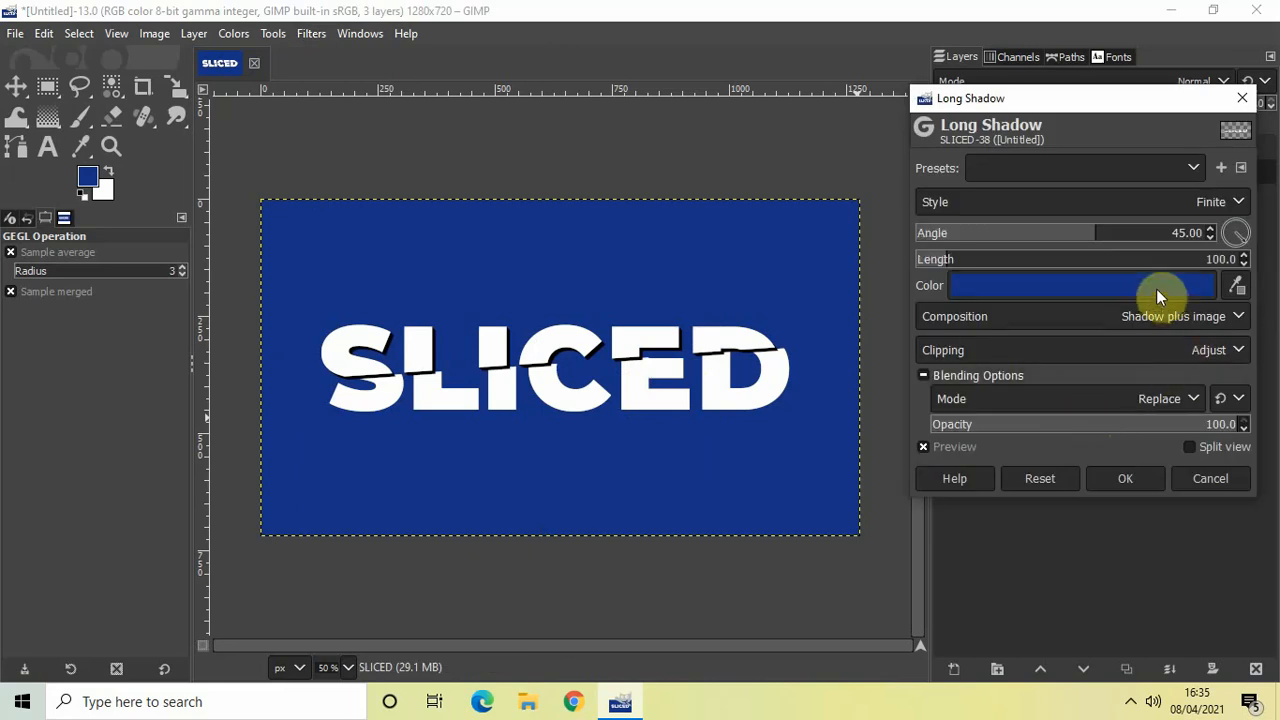
click(1050, 285)
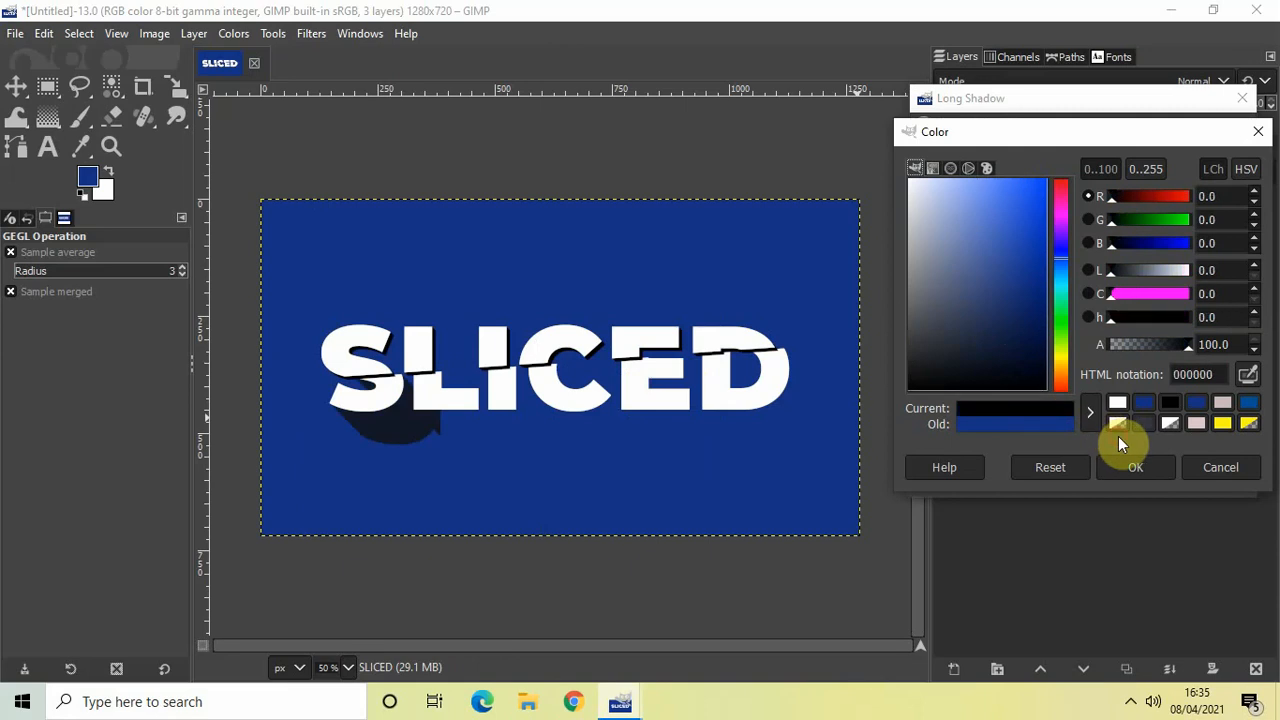
click(1135, 467)
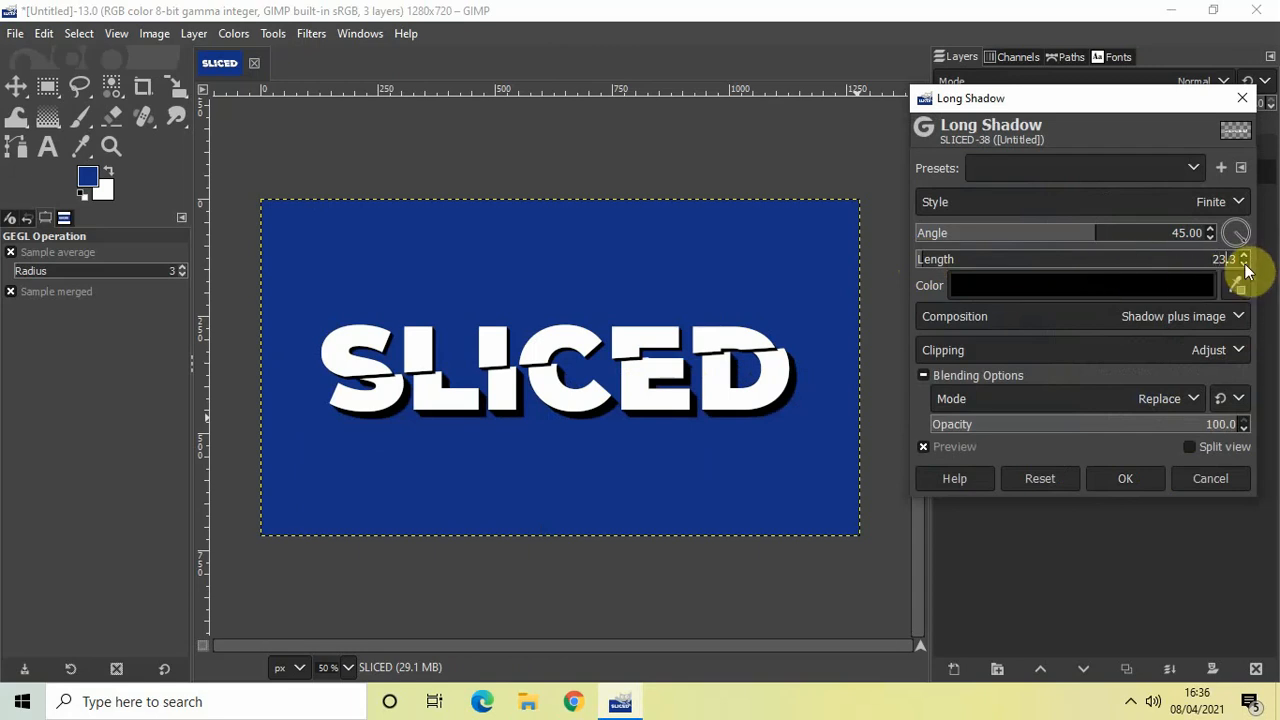
click(1244, 263)
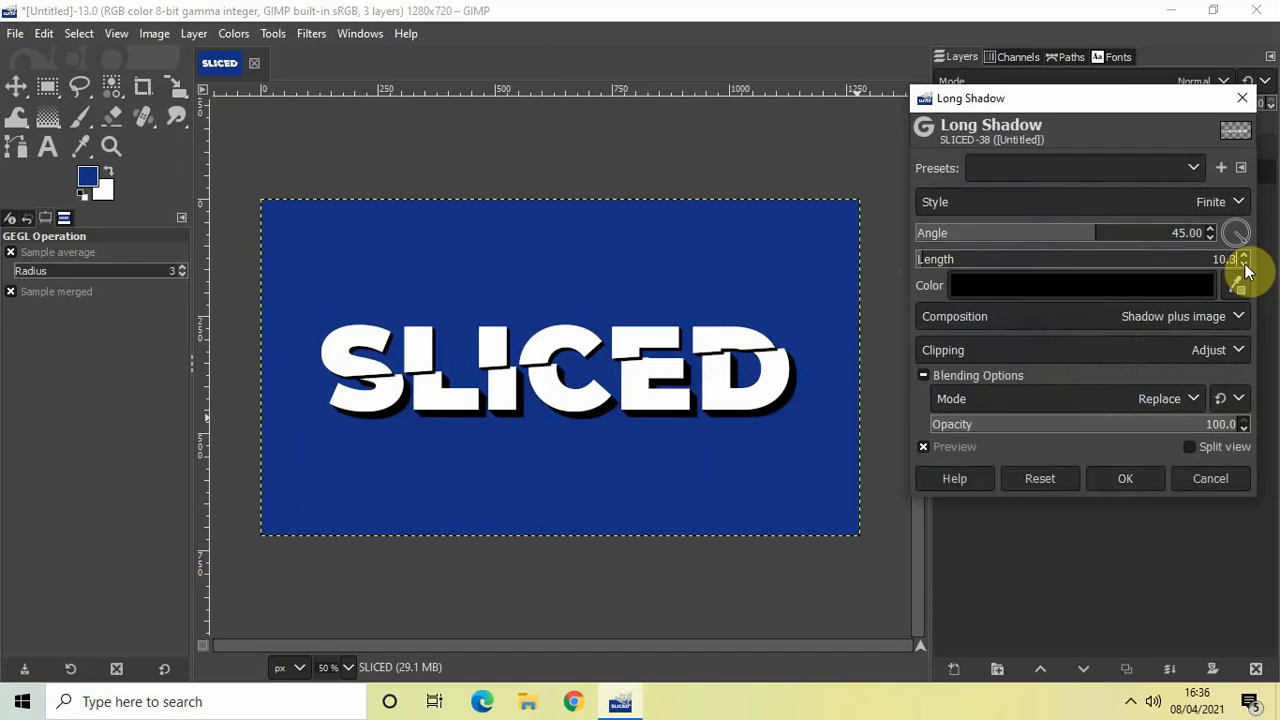
click(1245, 263)
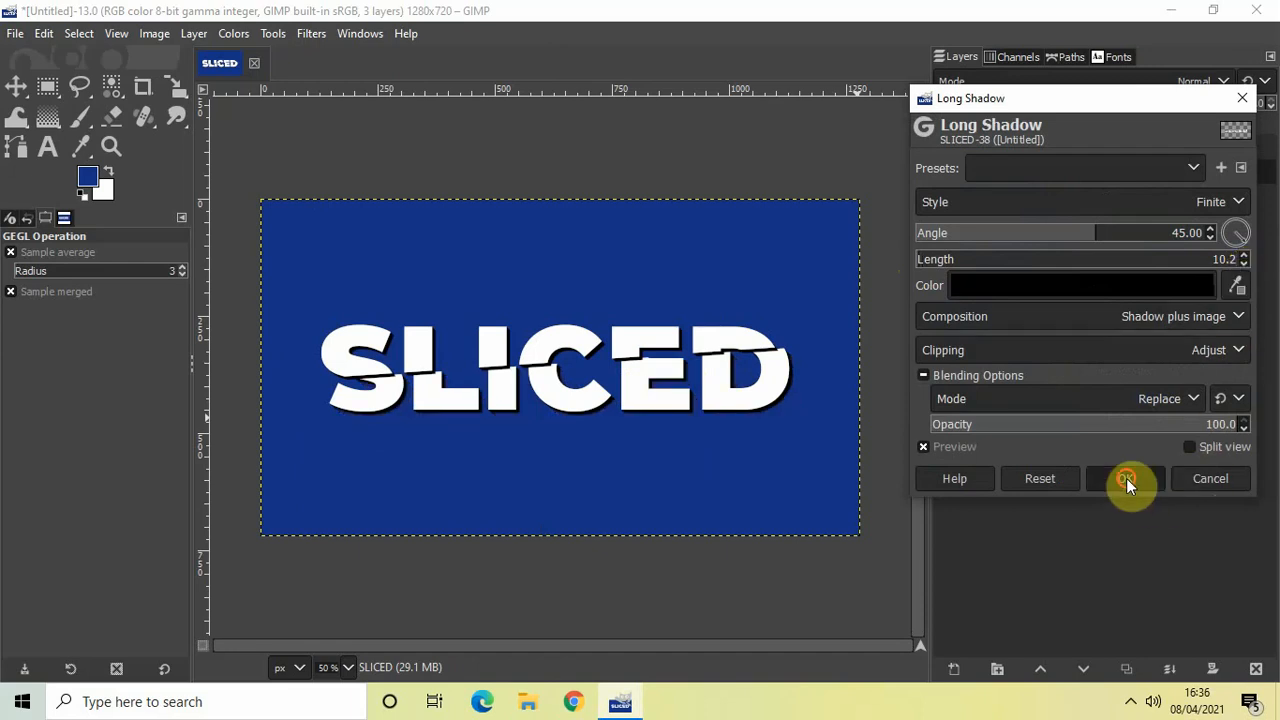
click(1128, 478)
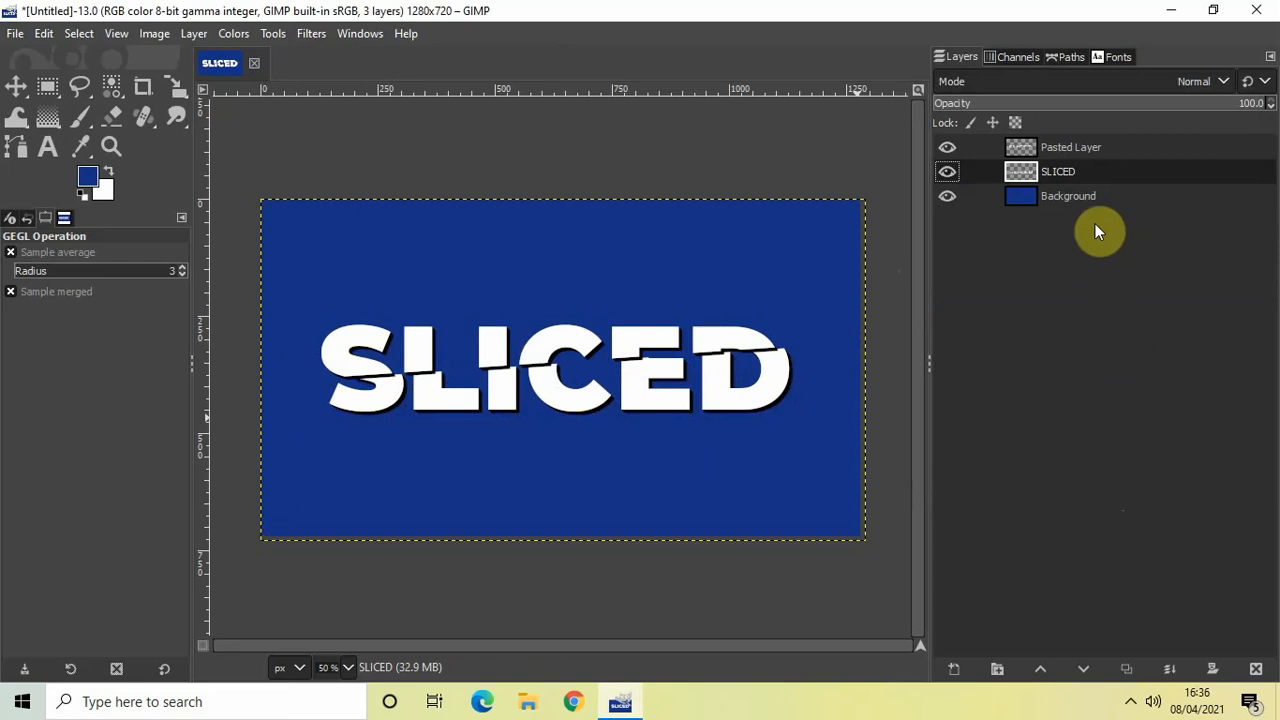
click(1068, 195)
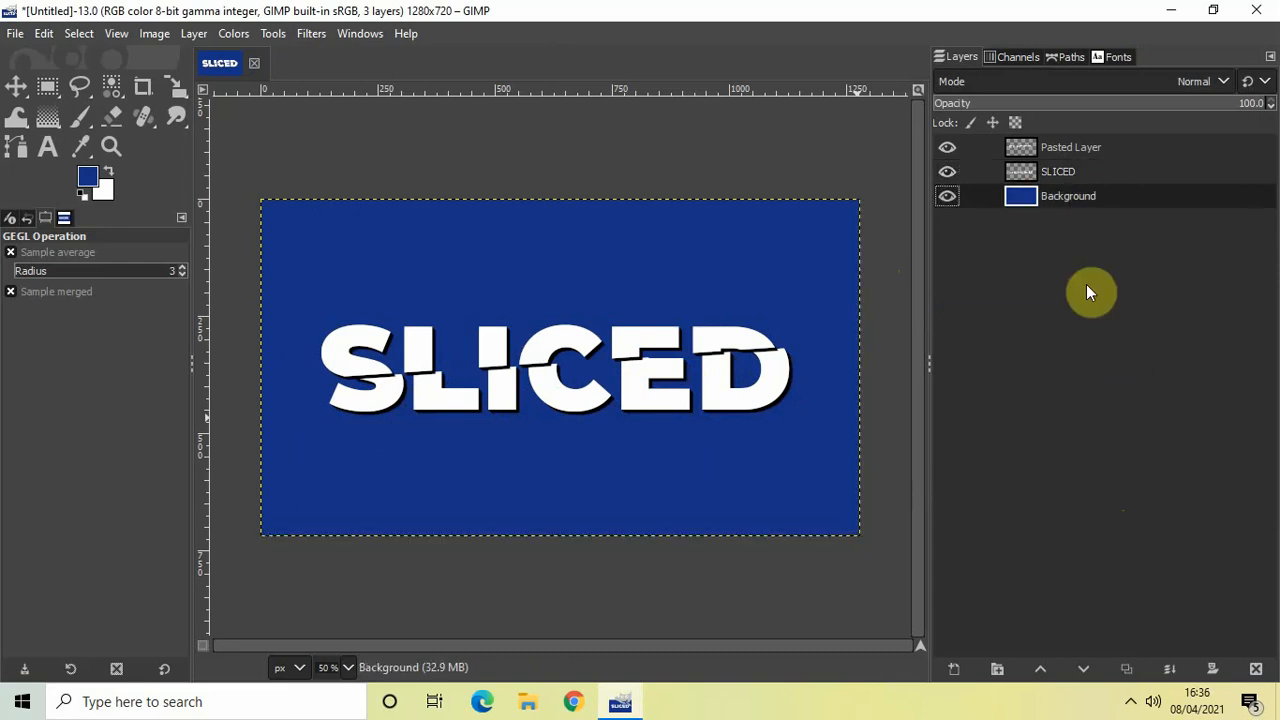